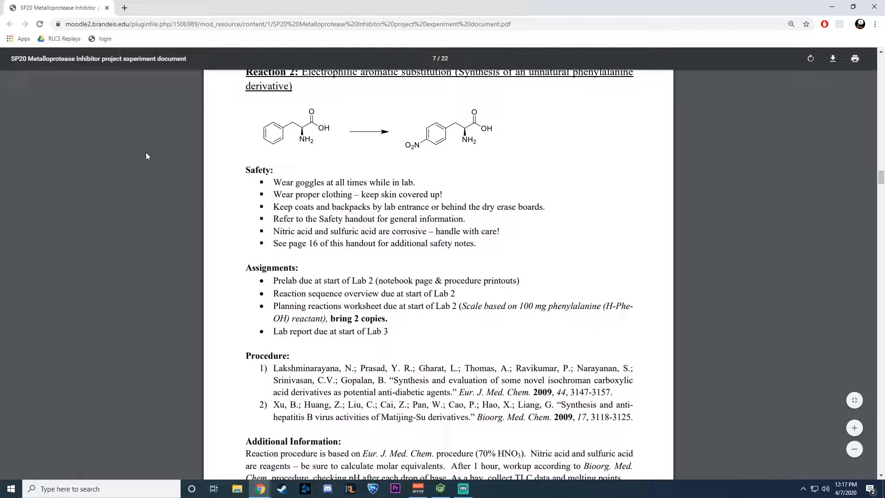
{"action": "mouse_move", "coordinate": [295, 148]}
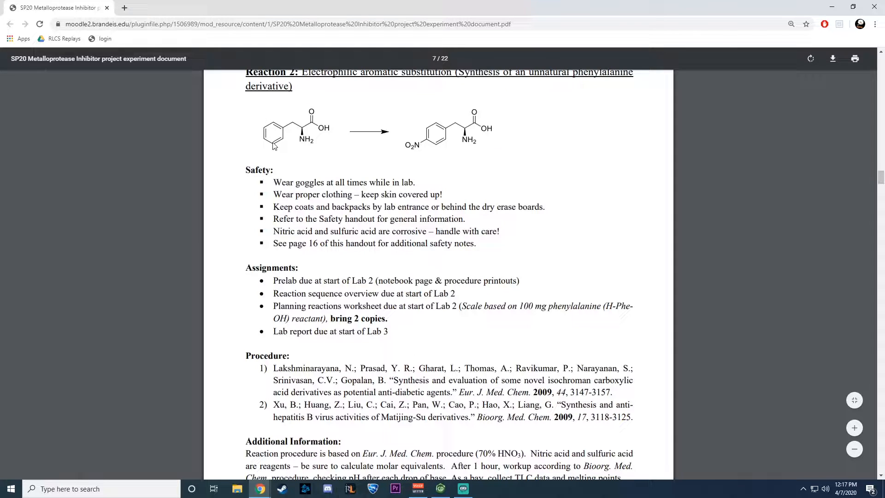
{"action": "mouse_move", "coordinate": [290, 146]}
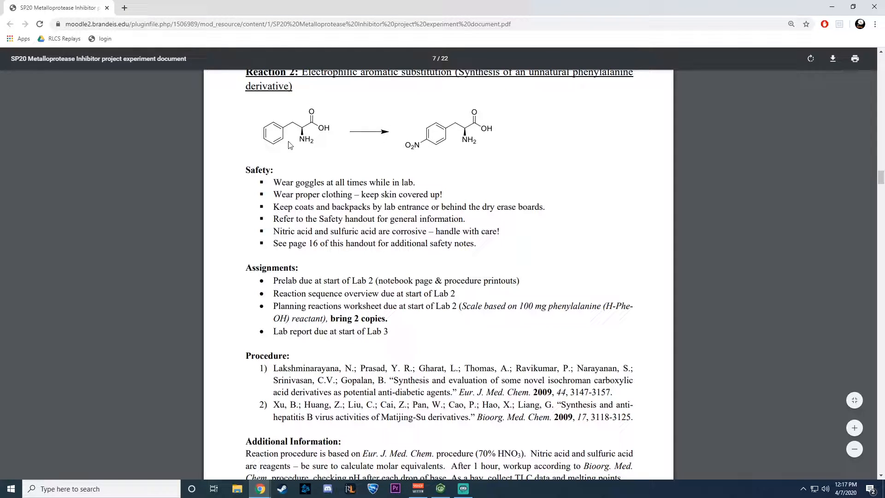
{"action": "mouse_move", "coordinate": [492, 302]}
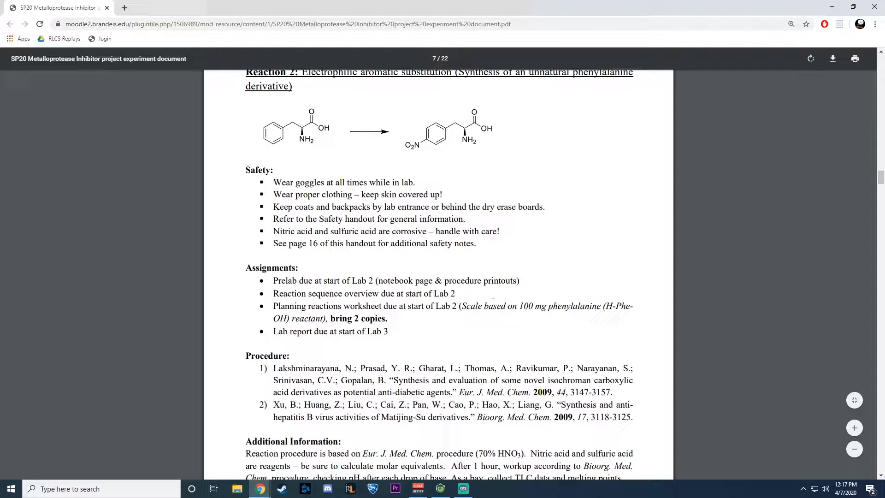
Draw phenylalanine and its para-nitro product with CO2H, NH2 and O2N labels and a reaction arrow.
{"action": "left_click", "coordinate": [441, 489]}
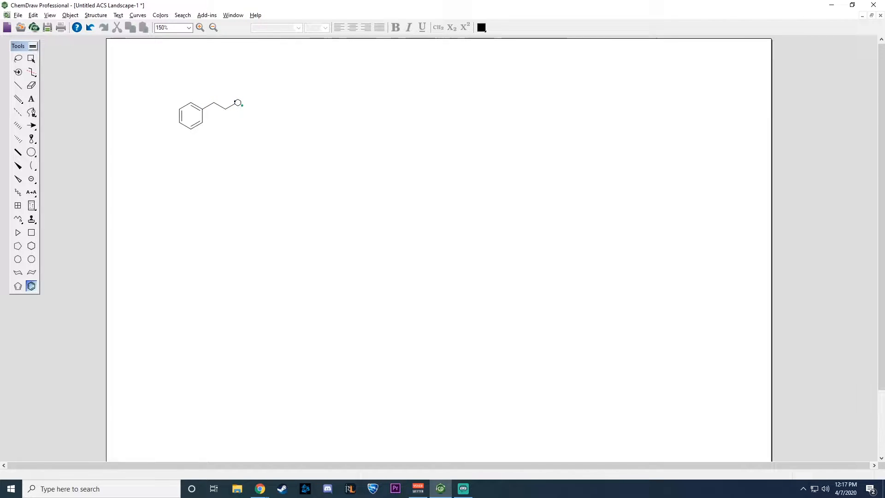
{"action": "type", "text": "CP"}
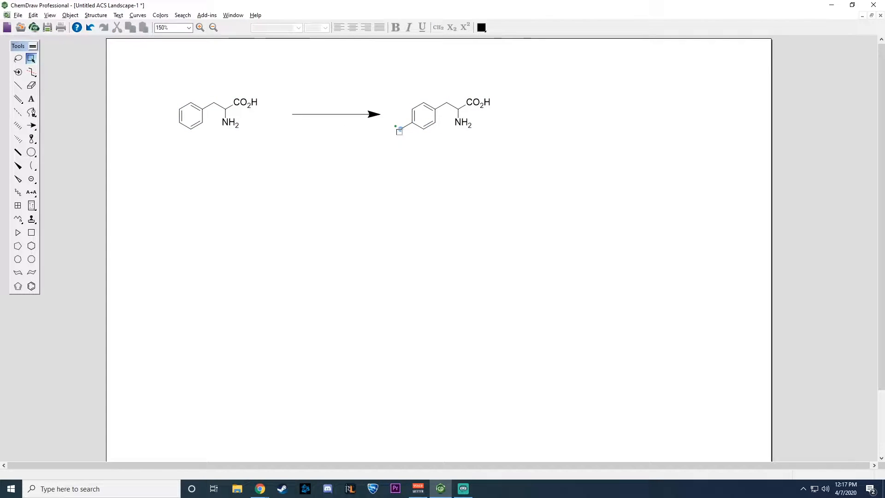
{"action": "type", "text": "O2N"}
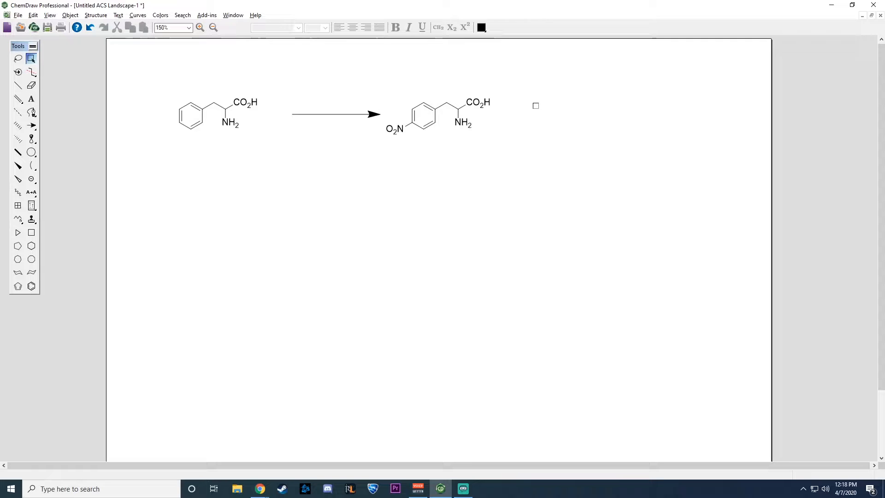
{"action": "left_click", "coordinate": [335, 115]}
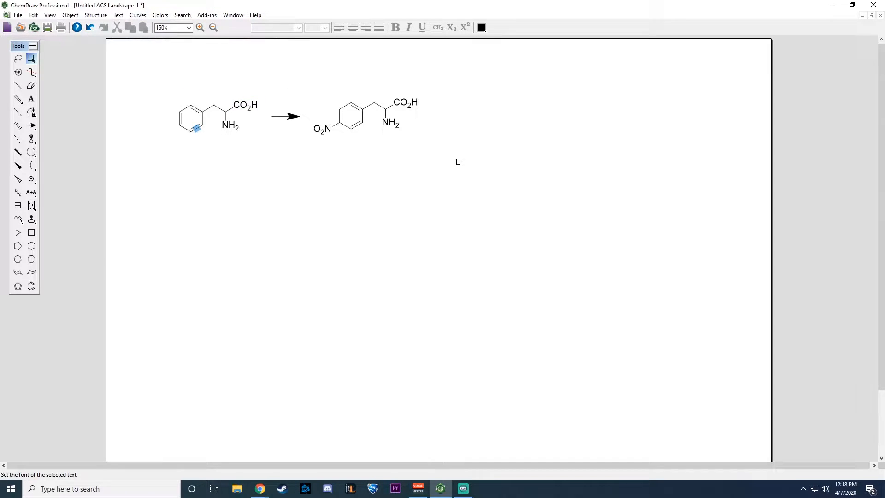
Select the whole scheme and submit it to SciFinder as a substructure reaction search.
{"action": "key", "text": "ctrl+a"}
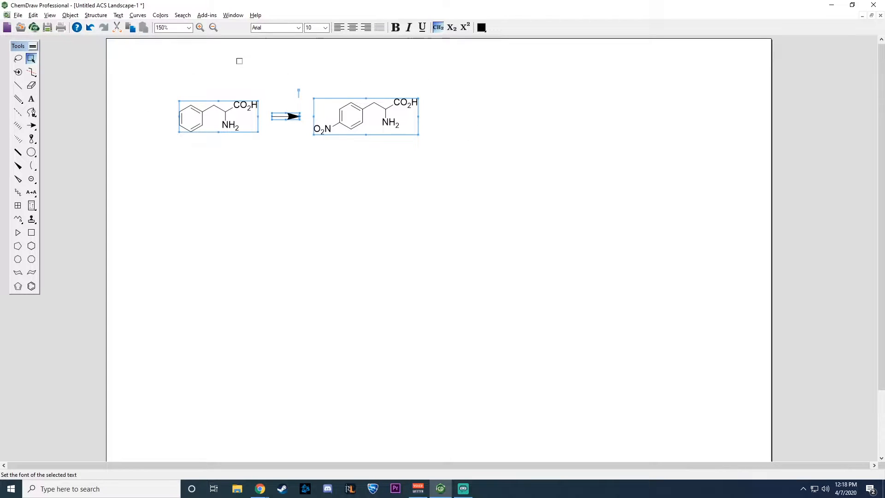
{"action": "left_click", "coordinate": [183, 15]}
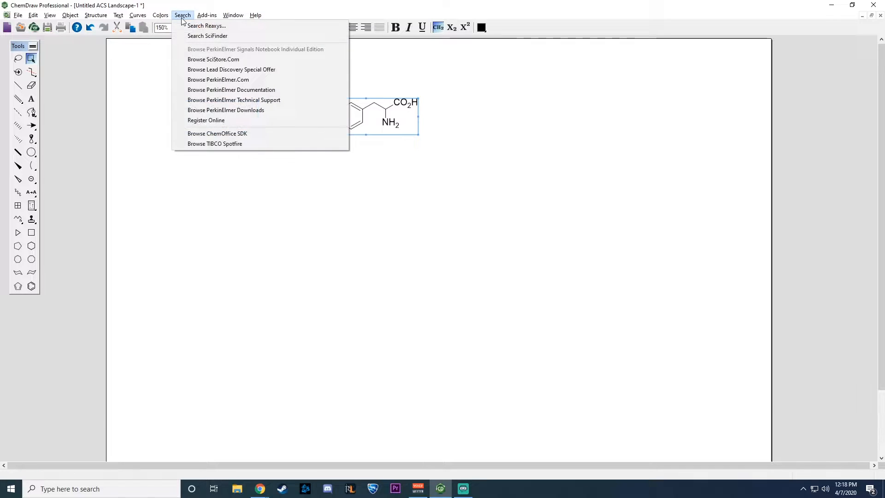
{"action": "mouse_move", "coordinate": [212, 39]}
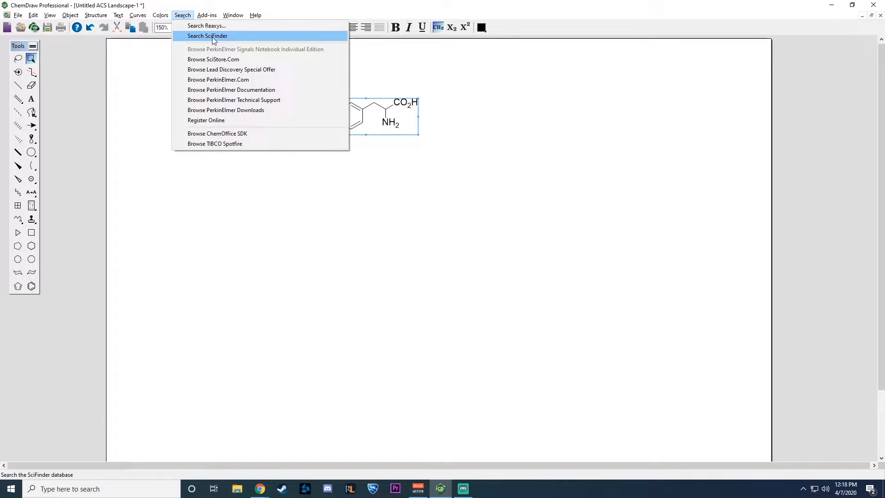
{"action": "left_click", "coordinate": [209, 36]}
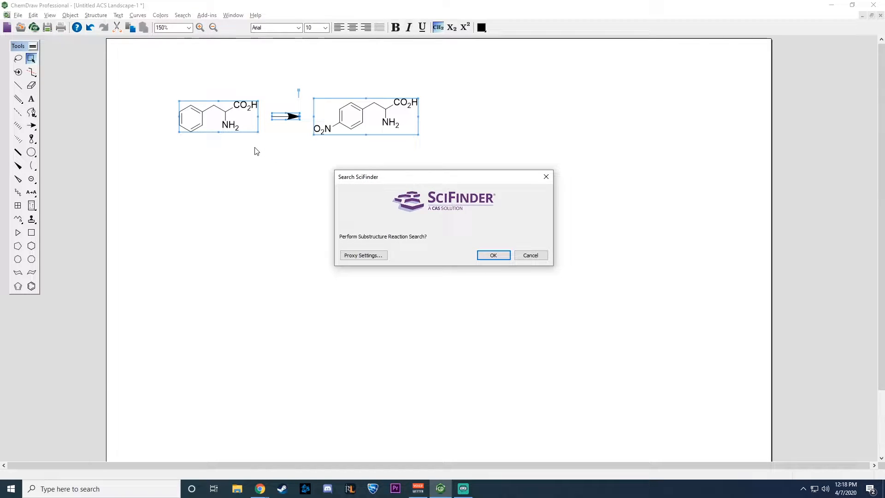
{"action": "mouse_move", "coordinate": [359, 240]}
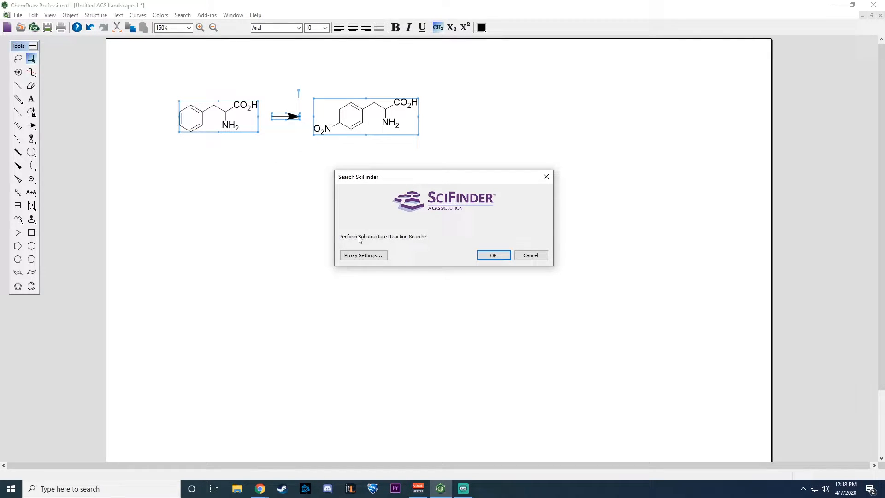
{"action": "mouse_move", "coordinate": [447, 248]}
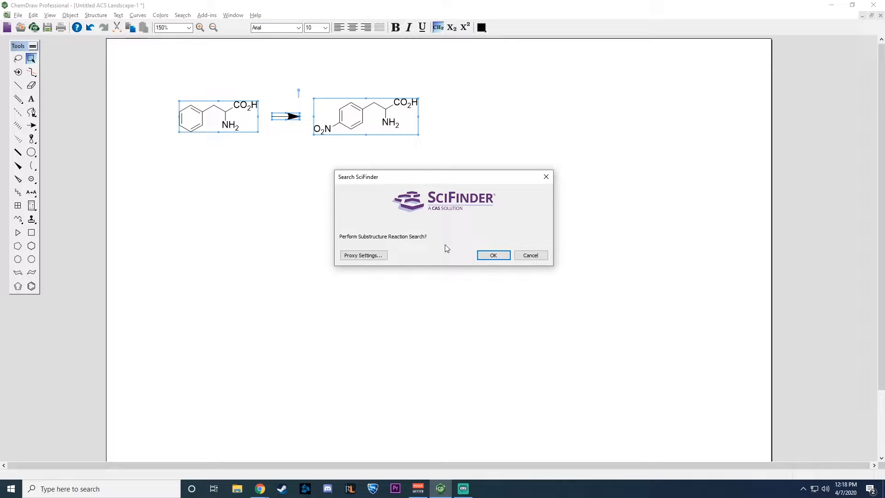
{"action": "left_click", "coordinate": [493, 254]}
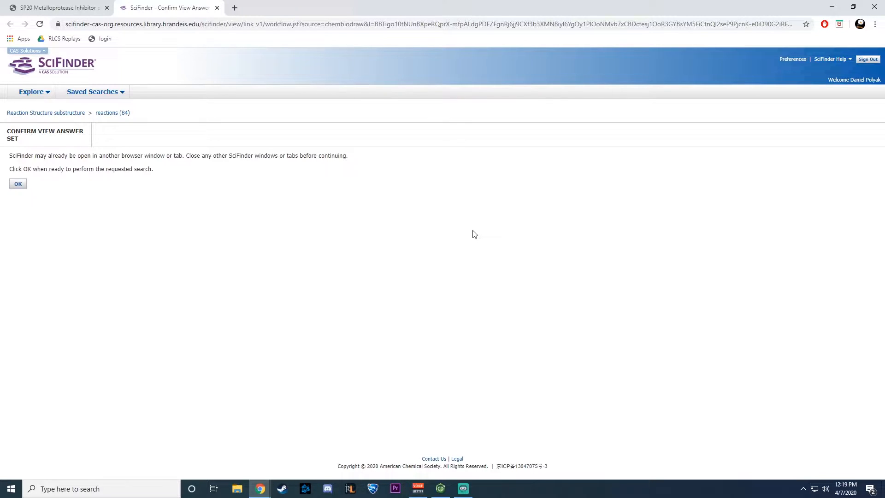
Confirm the 84-reaction answer set and scroll through the phenylalanine nitration results.
{"action": "left_click", "coordinate": [18, 183]}
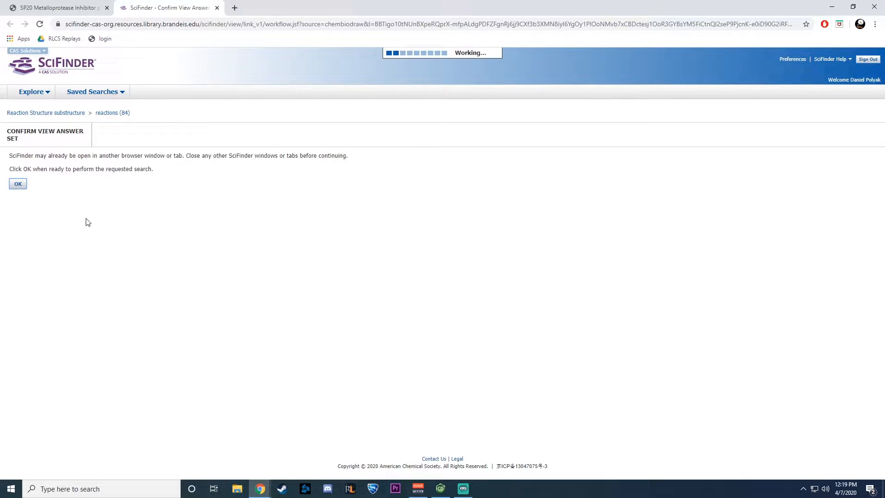
{"action": "left_click", "coordinate": [18, 183]}
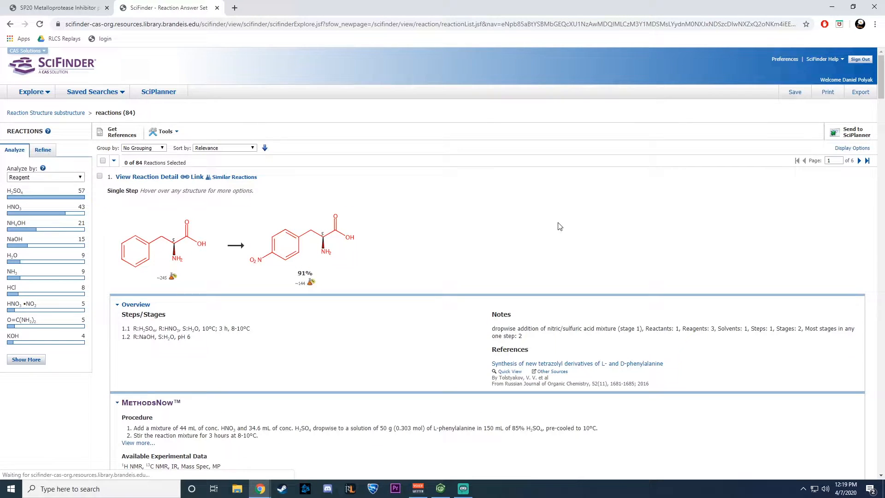
{"action": "scroll", "scroll_direction": "down", "scroll_amount": 3}
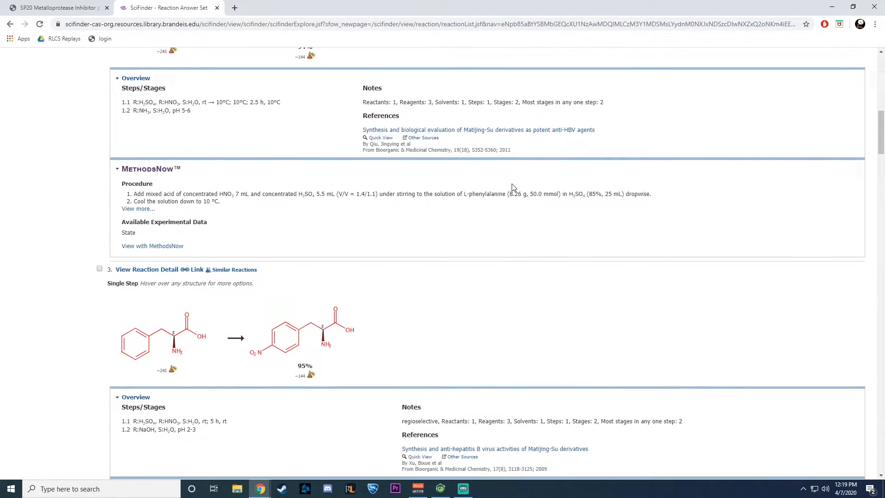
{"action": "scroll", "scroll_direction": "down", "scroll_amount": 3}
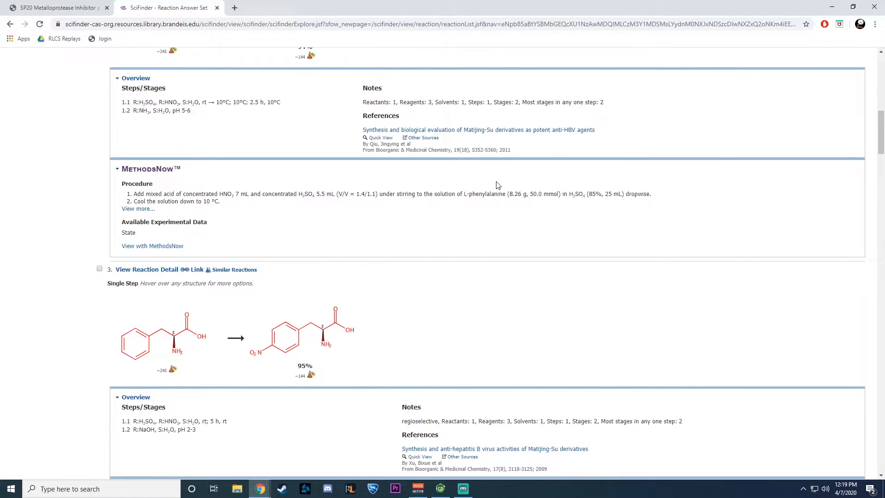
{"action": "scroll", "scroll_direction": "down", "scroll_amount": 3}
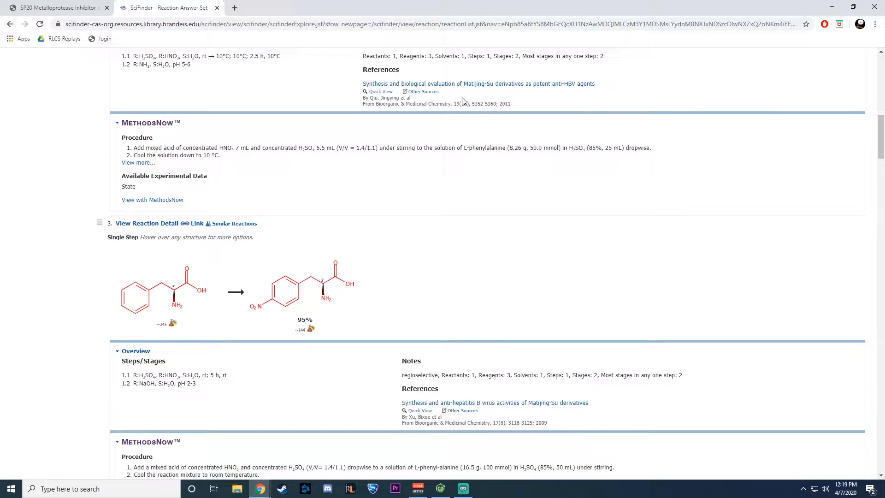
{"action": "scroll", "scroll_direction": "down", "scroll_amount": 3}
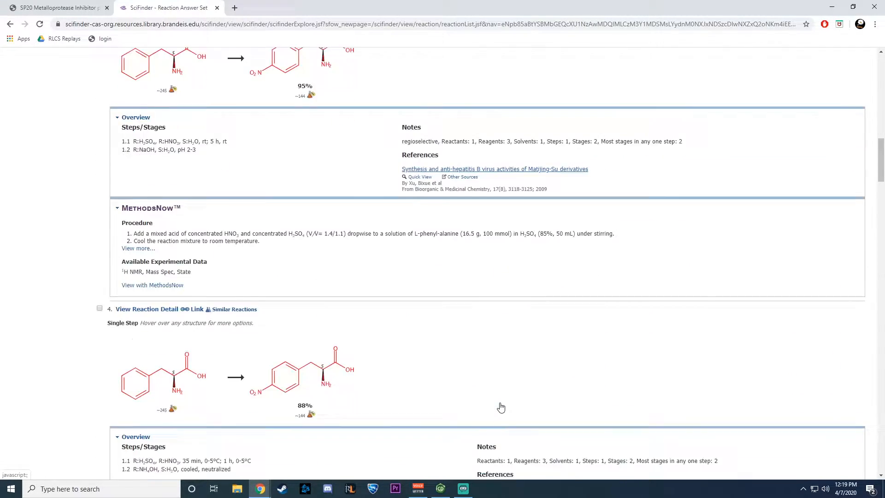
{"action": "scroll", "scroll_direction": "down", "scroll_amount": 3}
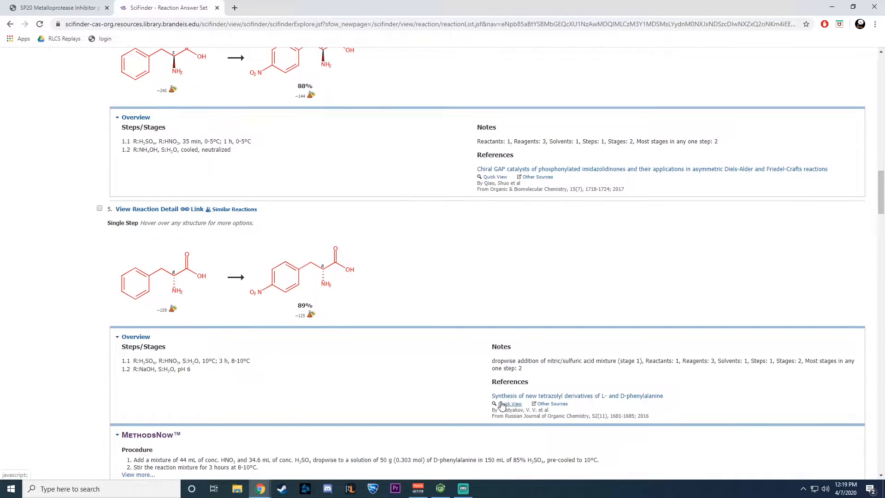
{"action": "scroll", "scroll_direction": "down", "scroll_amount": 3}
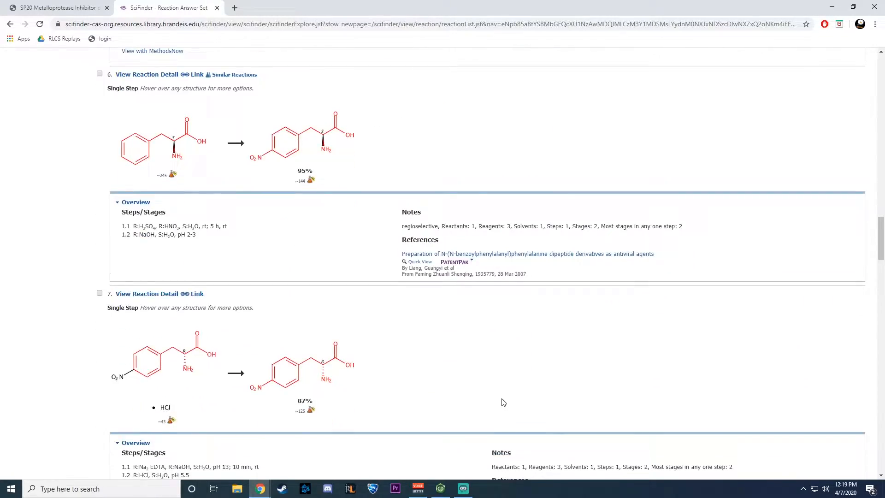
{"action": "scroll", "scroll_direction": "down", "scroll_amount": 3}
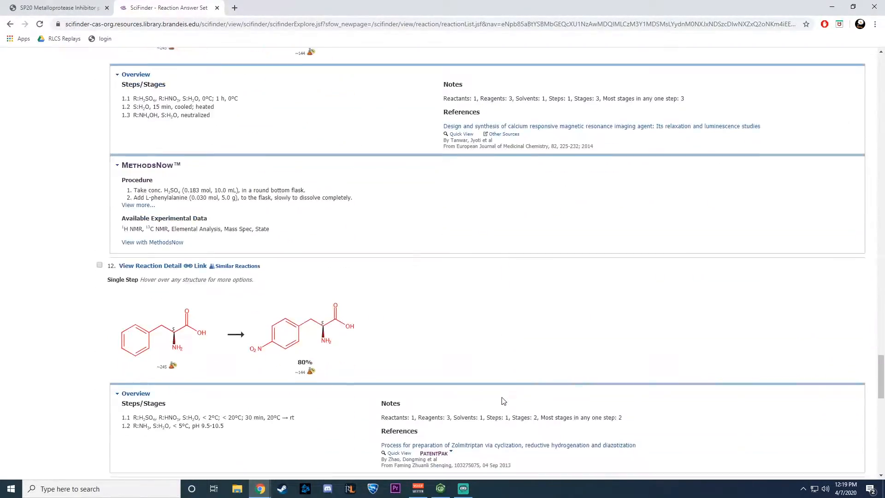
{"action": "scroll", "scroll_direction": "down", "scroll_amount": 3}
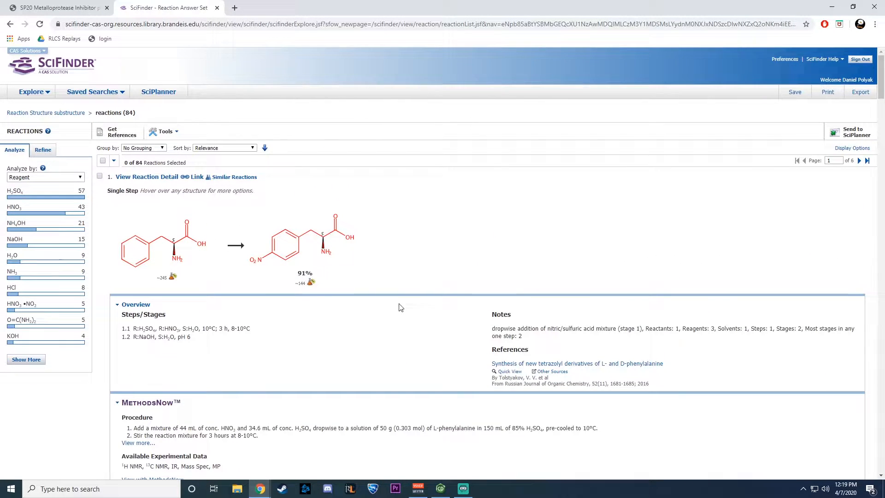
{"action": "mouse_move", "coordinate": [170, 216]}
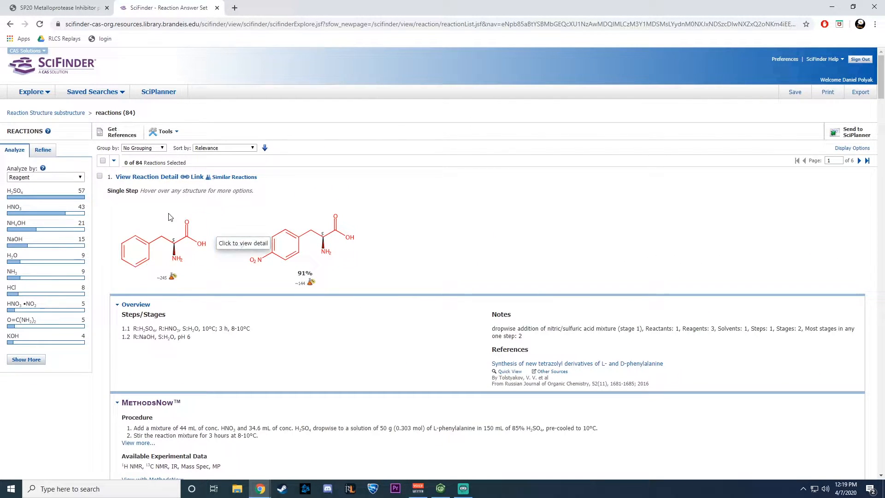
{"action": "mouse_move", "coordinate": [269, 257]}
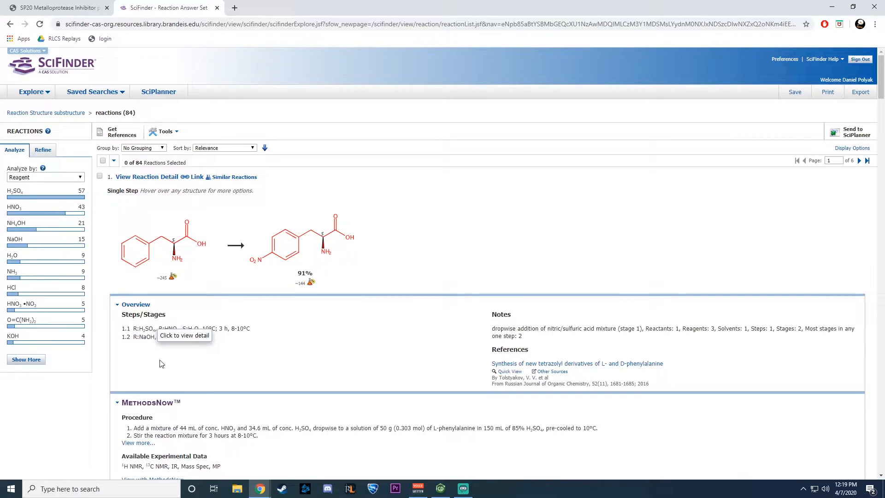
{"action": "mouse_move", "coordinate": [143, 357]}
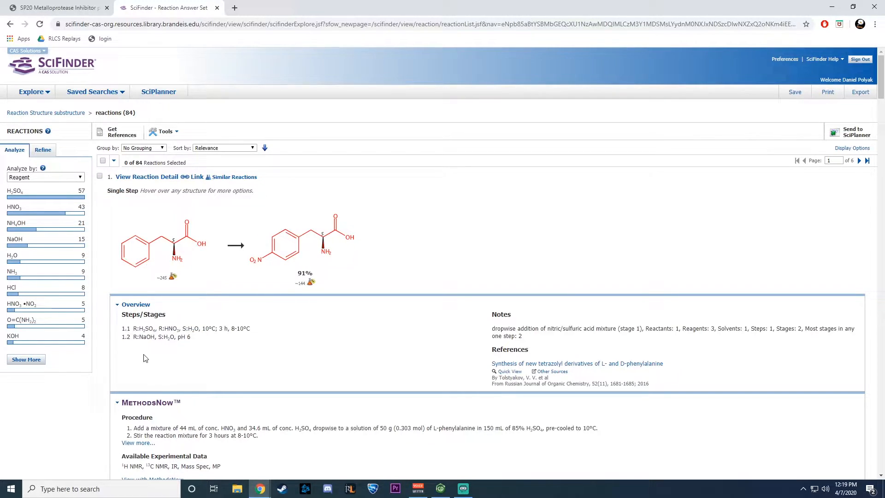
{"action": "mouse_move", "coordinate": [147, 322]}
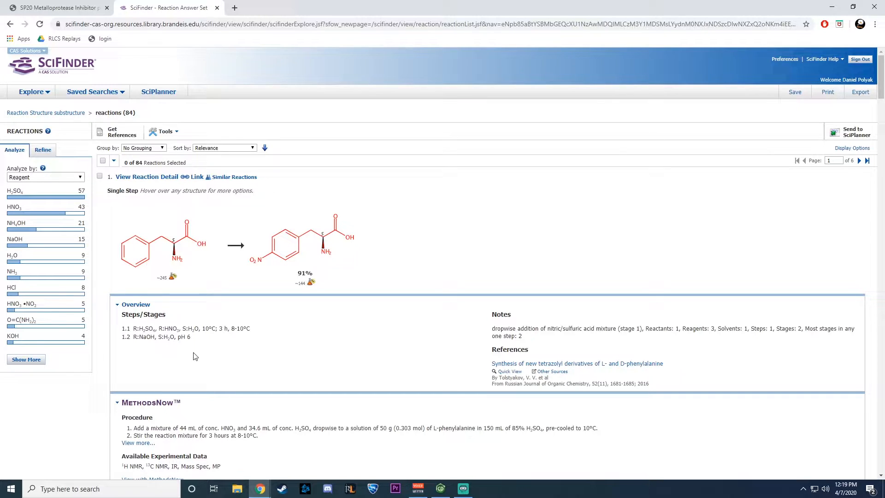
{"action": "mouse_move", "coordinate": [148, 346]}
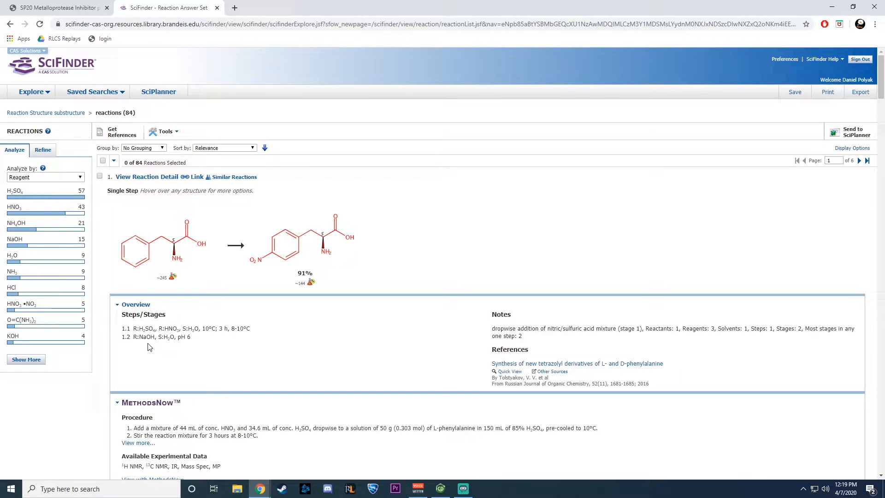
{"action": "scroll", "scroll_direction": "down", "scroll_amount": 3}
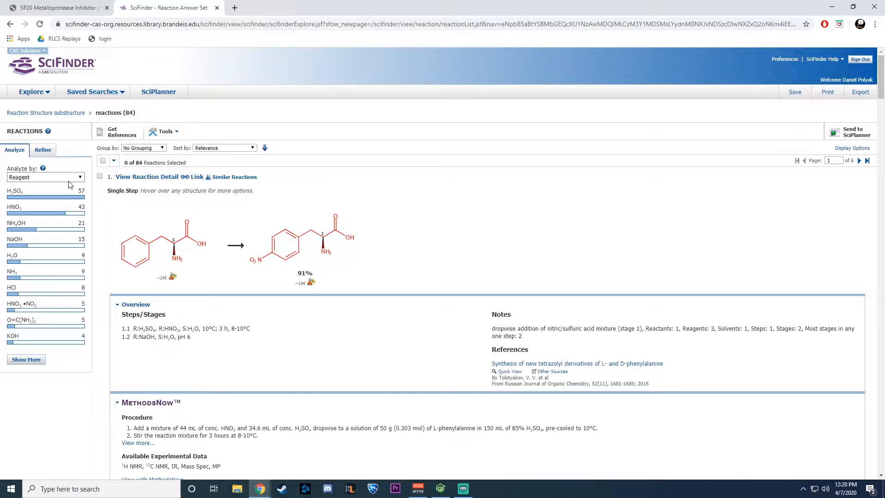
{"action": "mouse_move", "coordinate": [48, 184]}
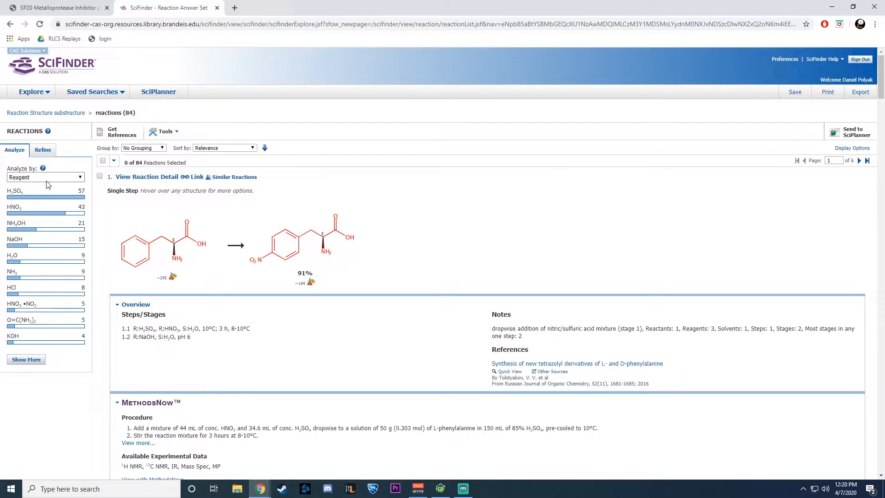
{"action": "mouse_move", "coordinate": [62, 333]}
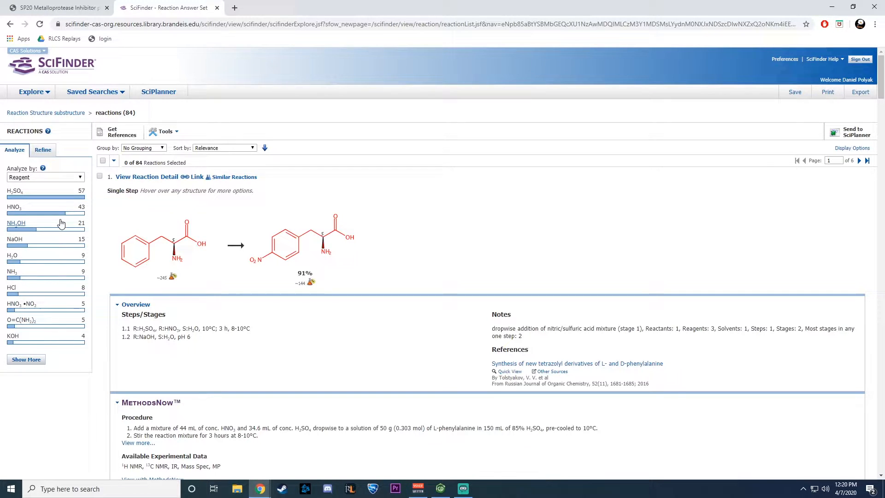
Narrow the results to reactions that use NH2OH as reagent.
{"action": "left_click", "coordinate": [14, 222]}
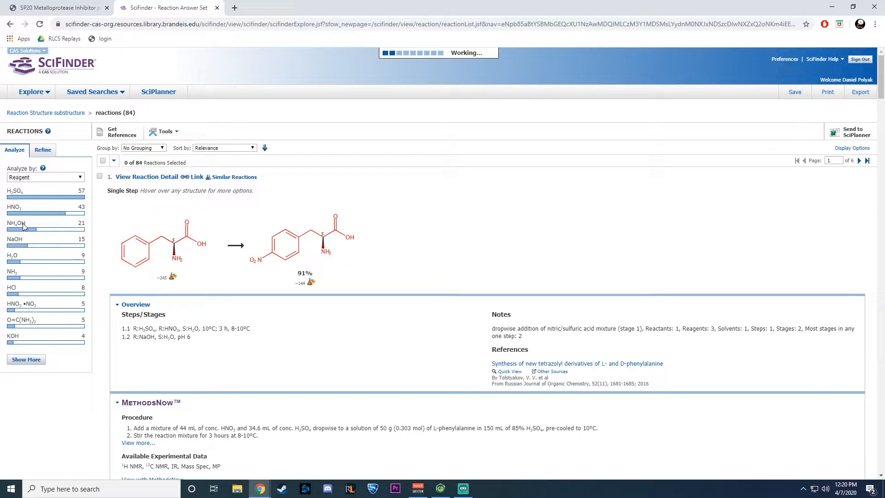
{"action": "left_click", "coordinate": [14, 222]}
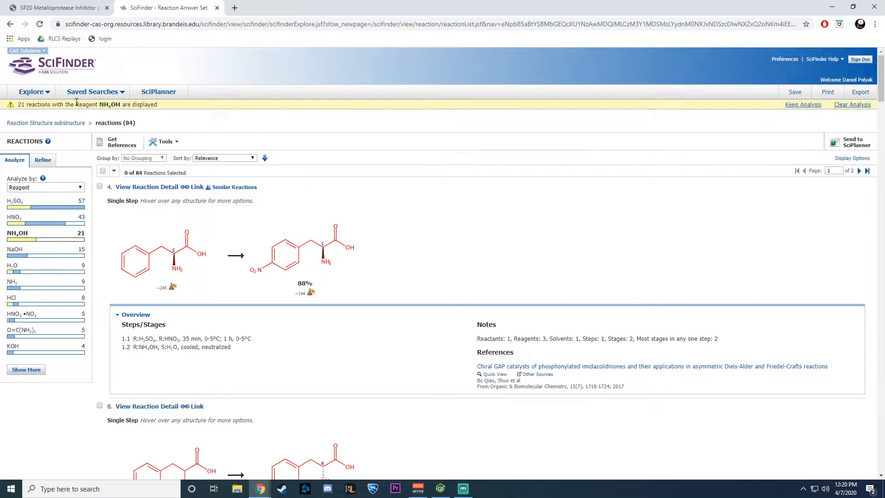
{"action": "scroll", "scroll_direction": "down", "scroll_amount": 3}
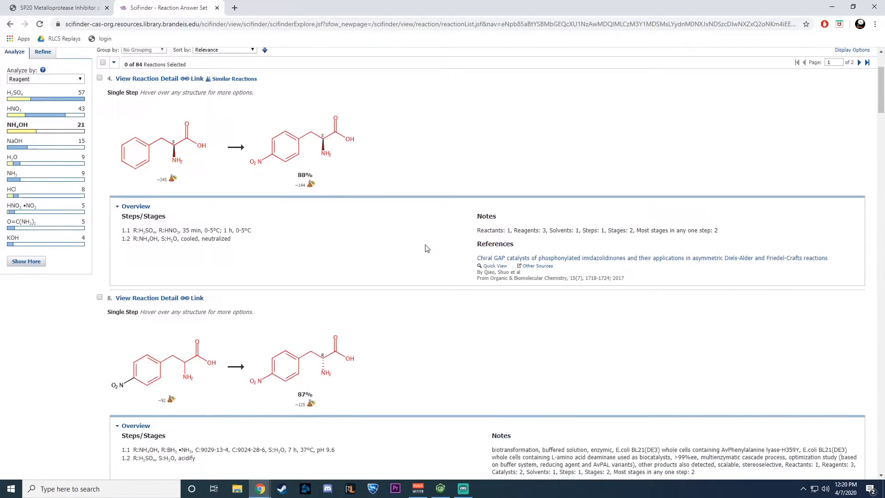
{"action": "scroll", "scroll_direction": "down", "scroll_amount": 3}
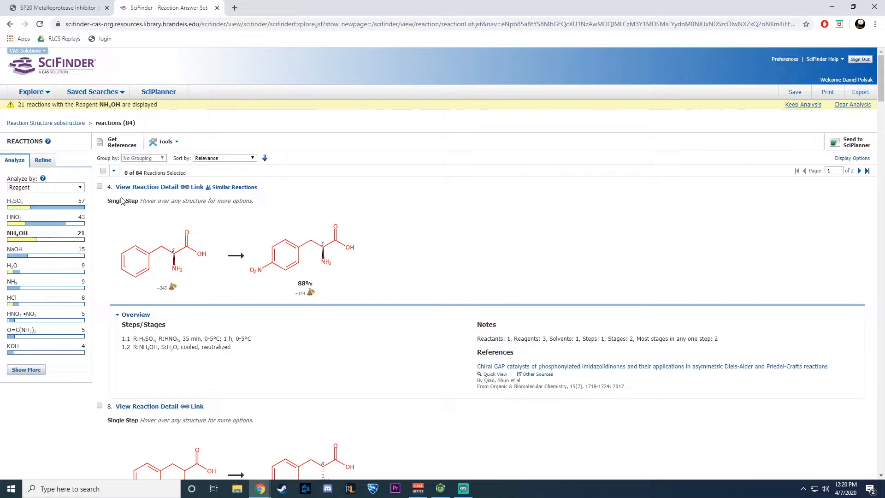
Analyze by Product Yield and keep only the 17 reactions with 80–89% yield.
{"action": "left_click", "coordinate": [45, 187]}
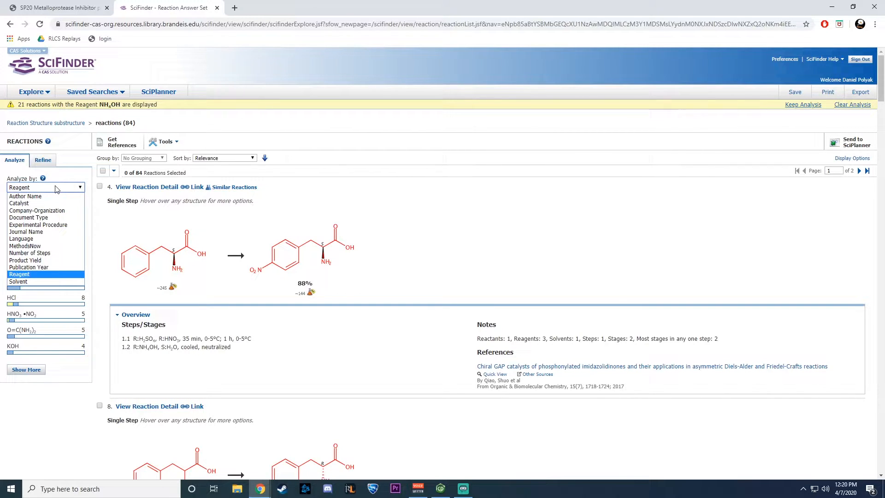
{"action": "mouse_move", "coordinate": [25, 245]}
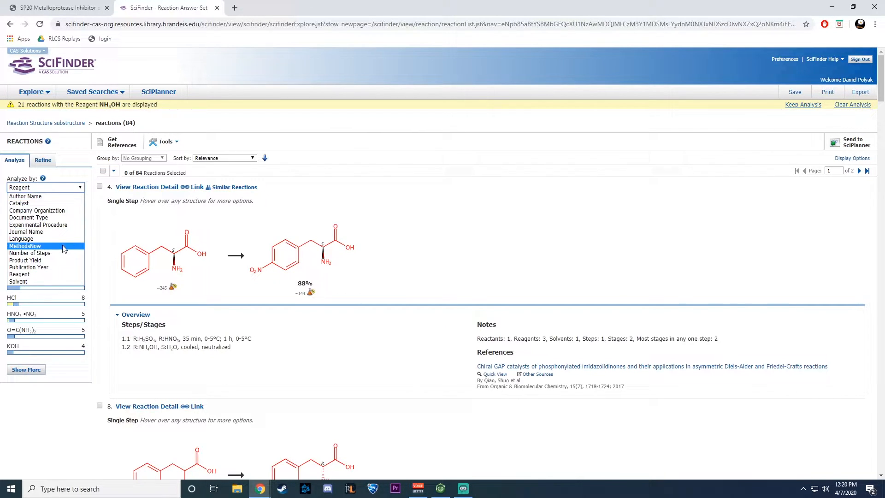
{"action": "left_click", "coordinate": [33, 259]}
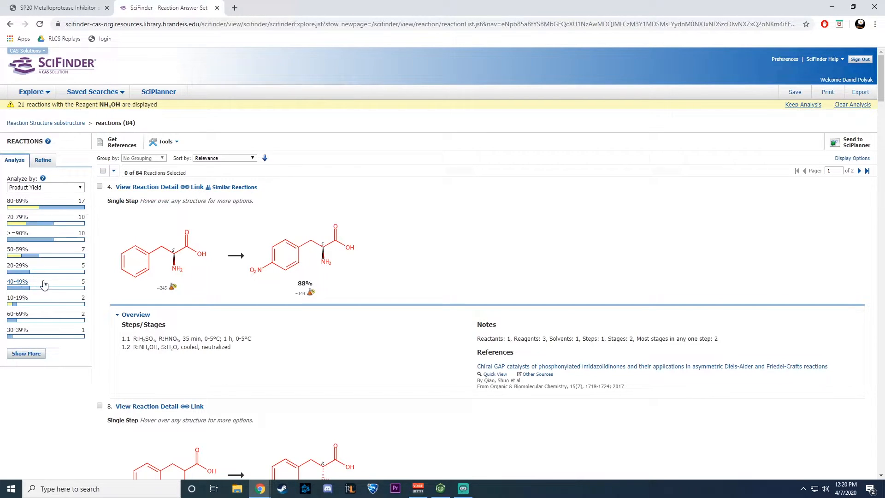
{"action": "left_click", "coordinate": [14, 201]}
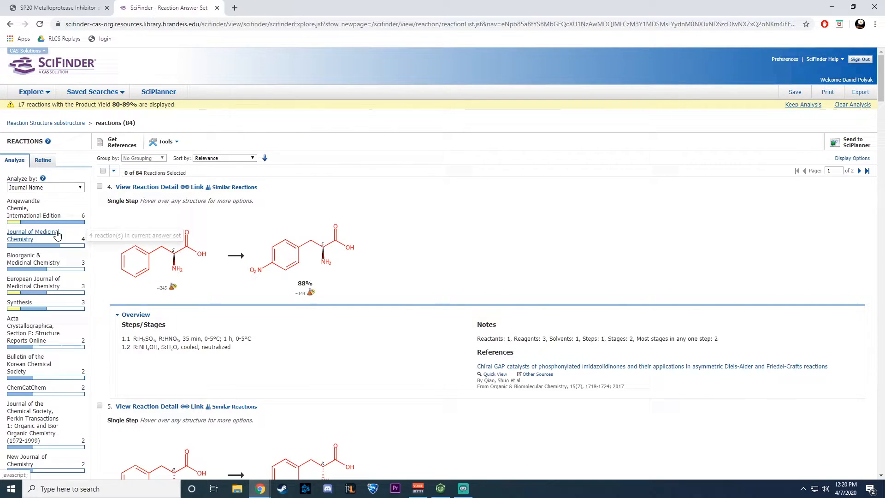
Analyze by Journal Name, keep the three European Journal of Medicinal Chemistry reactions, and view the experiment PDF.
{"action": "left_click", "coordinate": [60, 8]}
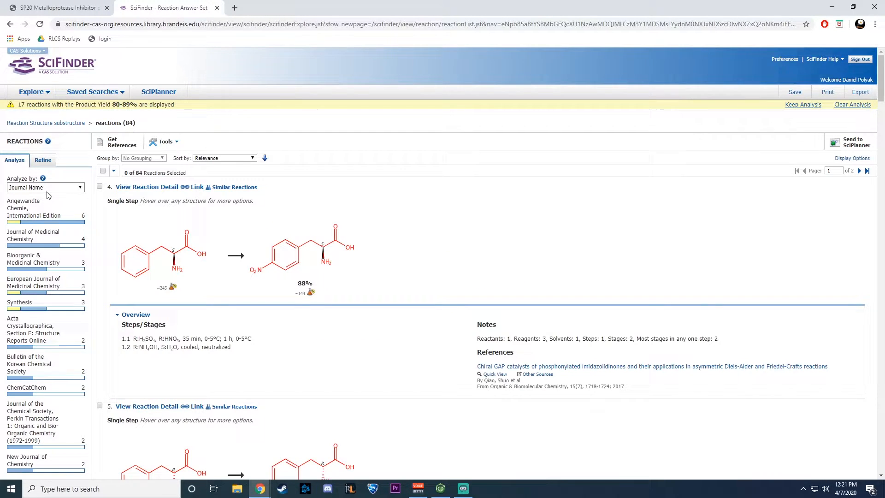
{"action": "mouse_move", "coordinate": [67, 282]}
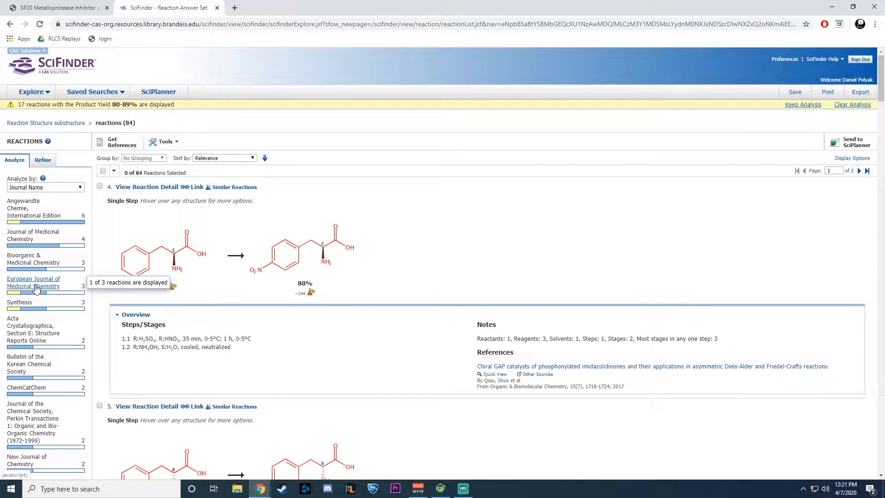
{"action": "left_click", "coordinate": [33, 282]}
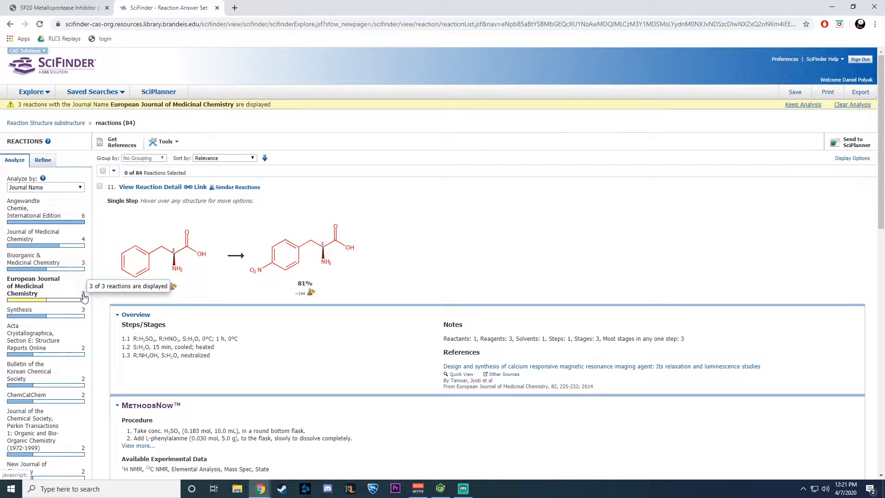
{"action": "left_click", "coordinate": [56, 7]}
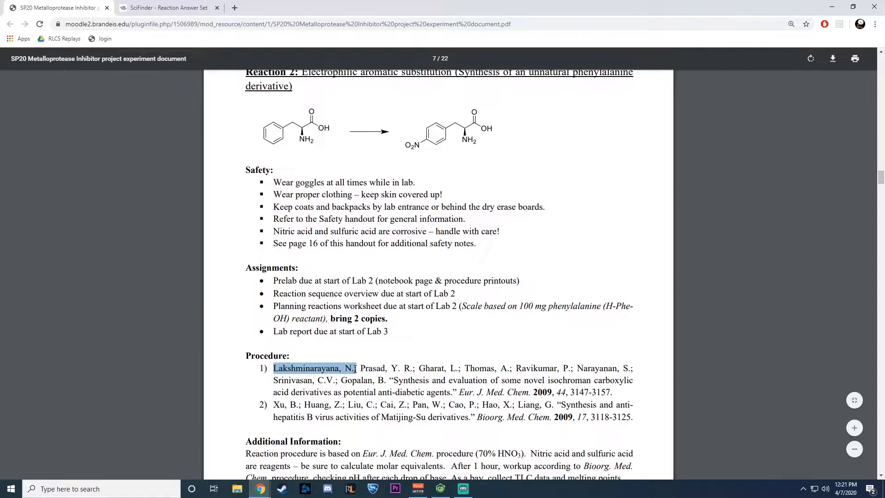
Locate the handout's 2009 Eur. J. Med. Chem. nitration (70% yield) by comparing results with the PDF.
{"action": "left_click", "coordinate": [166, 8]}
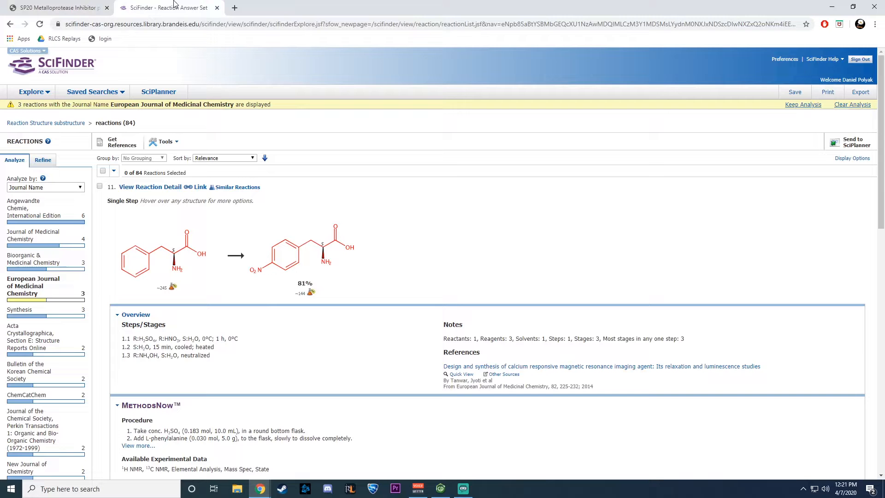
{"action": "scroll", "scroll_direction": "down", "scroll_amount": 3}
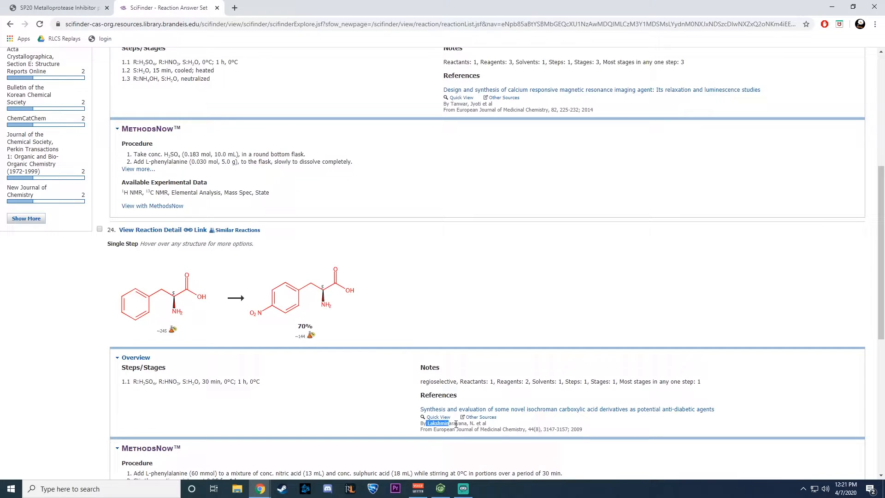
{"action": "mouse_move", "coordinate": [485, 409]}
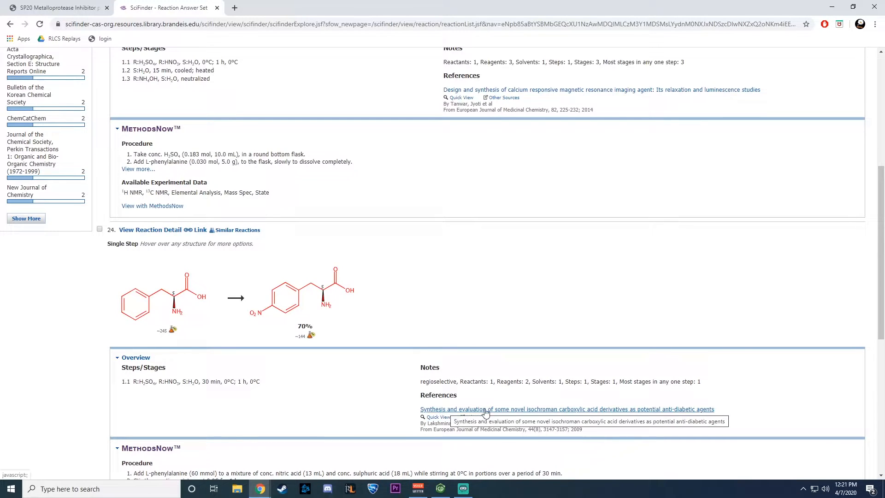
{"action": "left_click", "coordinate": [55, 9]}
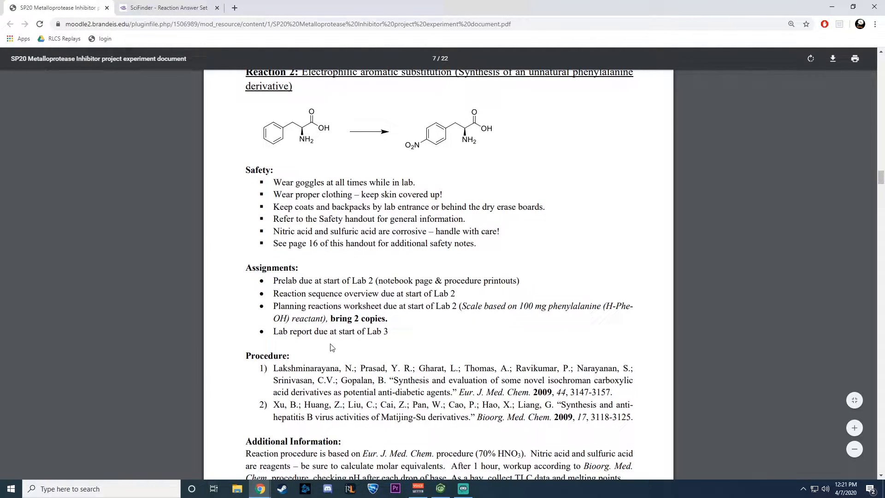
{"action": "mouse_move", "coordinate": [479, 417]}
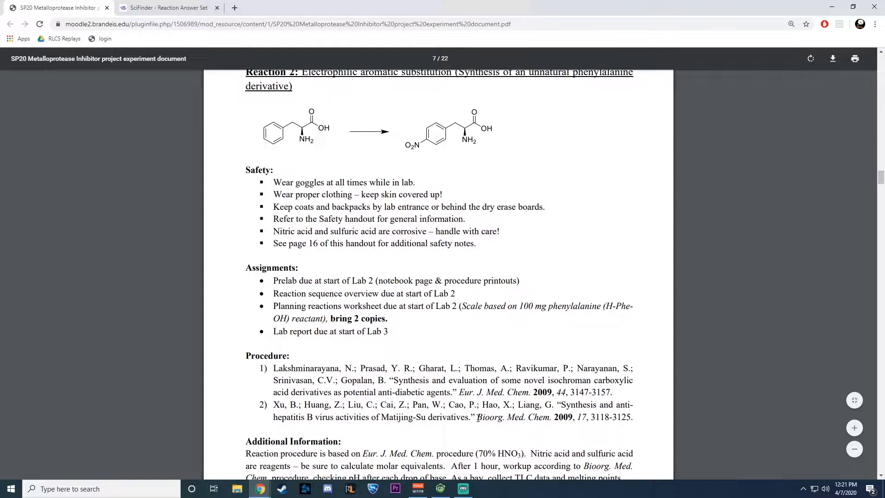
{"action": "left_click", "coordinate": [157, 8]}
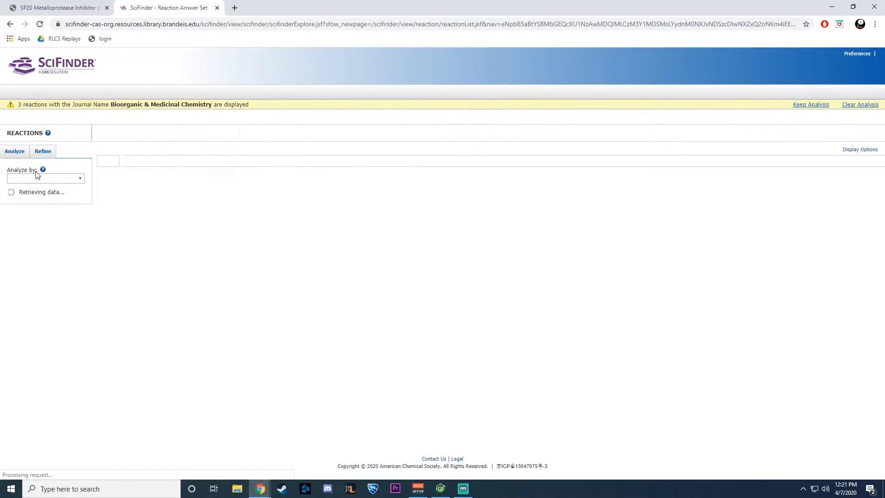
Find the 2009 Xu et al. Matijing-Su nitration (95% yield) among the results, checking it against the handout references.
{"action": "left_click", "coordinate": [55, 7]}
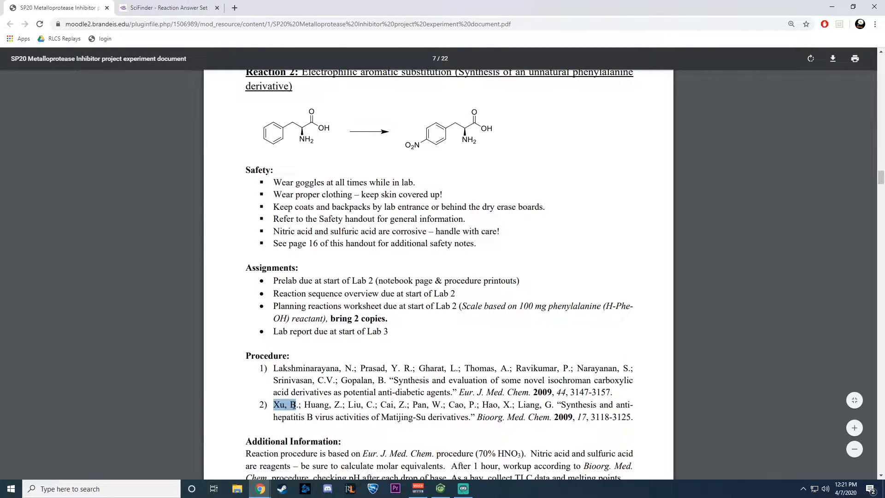
{"action": "left_click", "coordinate": [162, 8]}
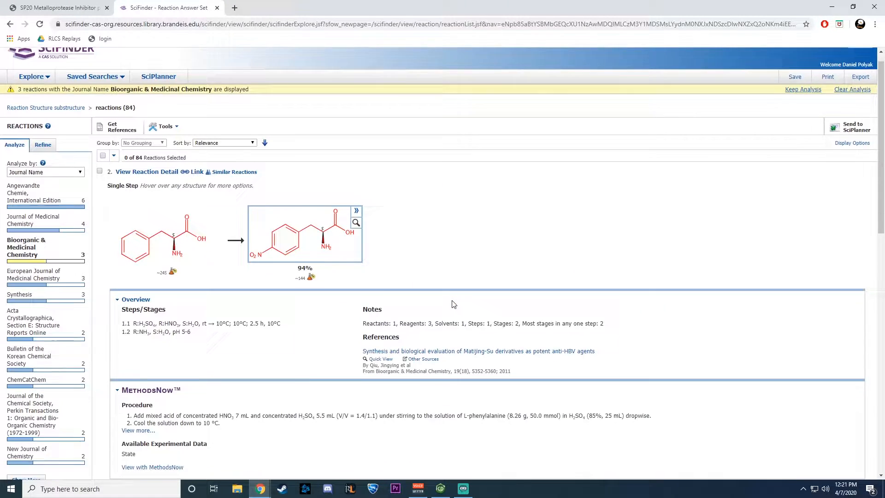
{"action": "scroll", "scroll_direction": "down", "scroll_amount": 3}
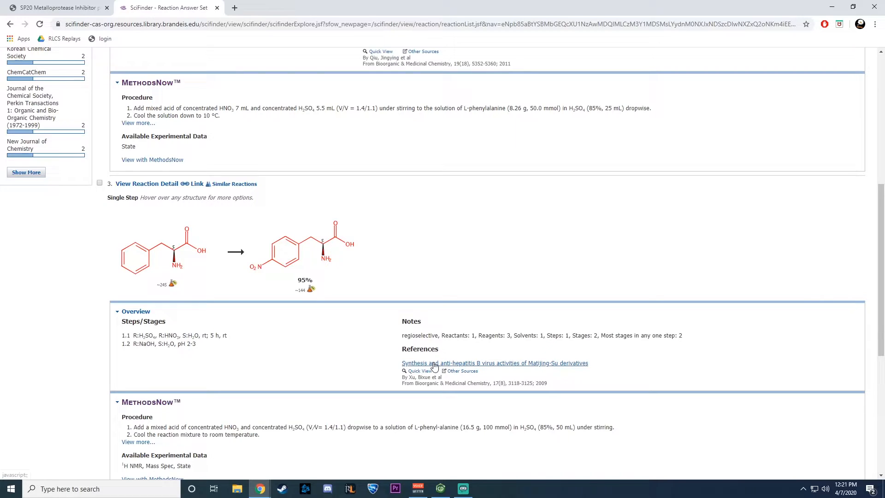
{"action": "left_click", "coordinate": [46, 7]}
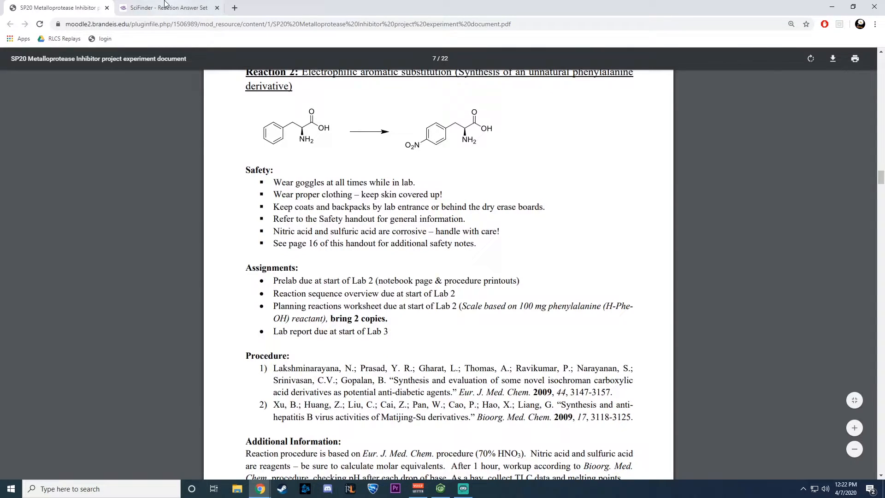
{"action": "left_click", "coordinate": [165, 7]}
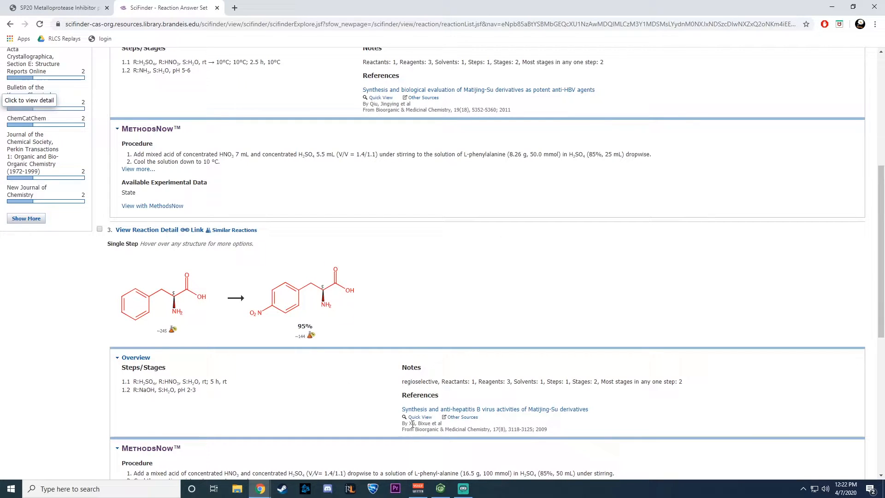
{"action": "mouse_move", "coordinate": [419, 423]}
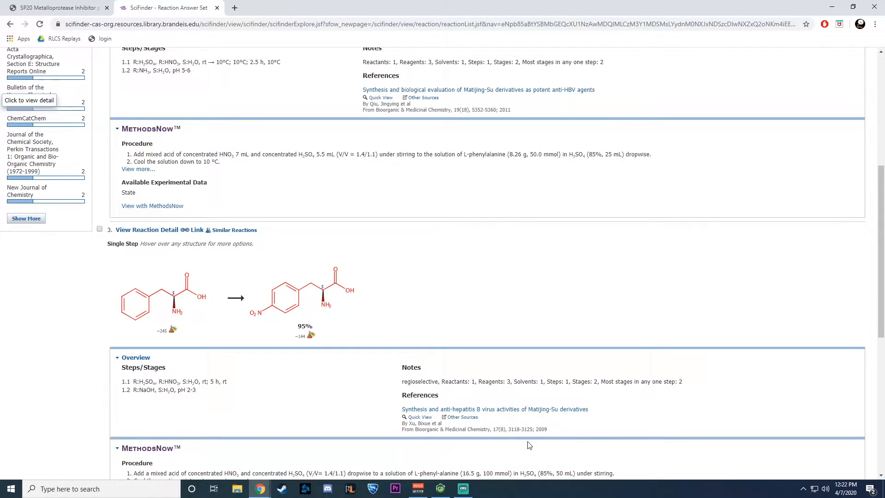
{"action": "mouse_move", "coordinate": [610, 429]}
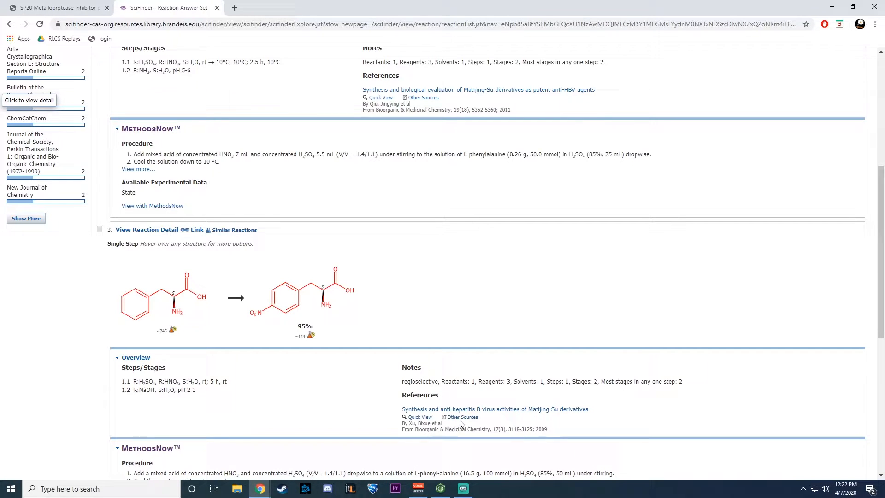
{"action": "mouse_move", "coordinate": [463, 418]}
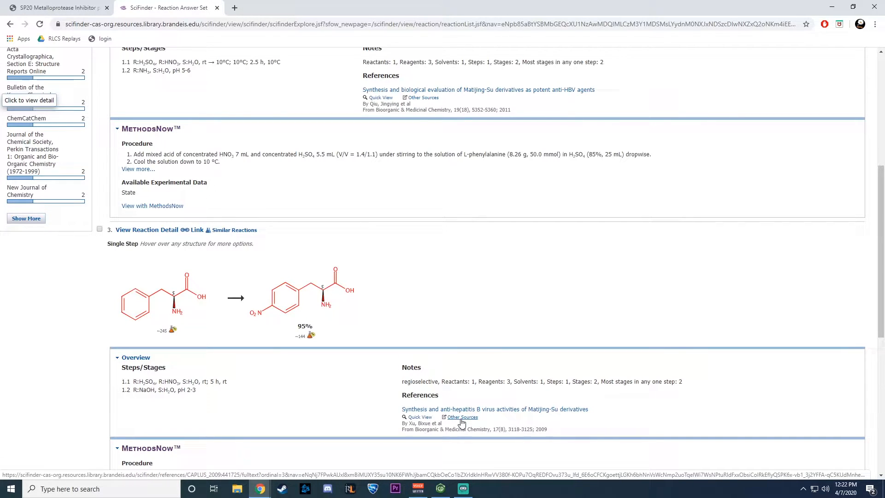
Reach the Matijing-Su article's OneSearch record and ScienceDirect full text via Other Sources, then return to SciFinder.
{"action": "left_click", "coordinate": [462, 416]}
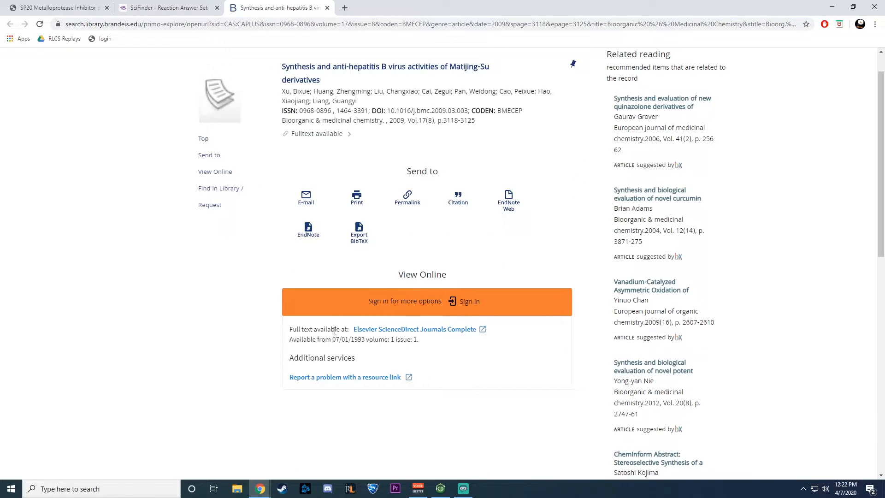
{"action": "left_click", "coordinate": [414, 329]}
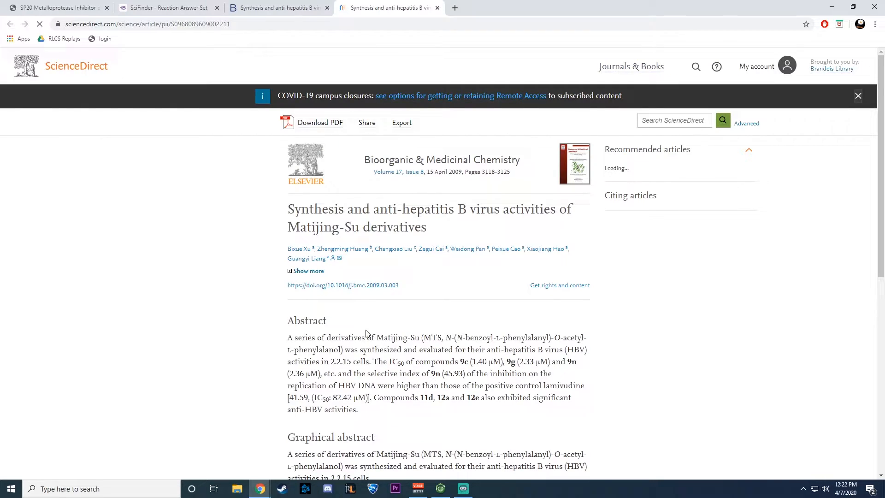
{"action": "scroll", "scroll_direction": "down", "scroll_amount": 3}
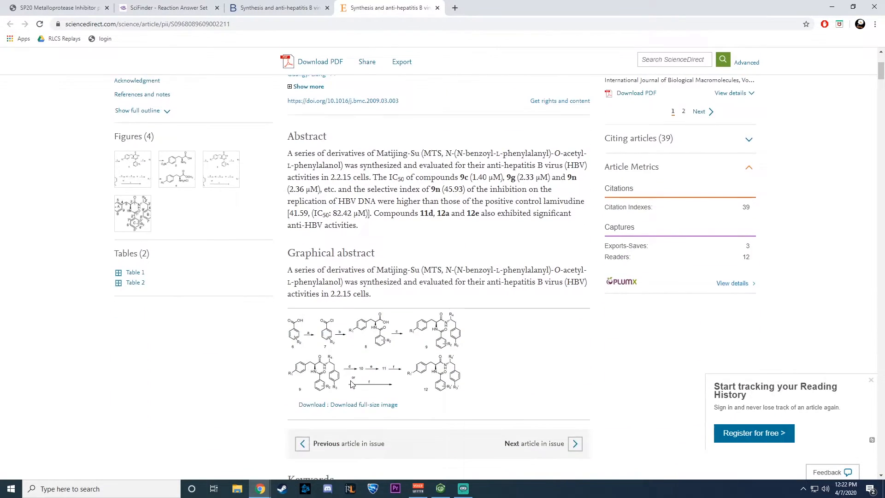
{"action": "left_click", "coordinate": [277, 8]}
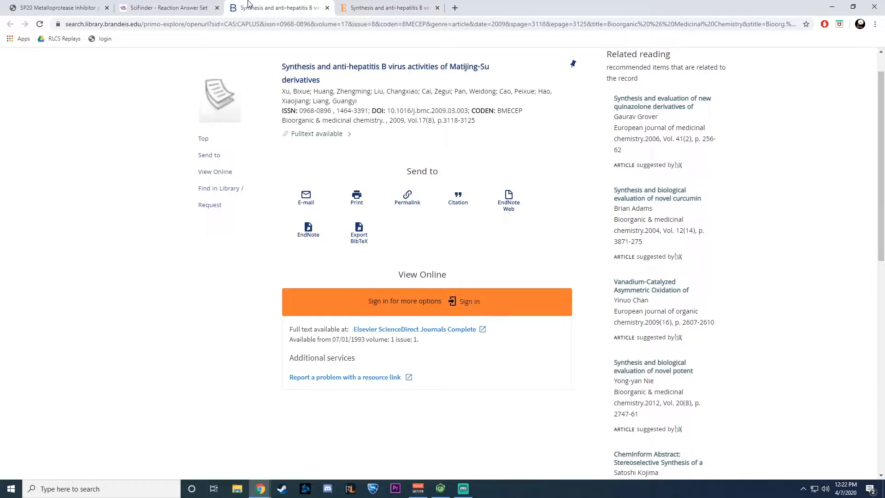
{"action": "left_click", "coordinate": [161, 7]}
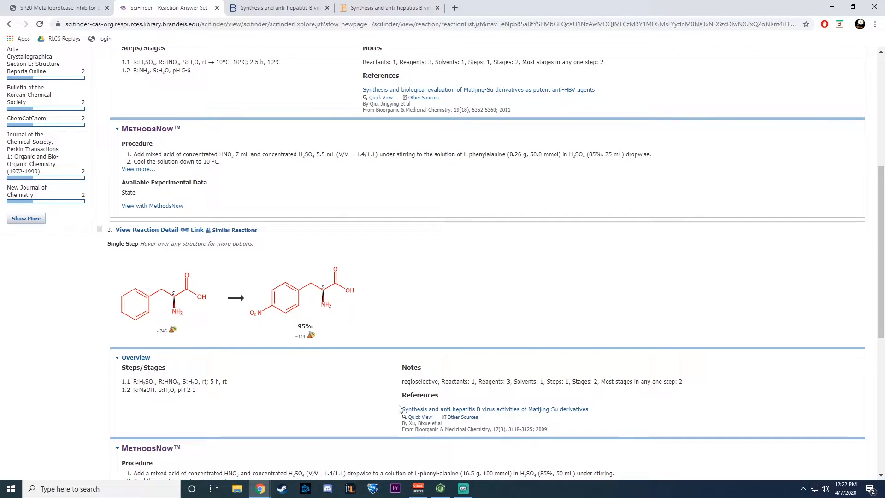
Follow the Matijing-Su reference title to its ScienceDirect article through the Brandeis library proxy.
{"action": "left_click_drag", "start_coordinate": [401, 367], "coordinate": [588, 408]}
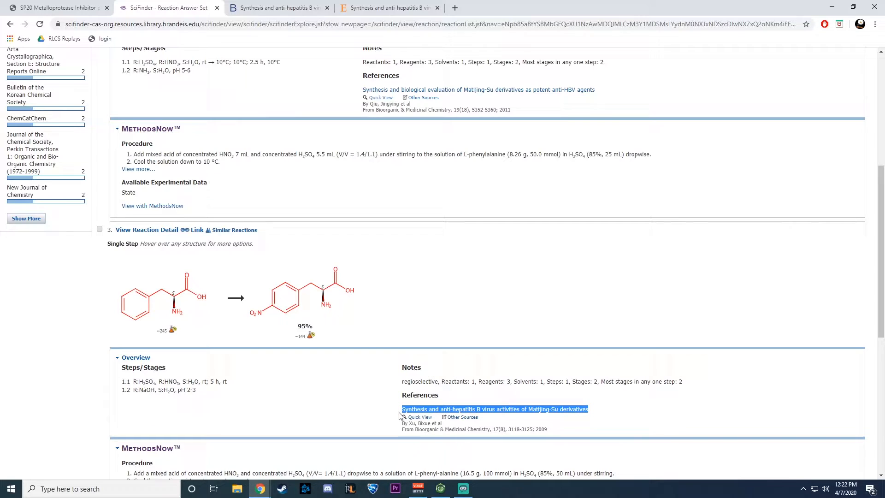
{"action": "left_click", "coordinate": [495, 409]}
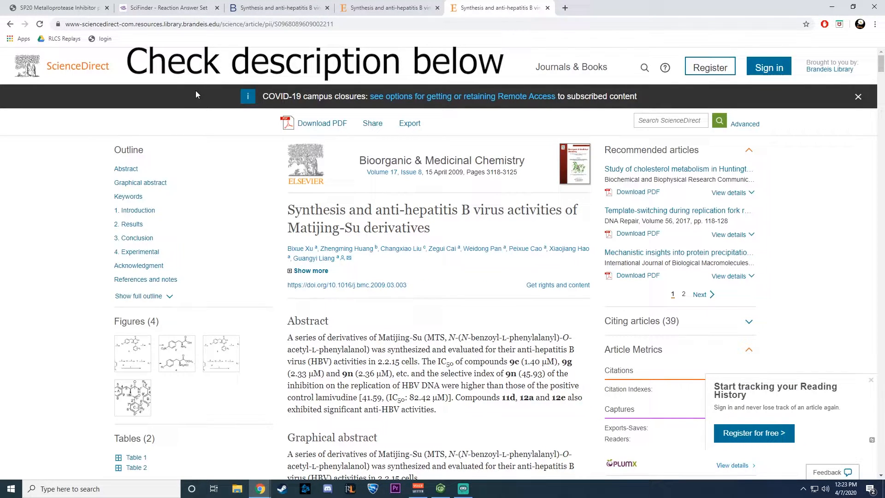
{"action": "mouse_move", "coordinate": [231, 208]}
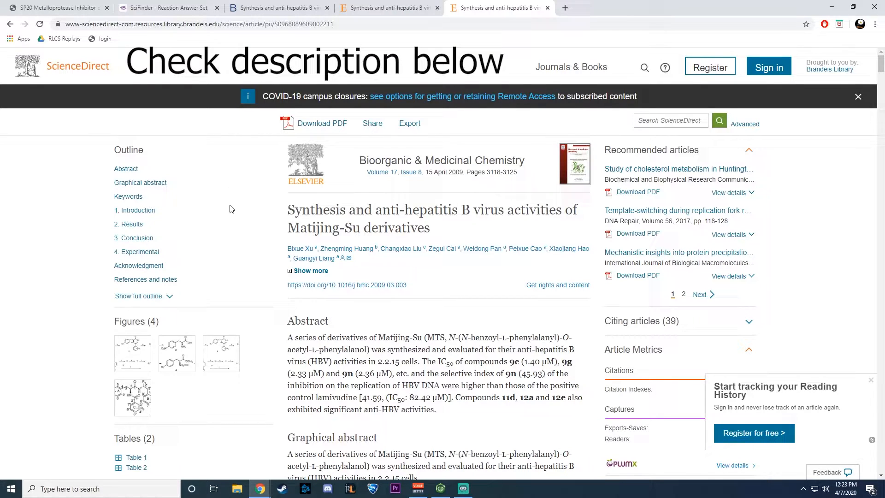
Download the article's PDF, then return to the web article and dismiss the recommendations popup.
{"action": "left_click", "coordinate": [322, 124]}
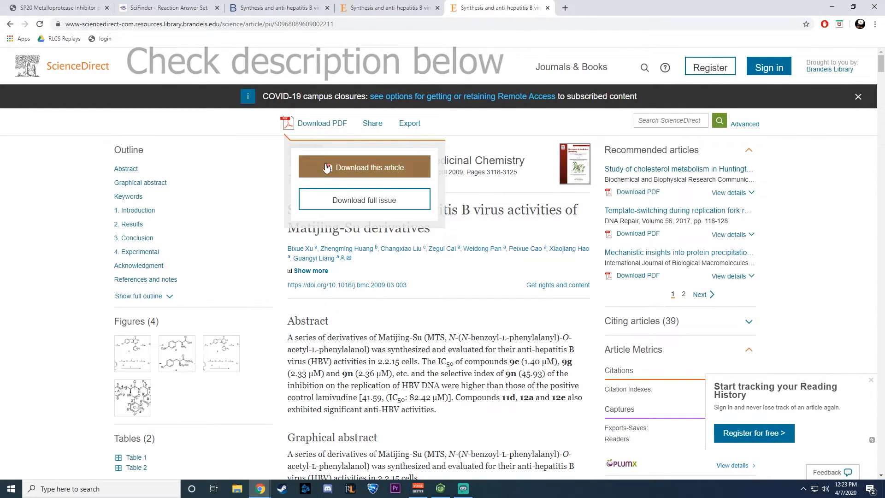
{"action": "left_click", "coordinate": [365, 167]}
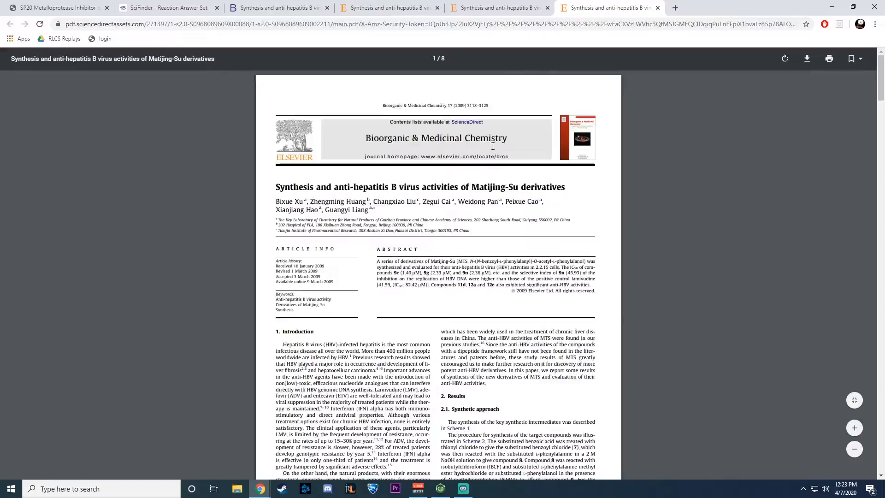
{"action": "scroll", "scroll_direction": "down", "scroll_amount": 3}
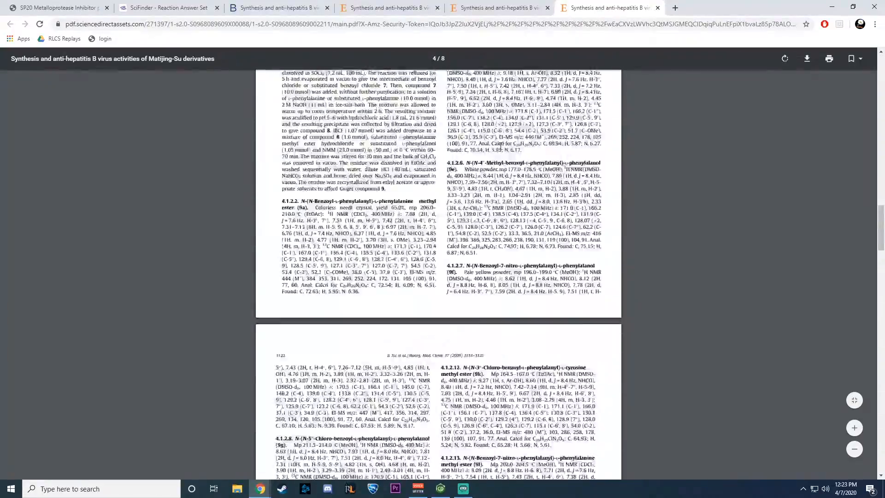
{"action": "left_click", "coordinate": [498, 8]}
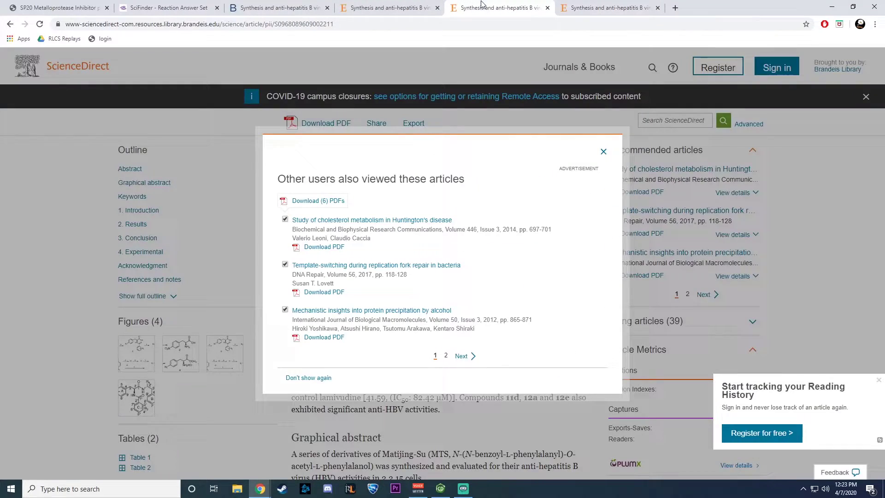
{"action": "left_click", "coordinate": [603, 151]}
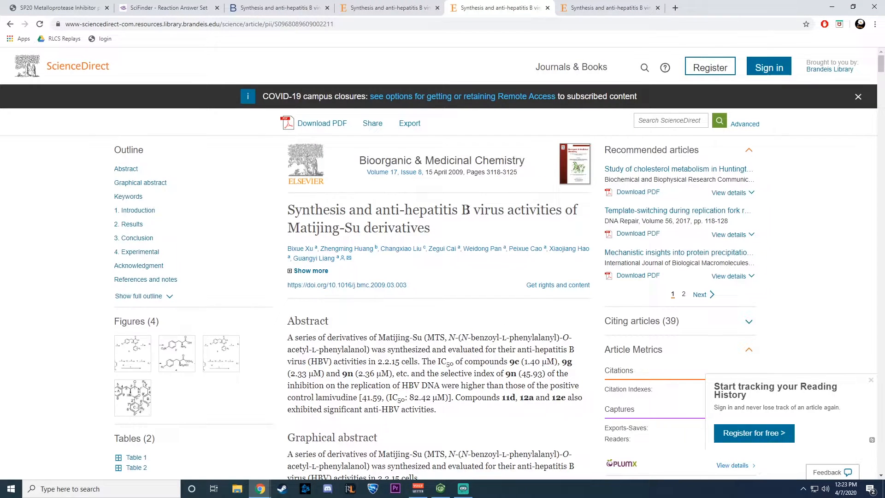
Skim the article's synthesis scheme, experimental section and references, then review the PDF.
{"action": "scroll", "scroll_direction": "down", "scroll_amount": 3}
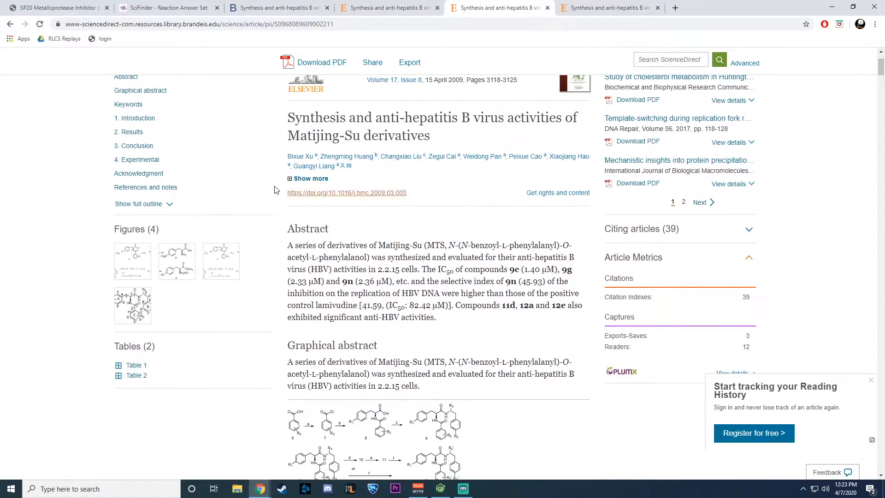
{"action": "scroll", "scroll_direction": "down", "scroll_amount": 3}
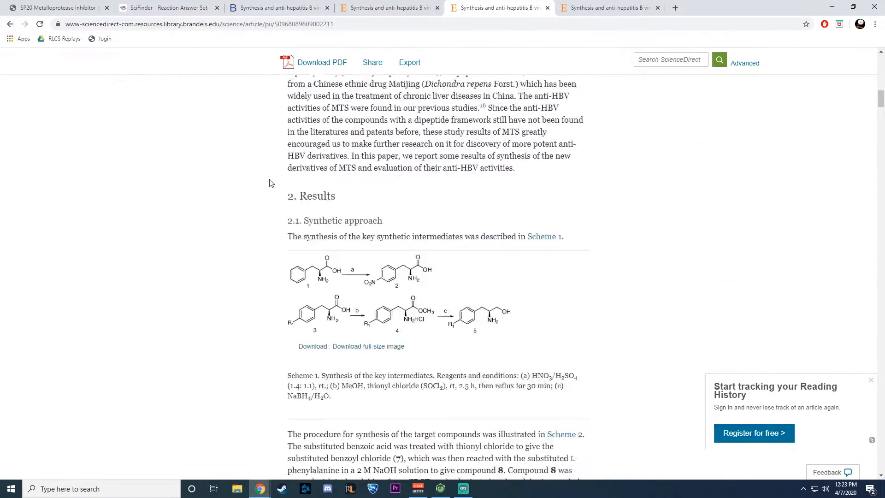
{"action": "scroll", "scroll_direction": "down", "scroll_amount": 3}
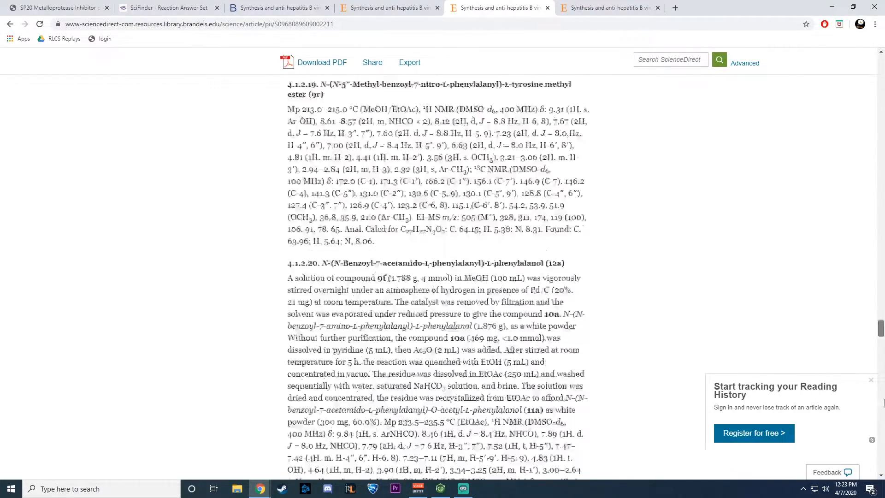
{"action": "scroll", "scroll_direction": "down", "scroll_amount": 3}
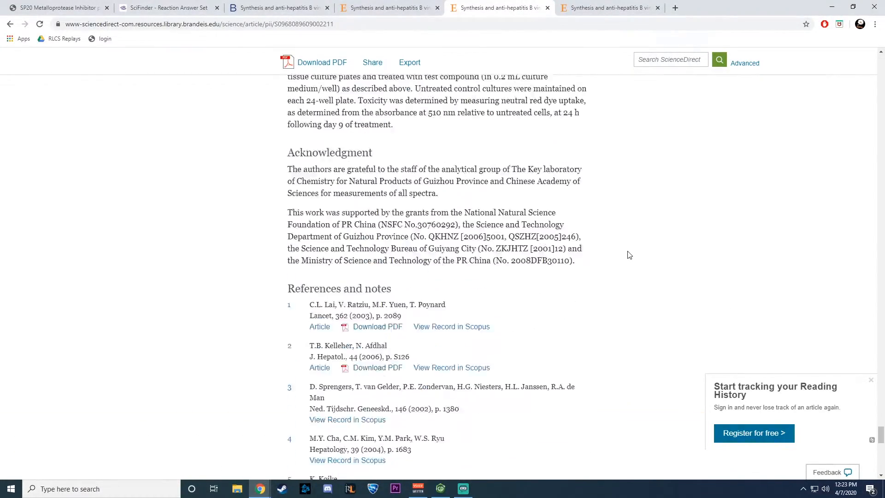
{"action": "scroll", "scroll_direction": "up", "scroll_amount": 3}
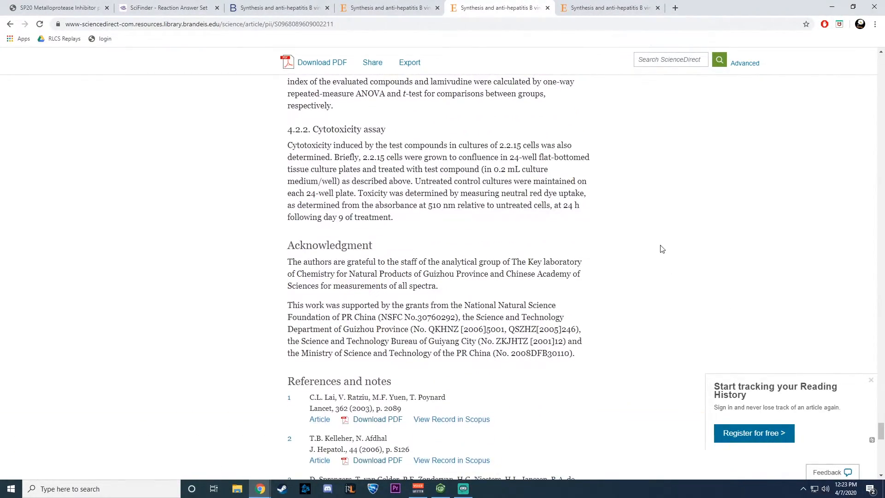
{"action": "scroll", "scroll_direction": "up", "scroll_amount": 3}
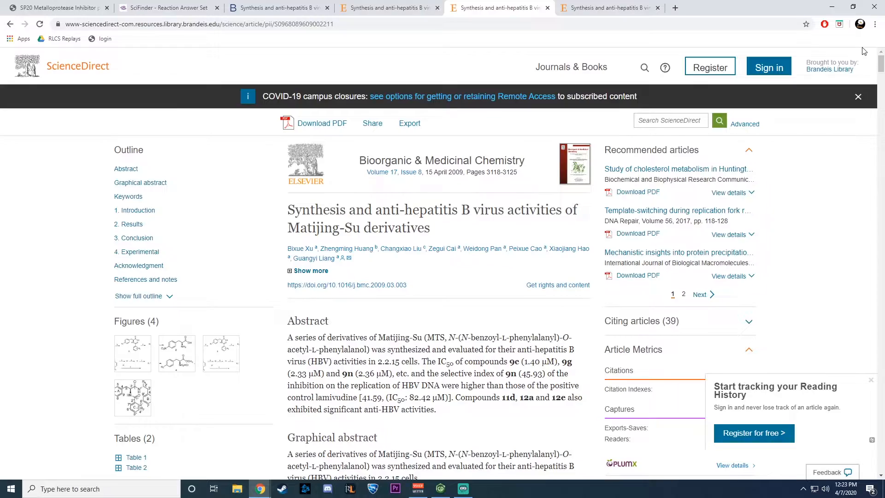
{"action": "left_click", "coordinate": [322, 124]}
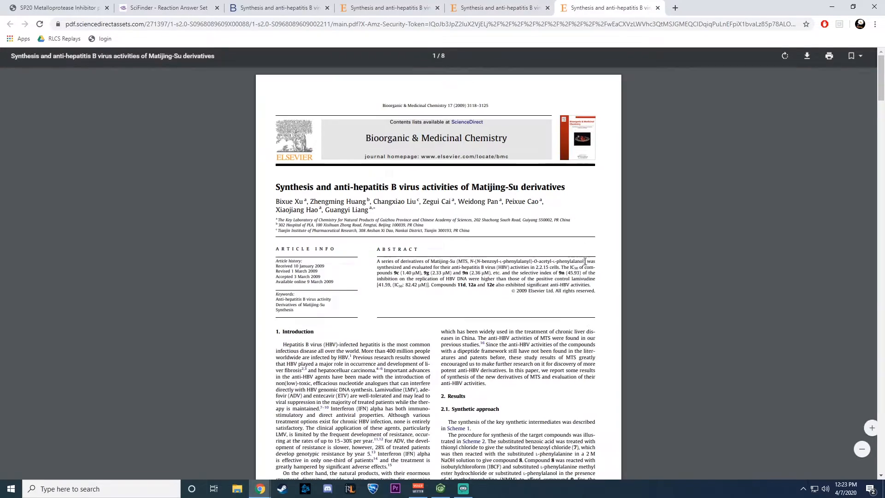
{"action": "scroll", "scroll_direction": "down", "scroll_amount": 3}
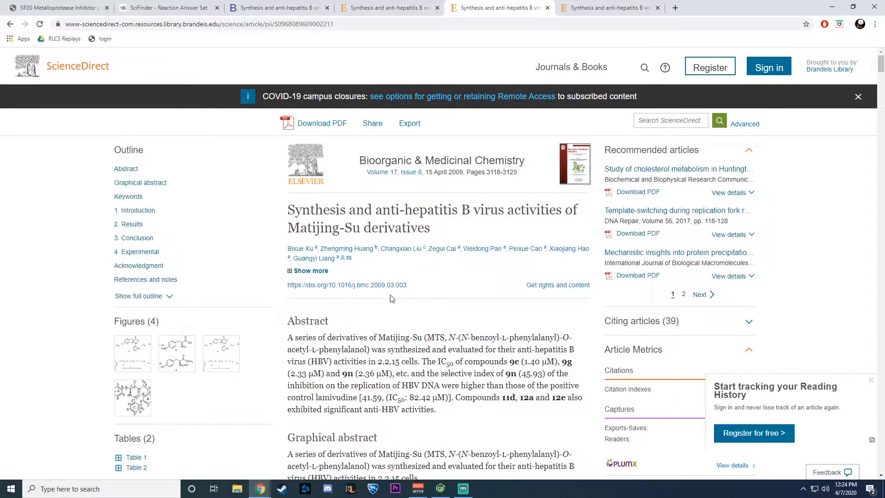
{"action": "mouse_move", "coordinate": [427, 317]}
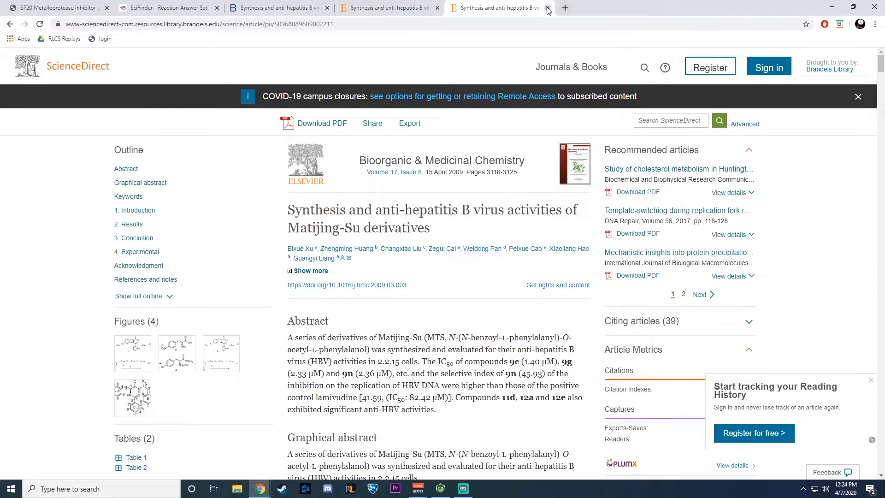
Close the ScienceDirect article and library record tabs, leaving SciFinder's reaction results.
{"action": "left_click", "coordinate": [546, 9]}
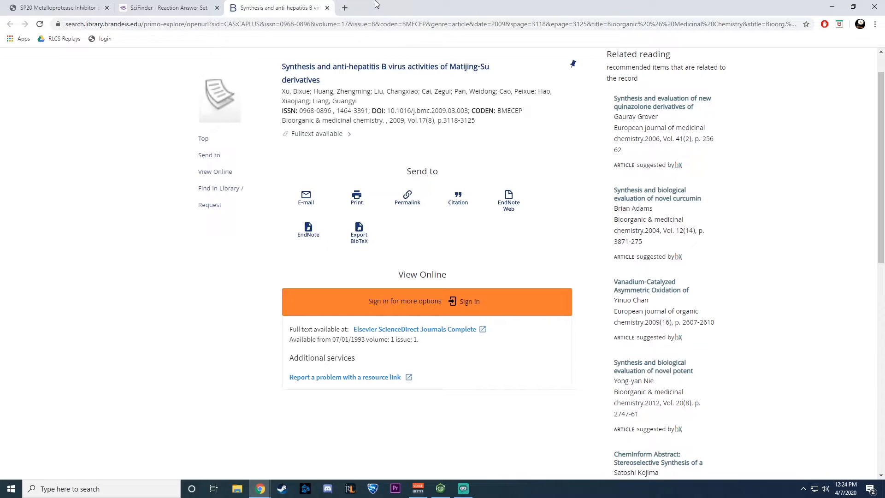
{"action": "mouse_move", "coordinate": [330, 8]}
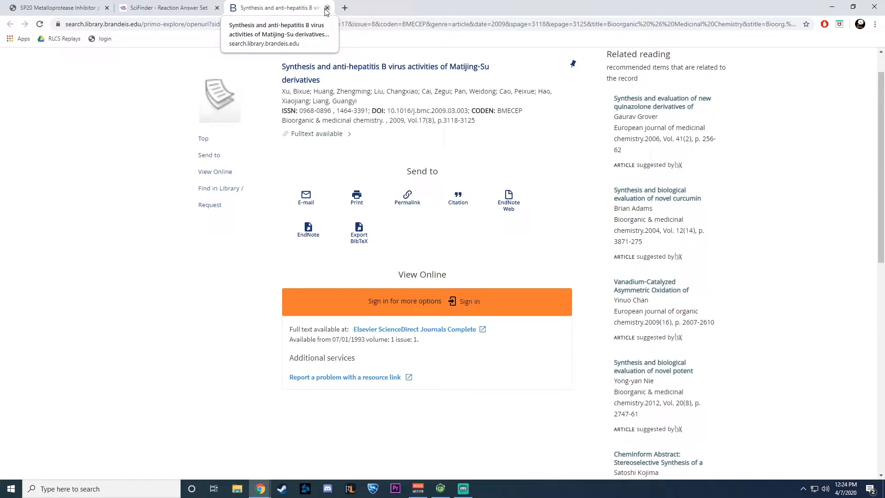
{"action": "left_click", "coordinate": [331, 8]}
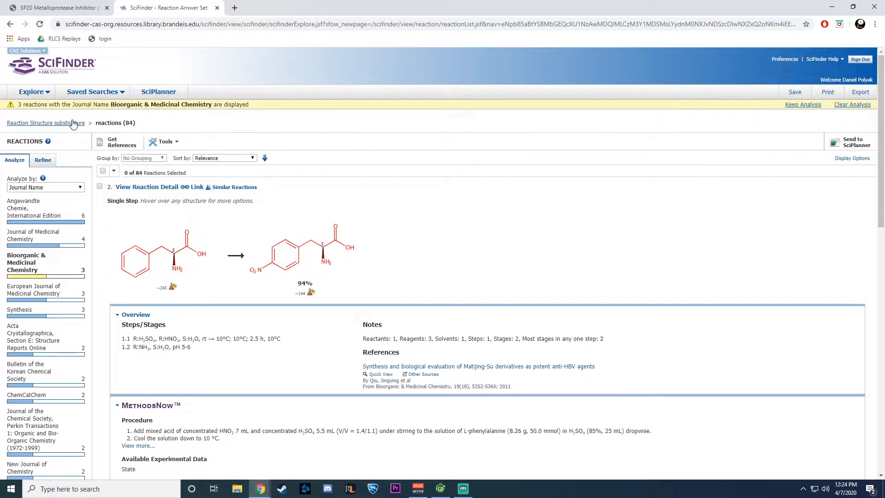
Return to the reaction search form and open the structure editor for a new drawing.
{"action": "left_click", "coordinate": [44, 123]}
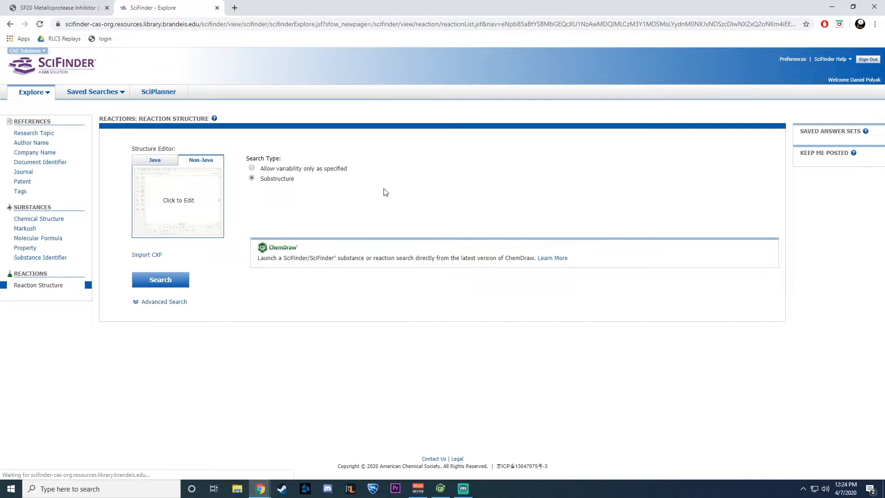
{"action": "left_click", "coordinate": [160, 279]}
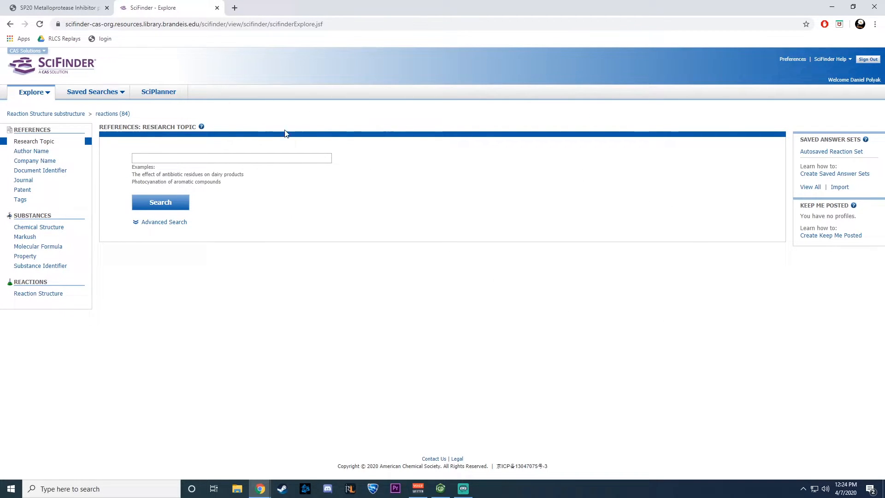
{"action": "mouse_move", "coordinate": [30, 301]}
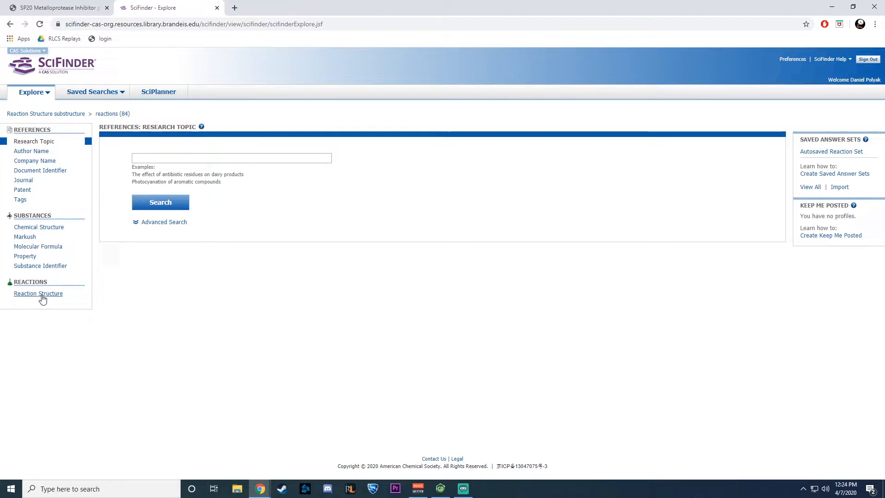
{"action": "left_click", "coordinate": [38, 293]}
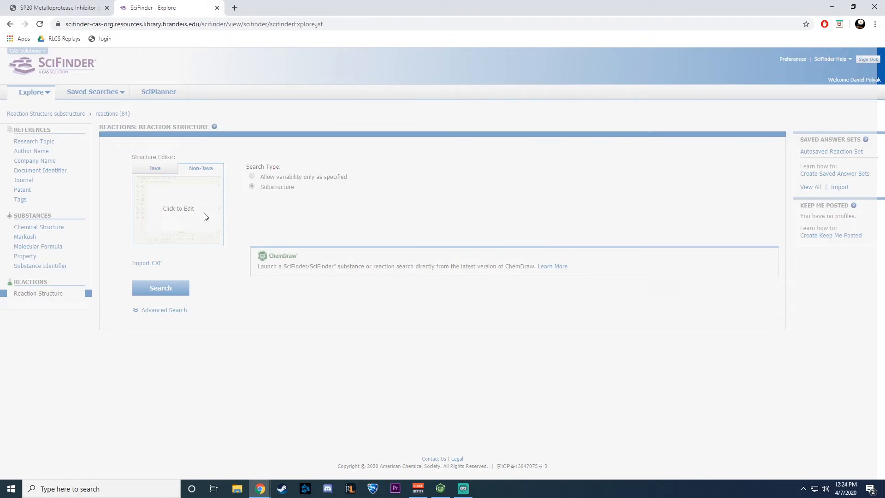
{"action": "left_click", "coordinate": [178, 208]}
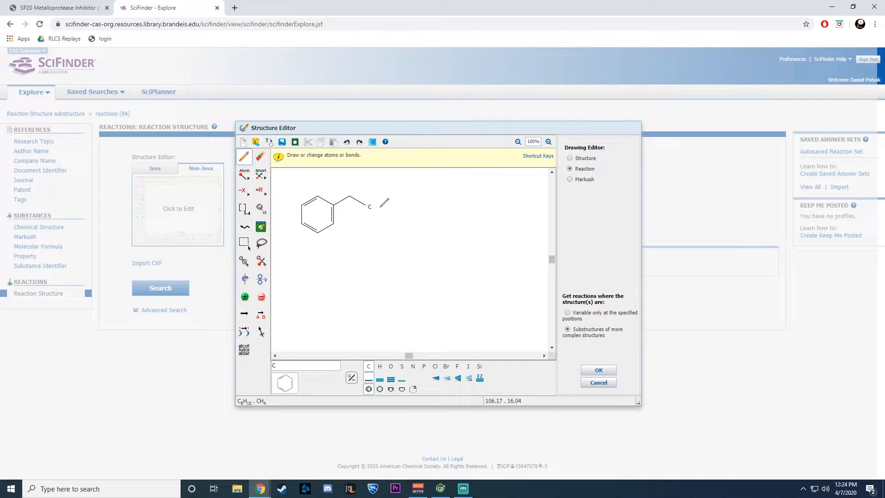
Extend the side chain into a carboxylic acid with OH and set the branch atom to NH2.
{"action": "left_click", "coordinate": [370, 207]}
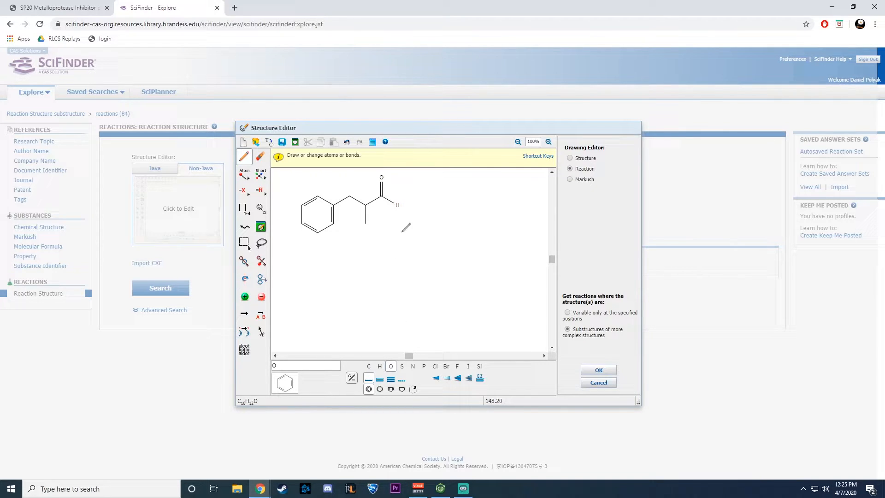
{"action": "left_click", "coordinate": [397, 205]}
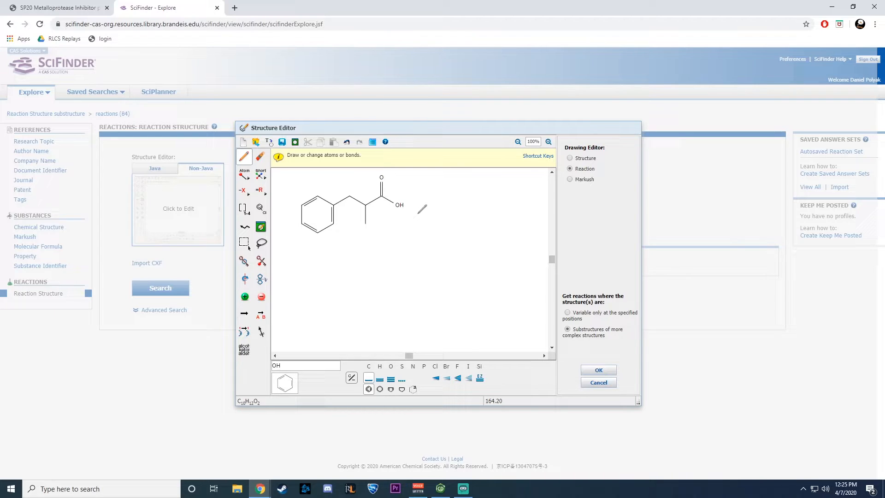
{"action": "mouse_move", "coordinate": [409, 214]}
{"action": "type", "text": "N"}
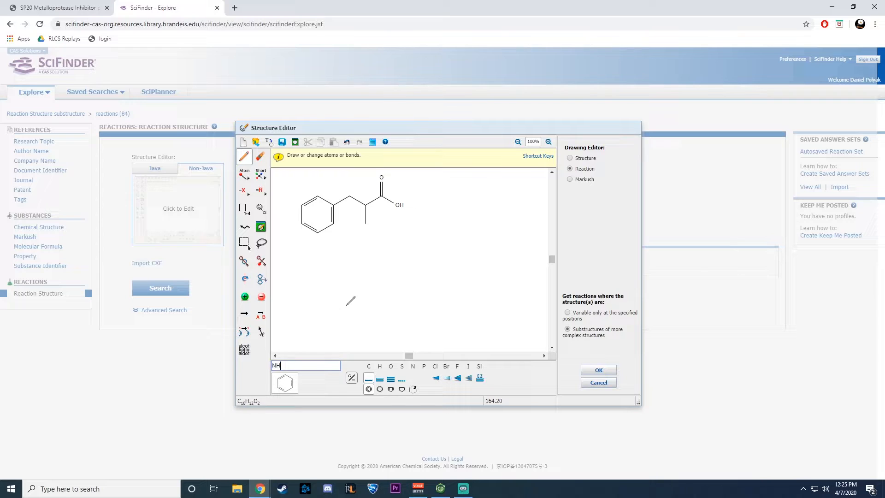
{"action": "left_click", "coordinate": [367, 214]}
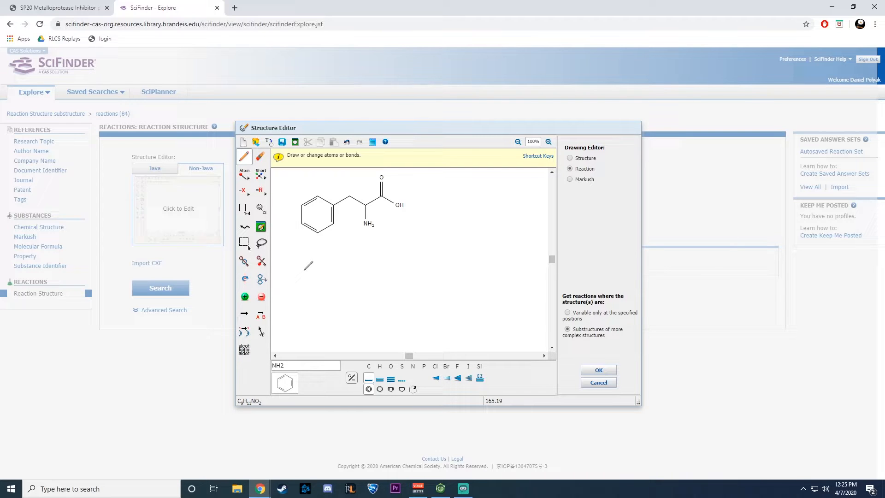
{"action": "mouse_move", "coordinate": [245, 313]}
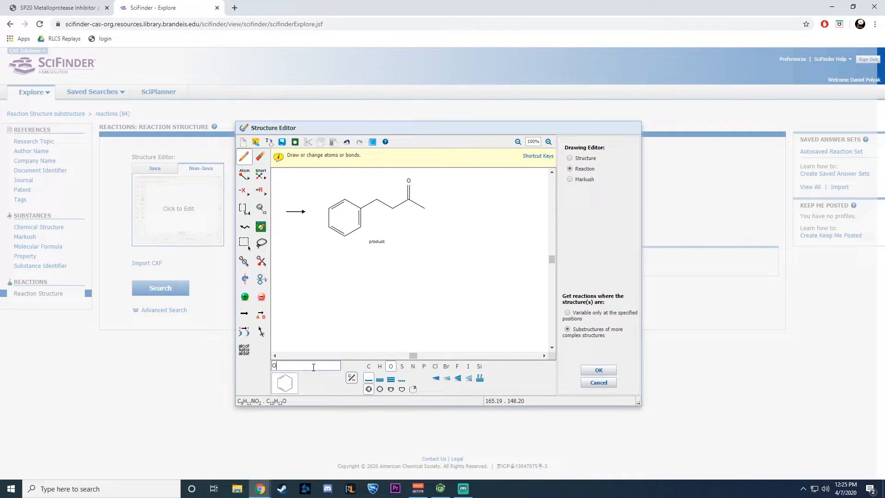
Give the product copy its amino group and an NO2 substituent at the ring's para position.
{"action": "type", "text": "H2"}
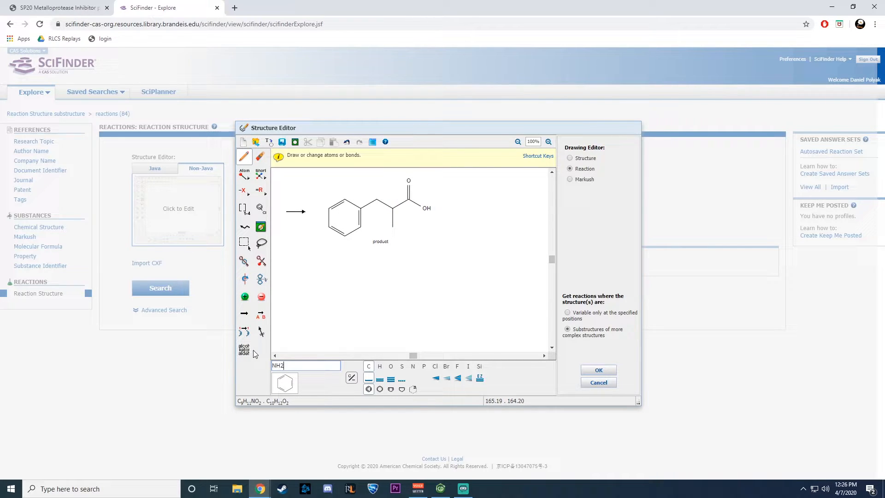
{"action": "left_click", "coordinate": [391, 221]}
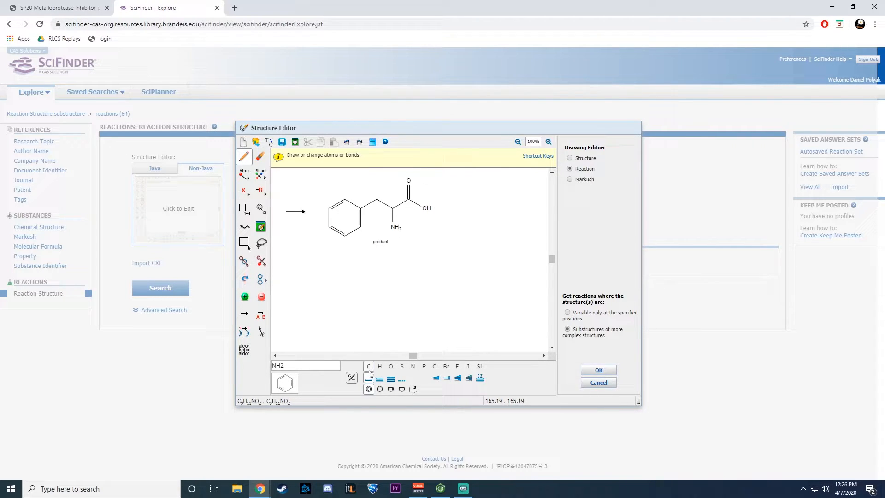
{"action": "left_click", "coordinate": [328, 230]}
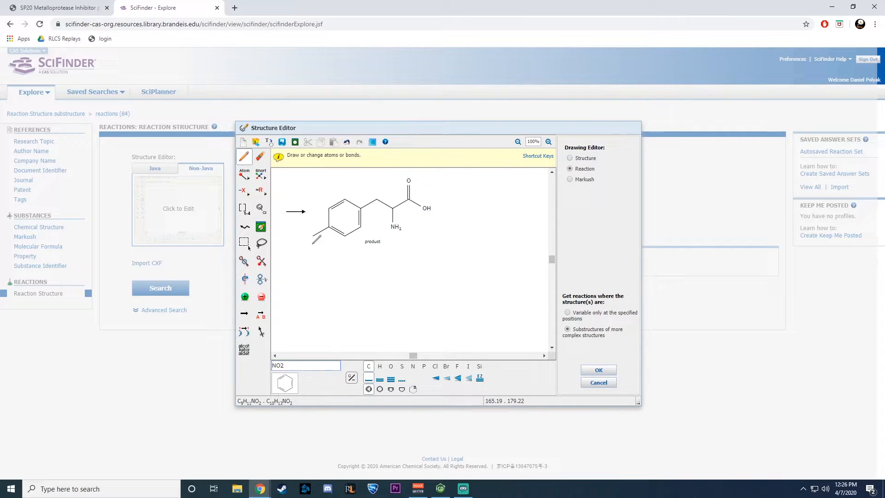
{"action": "left_click", "coordinate": [315, 242]}
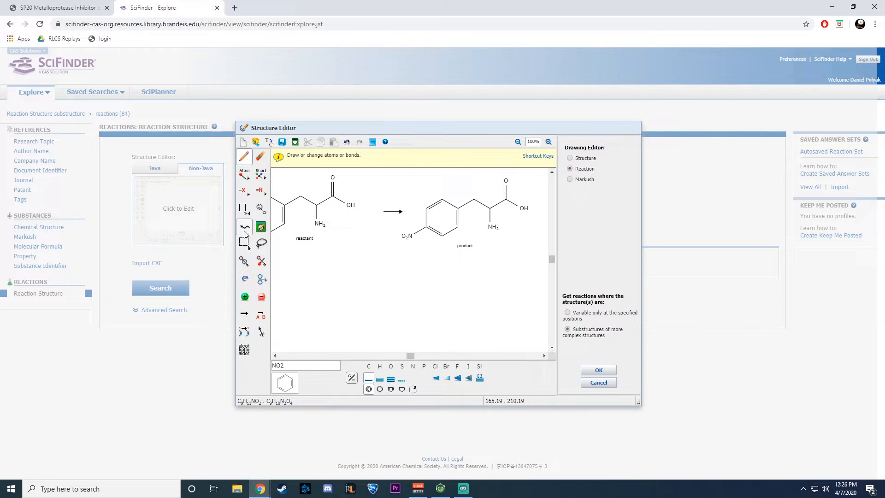
{"action": "mouse_move", "coordinate": [260, 315]}
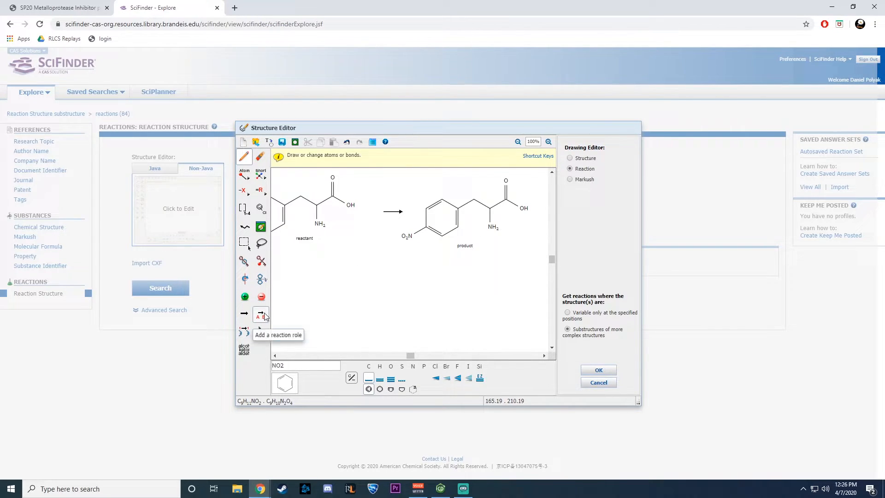
Assign phenylalanine as reactant and the nitrated compound as product, then accept the reaction into the form.
{"action": "left_click", "coordinate": [260, 313]}
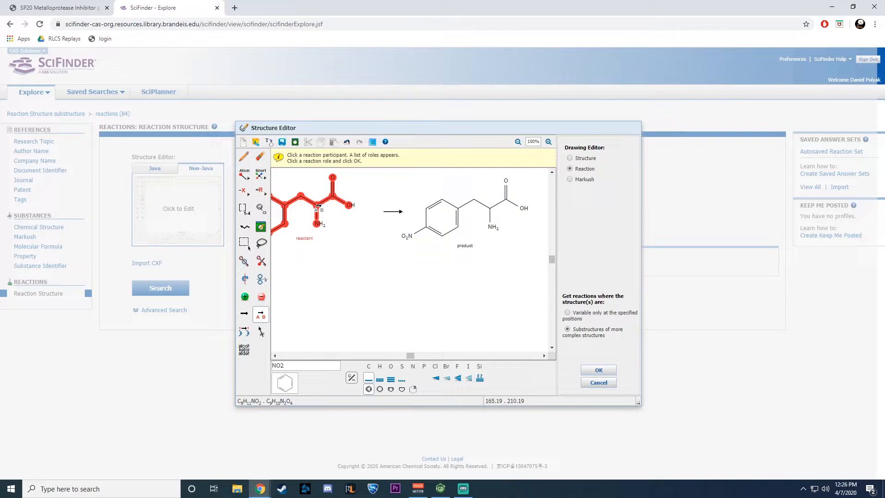
{"action": "left_click", "coordinate": [308, 206]}
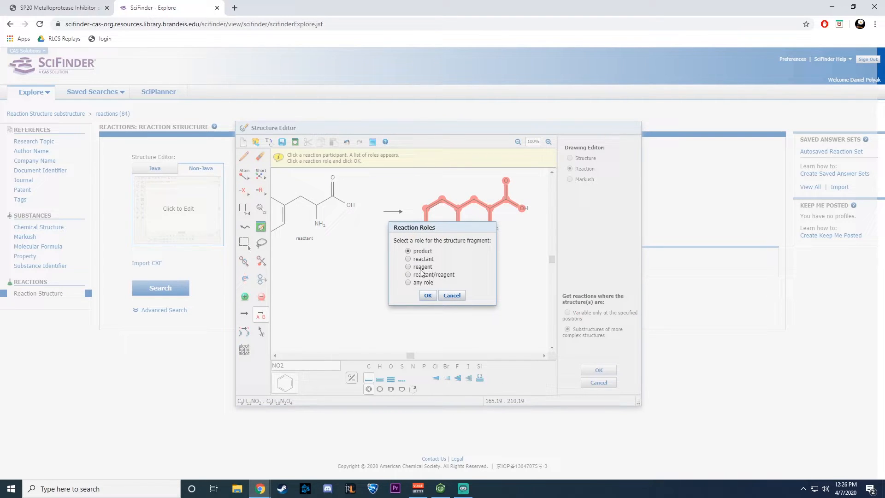
{"action": "left_click", "coordinate": [427, 295]}
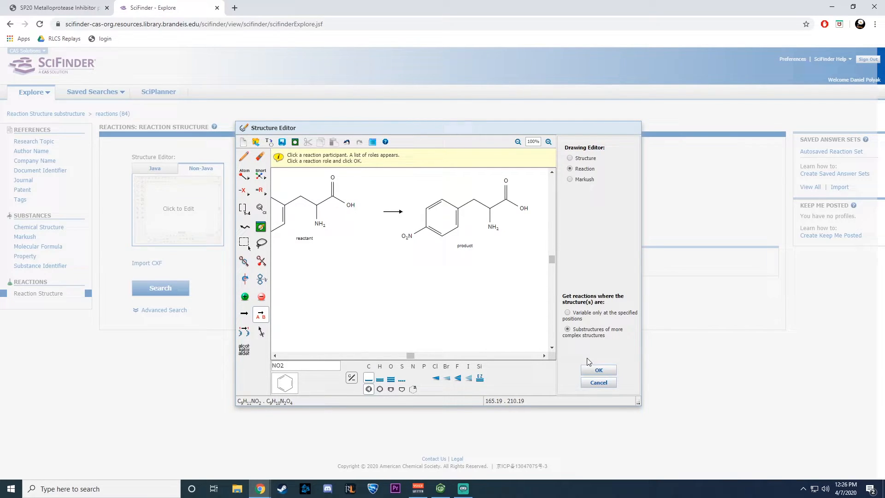
{"action": "left_click", "coordinate": [598, 370]}
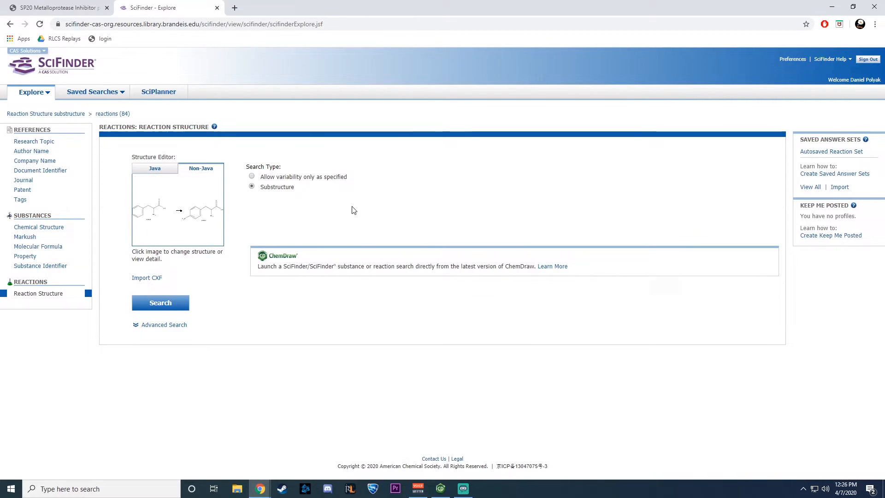
{"action": "left_click", "coordinate": [160, 303]}
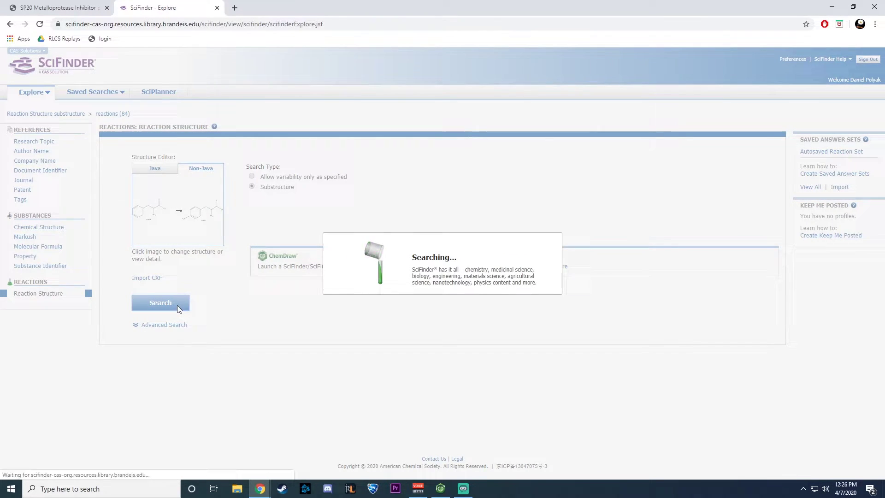
Launch the reaction search, returning 84 reactions led by 91% yield nitration.
{"action": "left_click", "coordinate": [160, 302]}
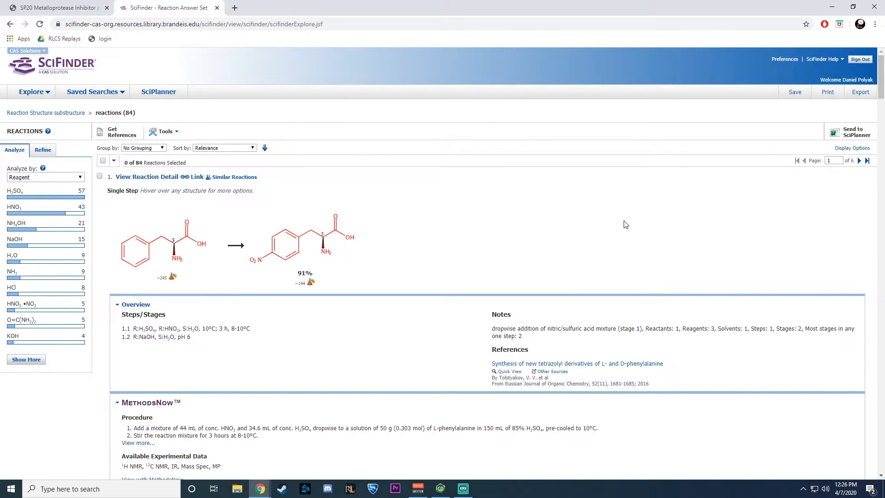
{"action": "mouse_move", "coordinate": [461, 161]}
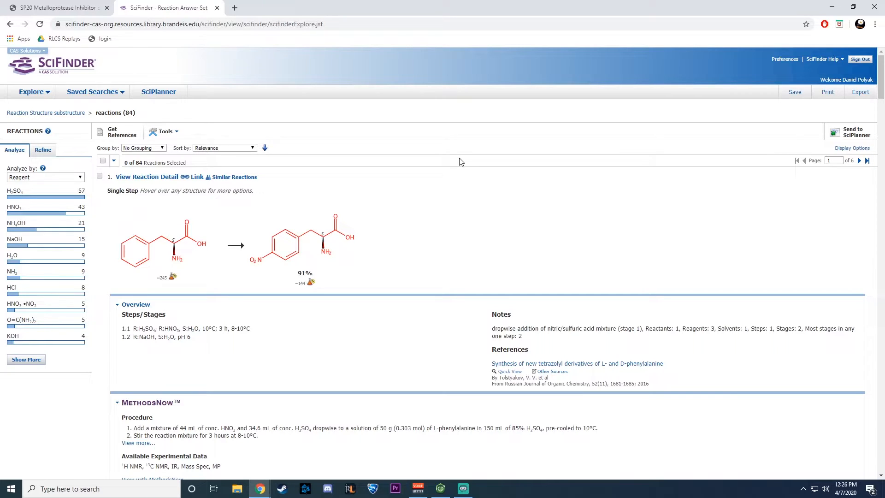
{"action": "mouse_move", "coordinate": [432, 181]}
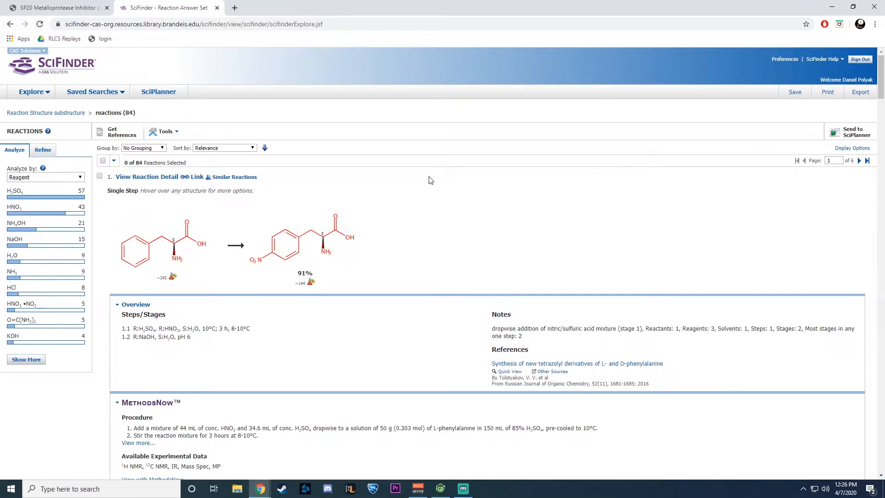
{"action": "mouse_move", "coordinate": [485, 167]}
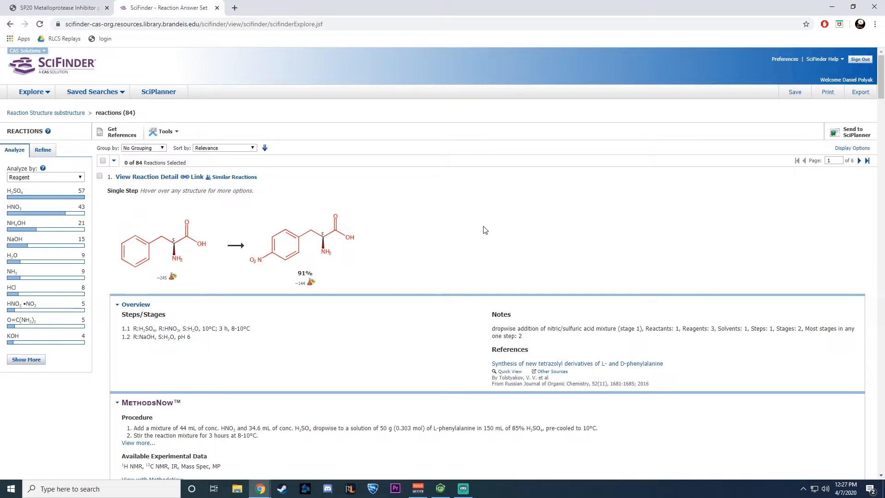
{"action": "mouse_move", "coordinate": [166, 266]}
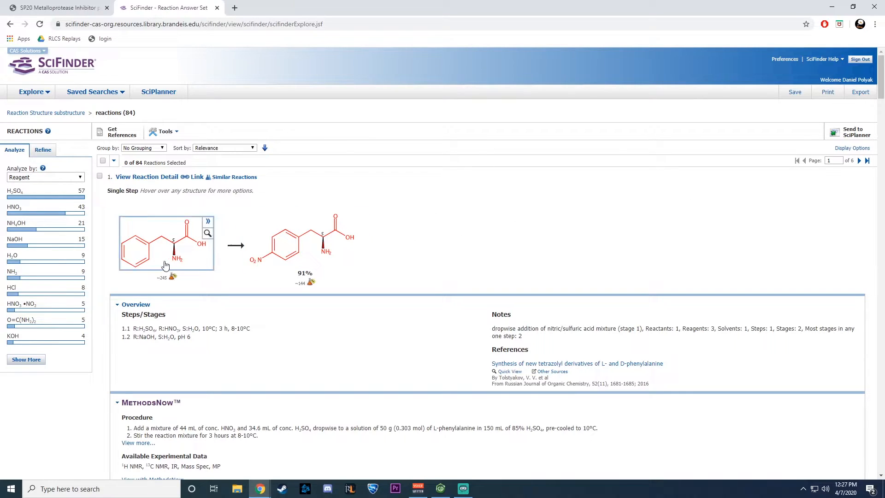
{"action": "scroll", "scroll_direction": "down", "scroll_amount": 3}
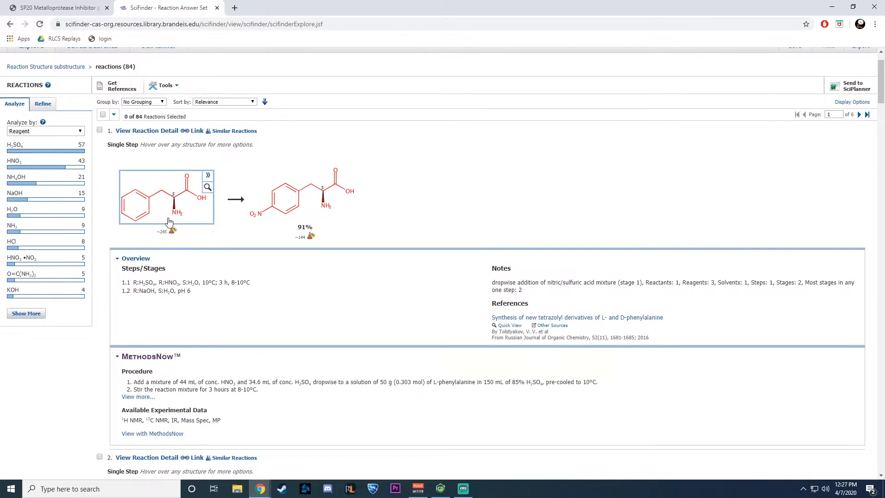
{"action": "scroll", "scroll_direction": "down", "scroll_amount": 3}
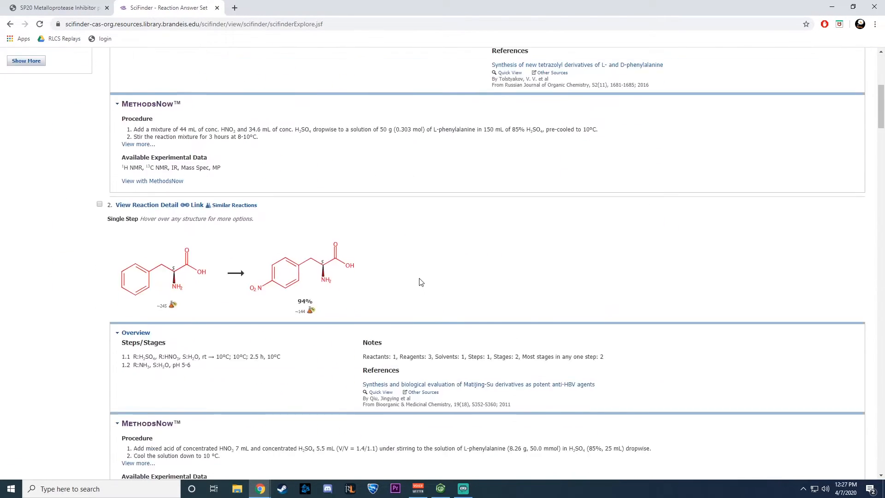
{"action": "scroll", "scroll_direction": "down", "scroll_amount": 3}
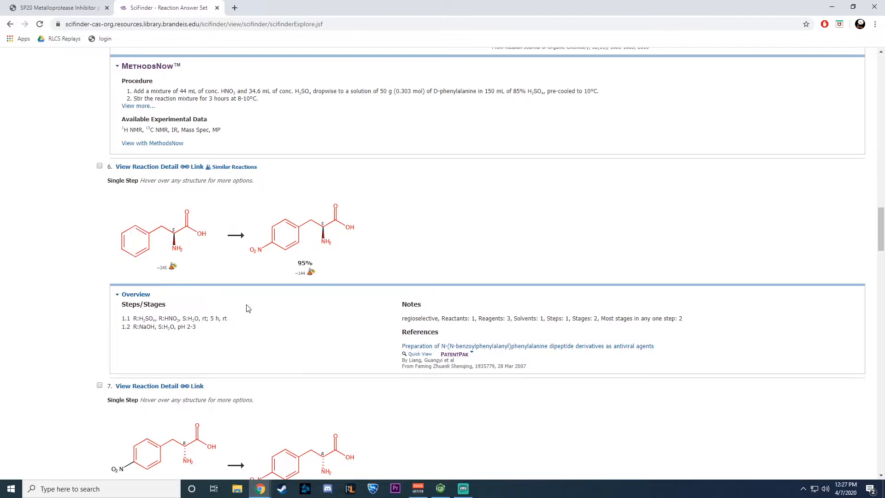
{"action": "scroll", "scroll_direction": "down", "scroll_amount": 3}
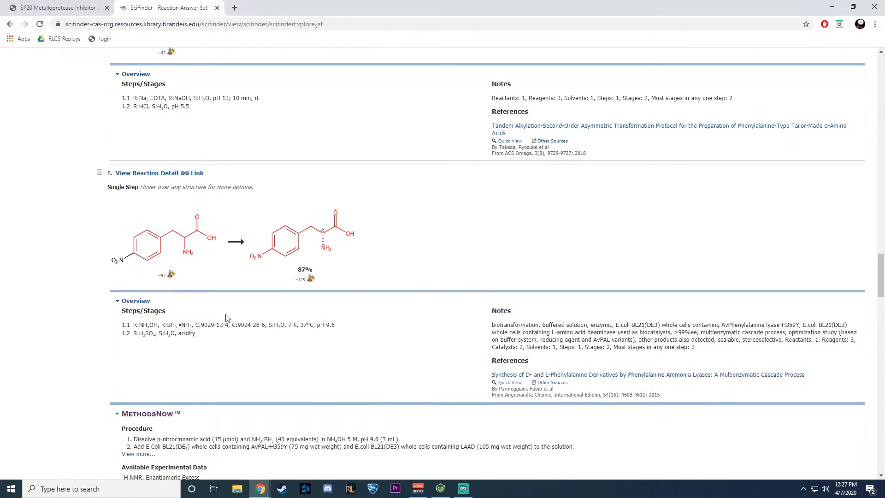
{"action": "mouse_move", "coordinate": [120, 266]}
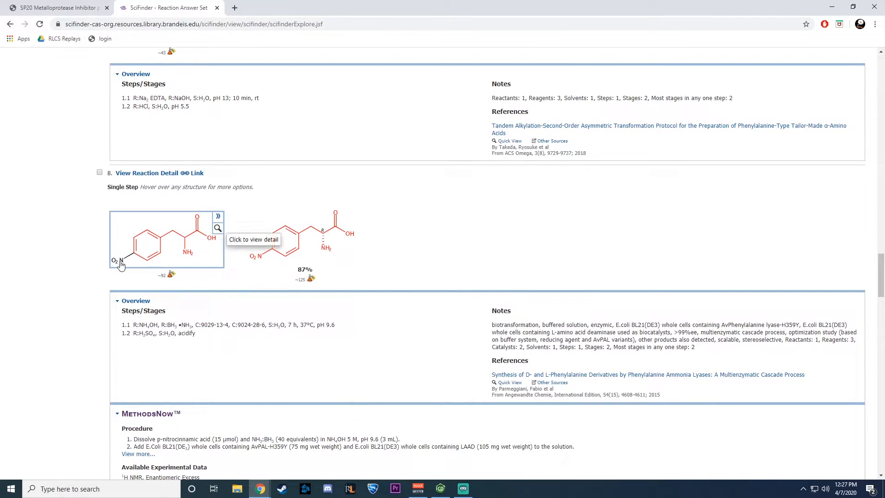
{"action": "scroll", "scroll_direction": "down", "scroll_amount": 3}
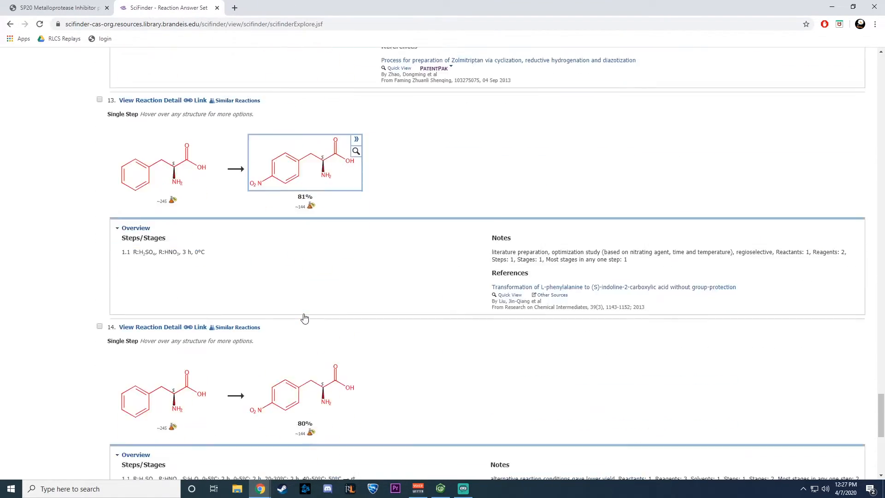
{"action": "scroll", "scroll_direction": "down", "scroll_amount": 3}
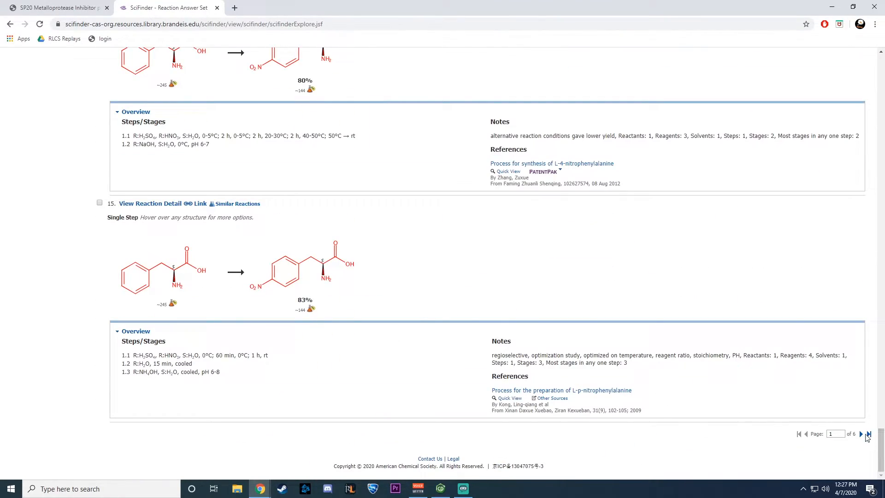
{"action": "left_click", "coordinate": [868, 433]}
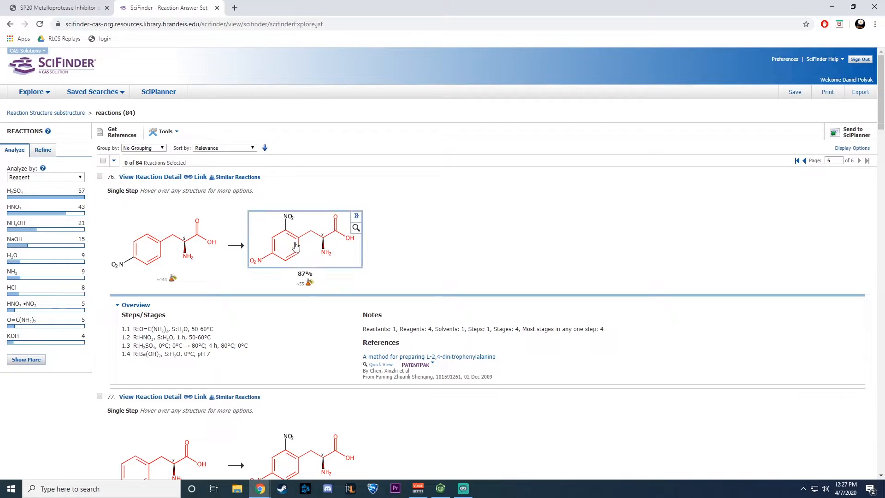
{"action": "mouse_move", "coordinate": [345, 236]}
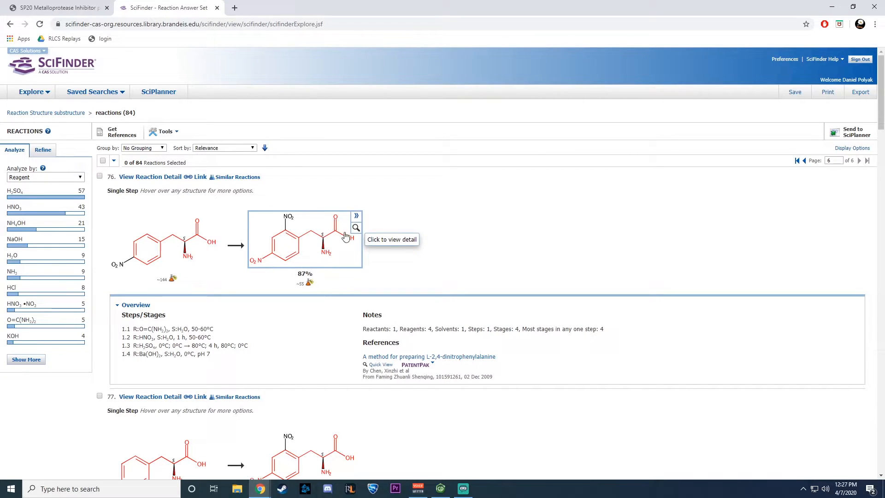
{"action": "mouse_move", "coordinate": [286, 238]}
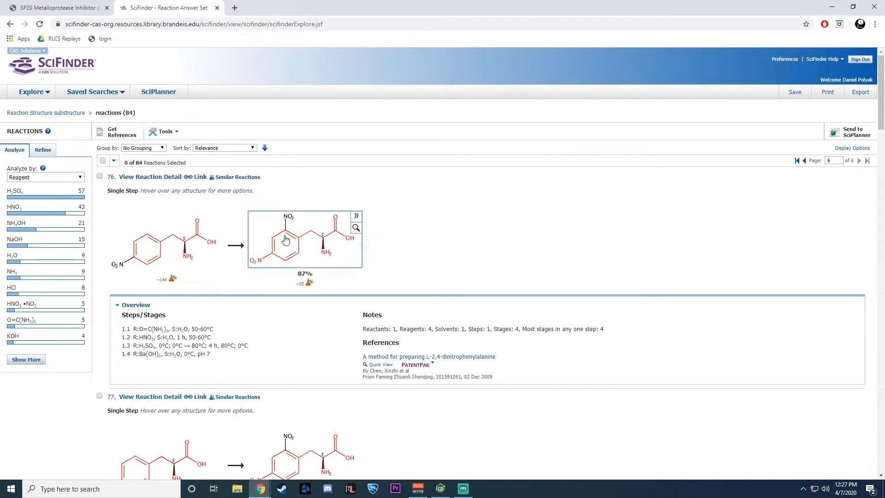
{"action": "mouse_move", "coordinate": [254, 266]}
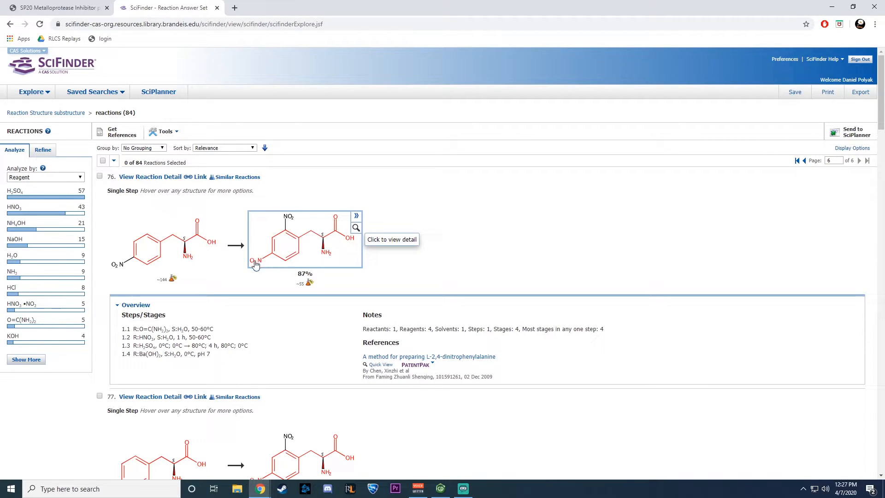
{"action": "mouse_move", "coordinate": [341, 232]}
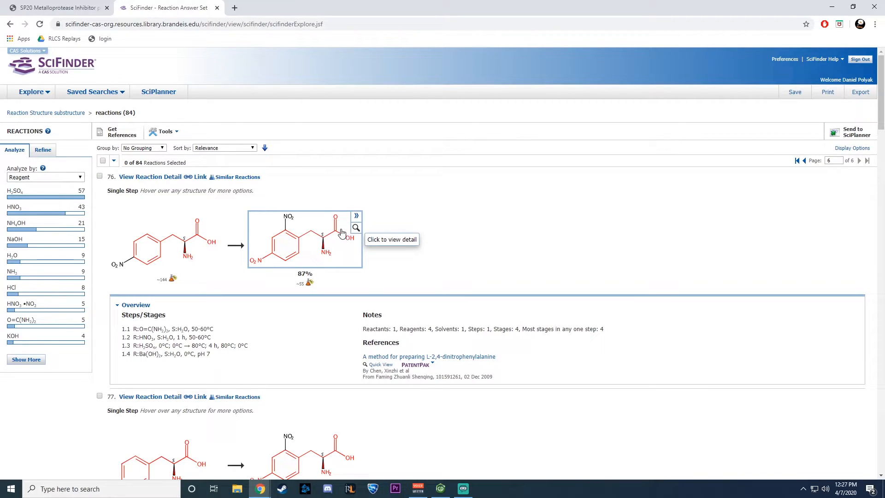
{"action": "mouse_move", "coordinate": [292, 238]}
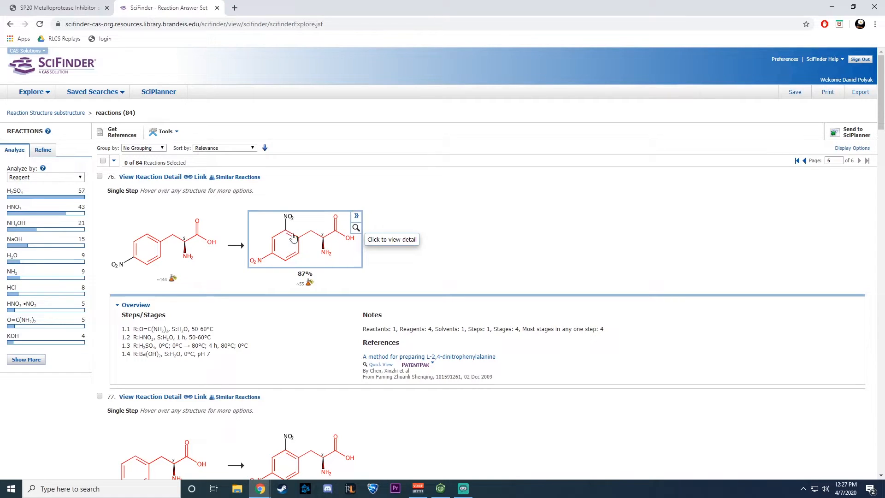
{"action": "scroll", "scroll_direction": "down", "scroll_amount": 3}
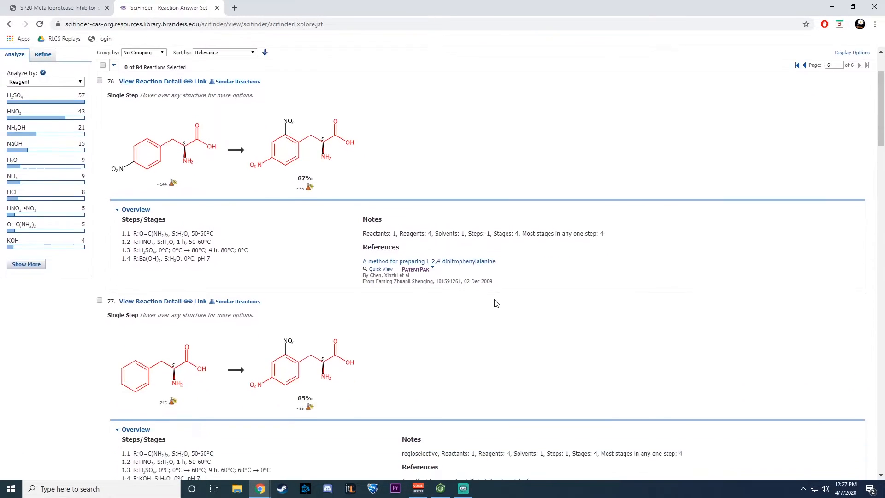
{"action": "scroll", "scroll_direction": "down", "scroll_amount": 3}
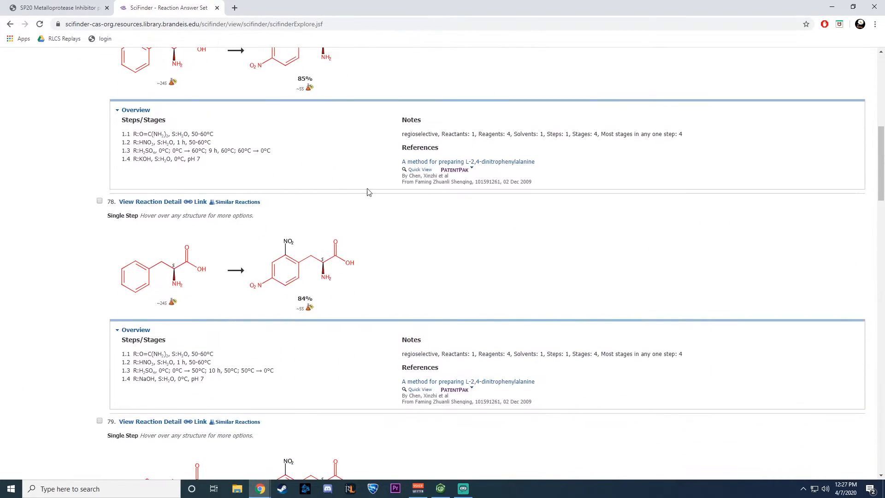
{"action": "scroll", "scroll_direction": "down", "scroll_amount": 3}
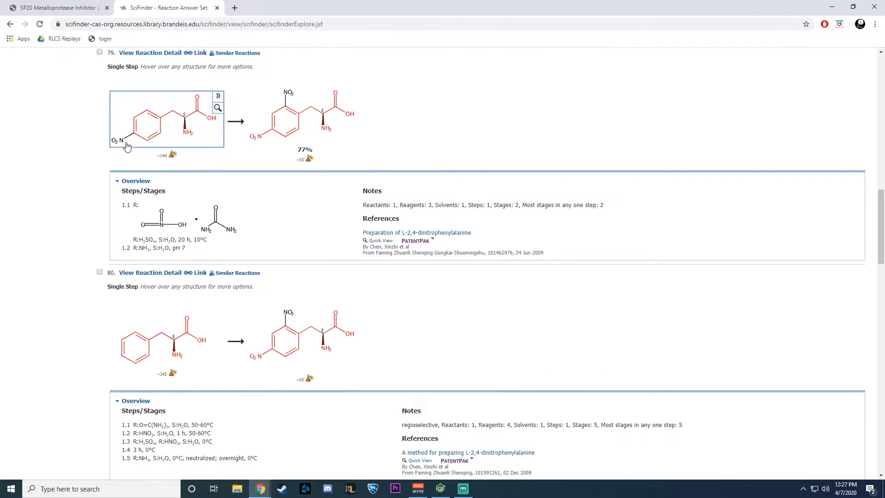
{"action": "scroll", "scroll_direction": "down", "scroll_amount": 3}
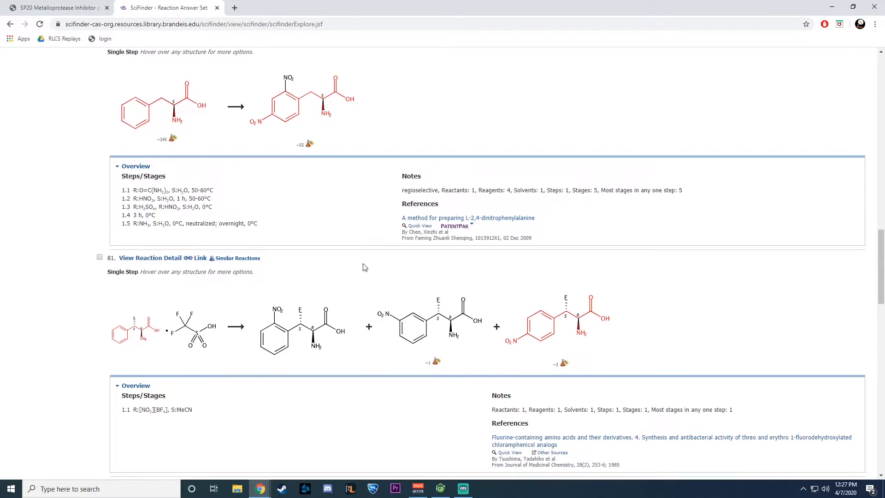
{"action": "scroll", "scroll_direction": "down", "scroll_amount": 3}
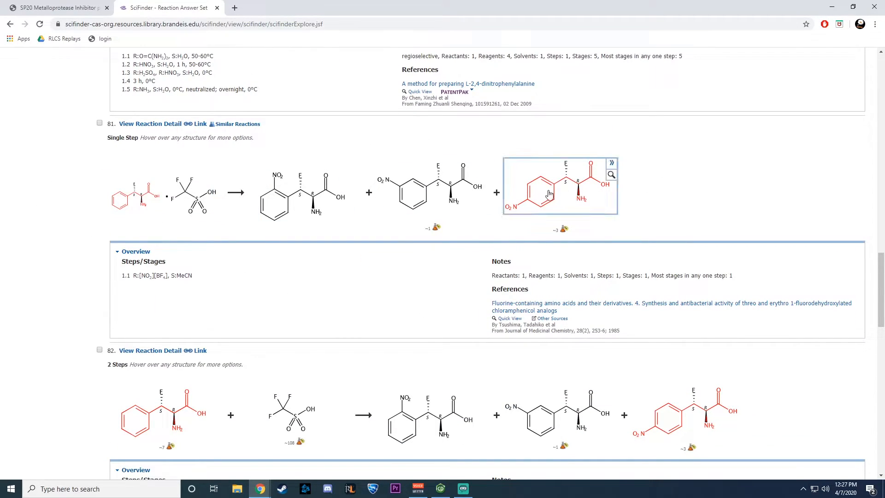
{"action": "scroll", "scroll_direction": "down", "scroll_amount": 3}
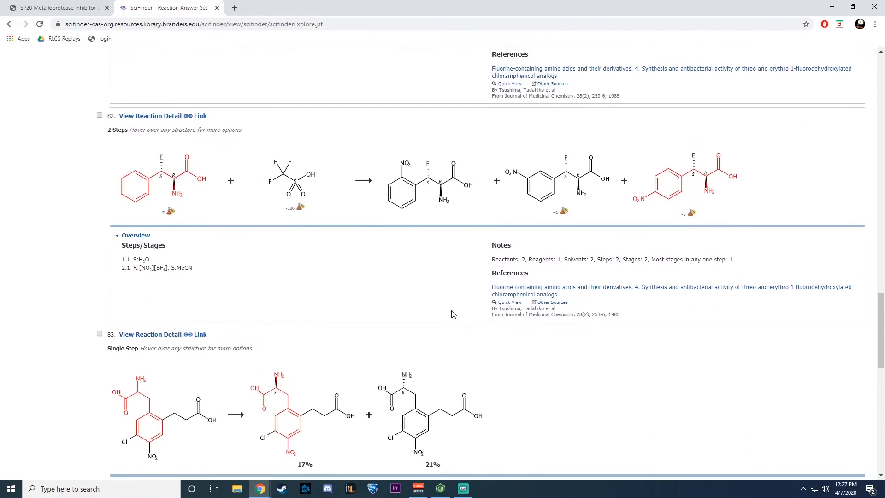
{"action": "scroll", "scroll_direction": "down", "scroll_amount": 3}
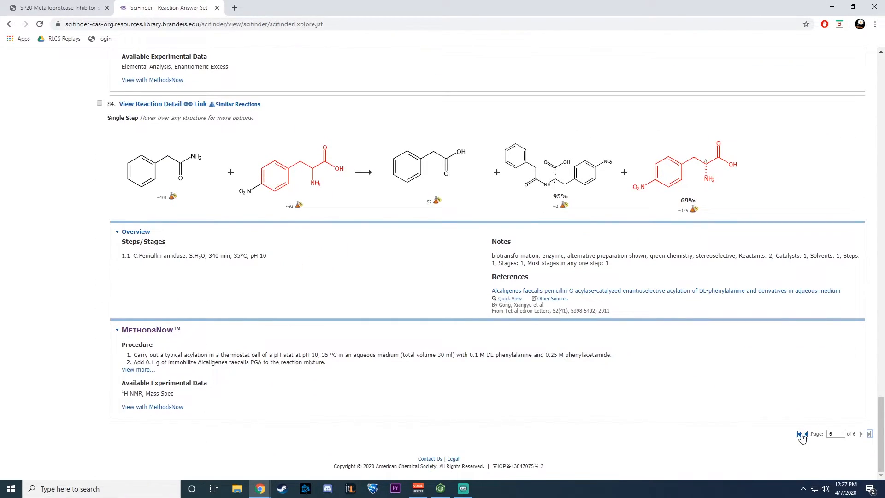
Jump back to page one of the 84 results and start a new browser tab.
{"action": "left_click", "coordinate": [797, 434]}
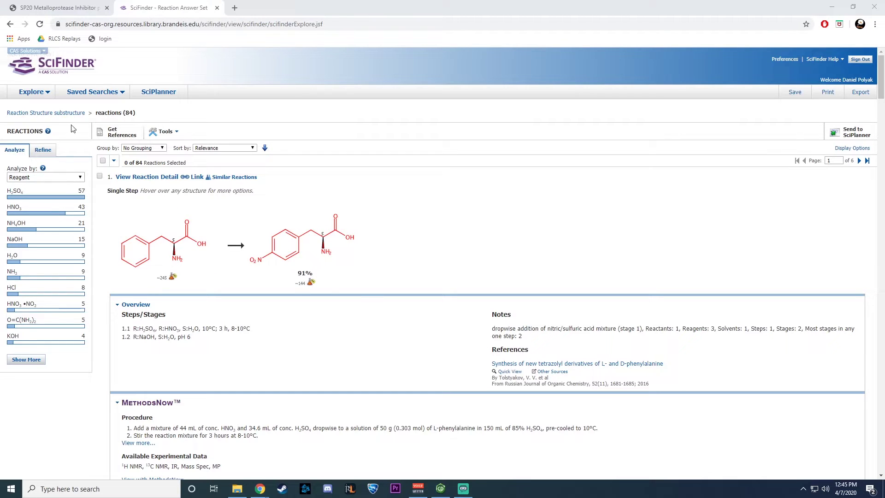
{"action": "mouse_move", "coordinate": [60, 326]}
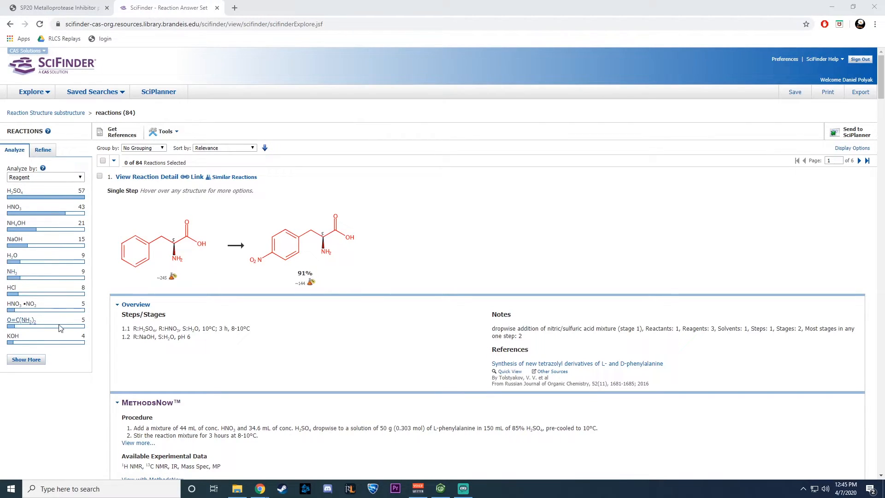
{"action": "mouse_move", "coordinate": [73, 368]}
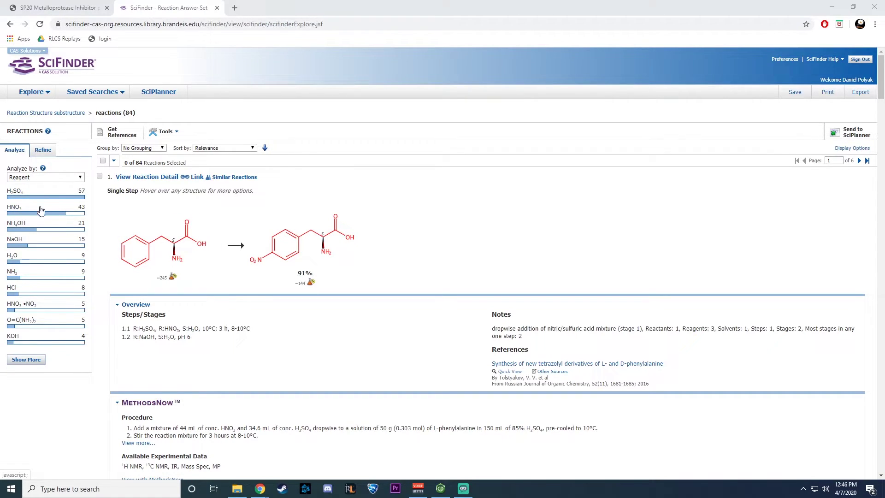
{"action": "mouse_move", "coordinate": [103, 377]}
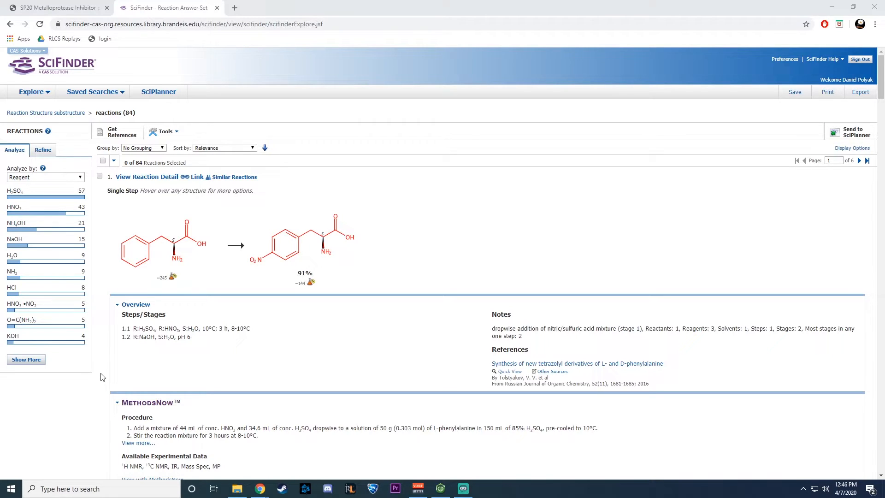
{"action": "mouse_move", "coordinate": [101, 370]}
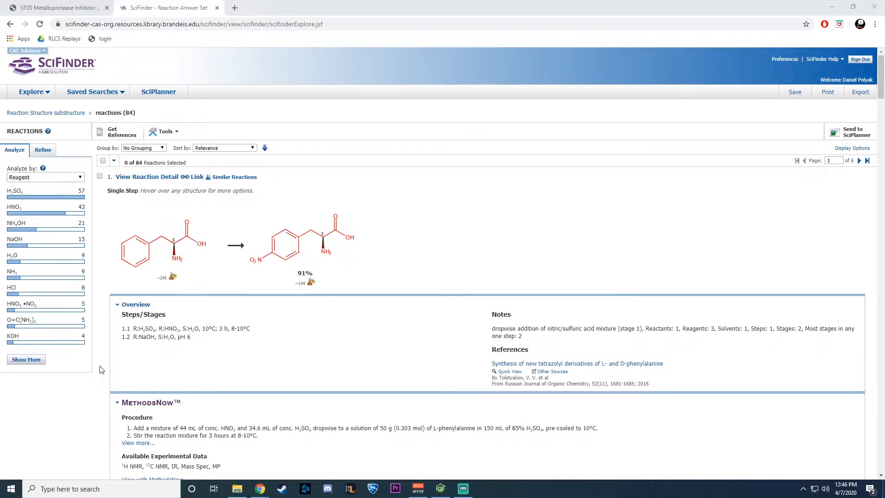
{"action": "left_click", "coordinate": [344, 8]}
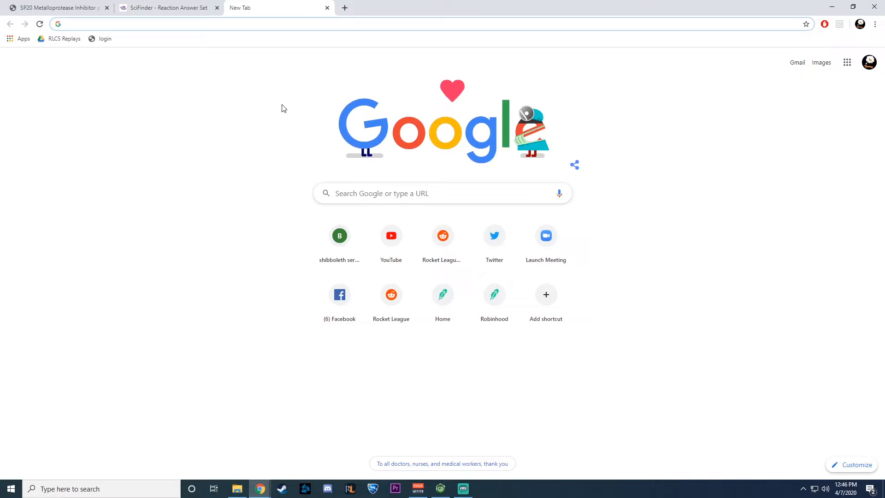
Search 'krauss lab', reach the Krauss group's publications and select the homocrotylation of aldehydes paper.
{"action": "type", "text": "krauss lab"}
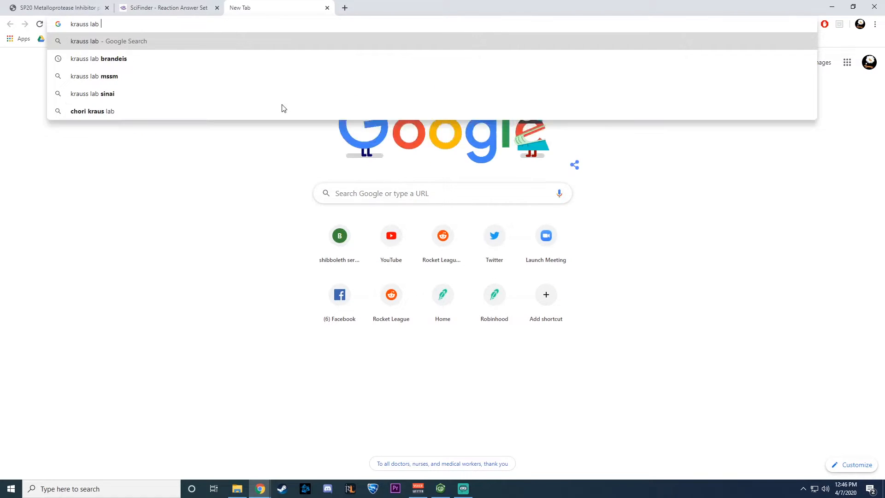
{"action": "left_click", "coordinate": [98, 59]}
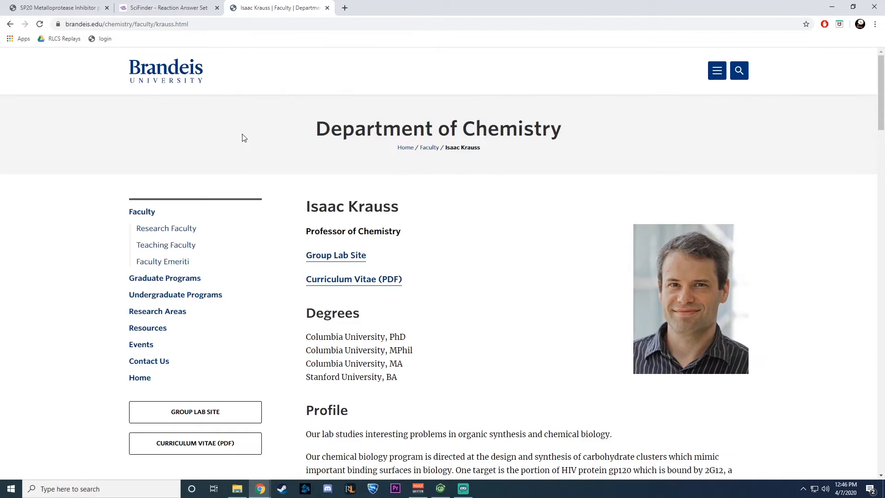
{"action": "left_click", "coordinate": [336, 256]}
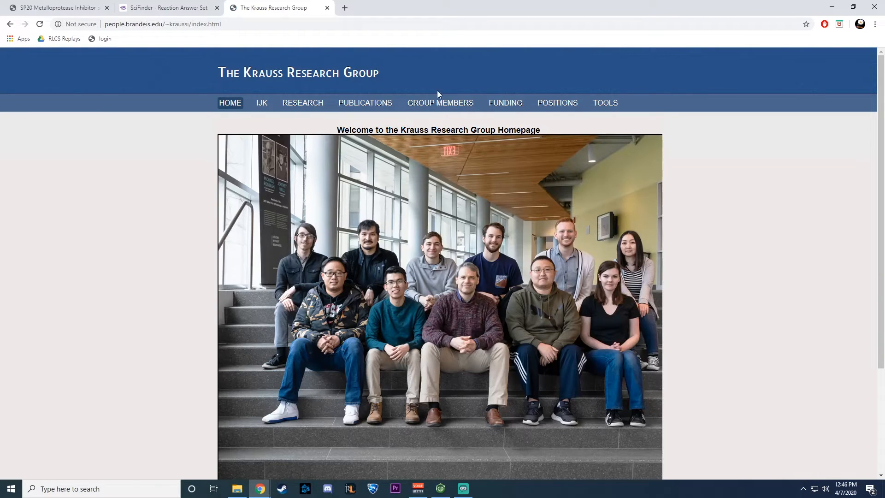
{"action": "left_click", "coordinate": [365, 103]}
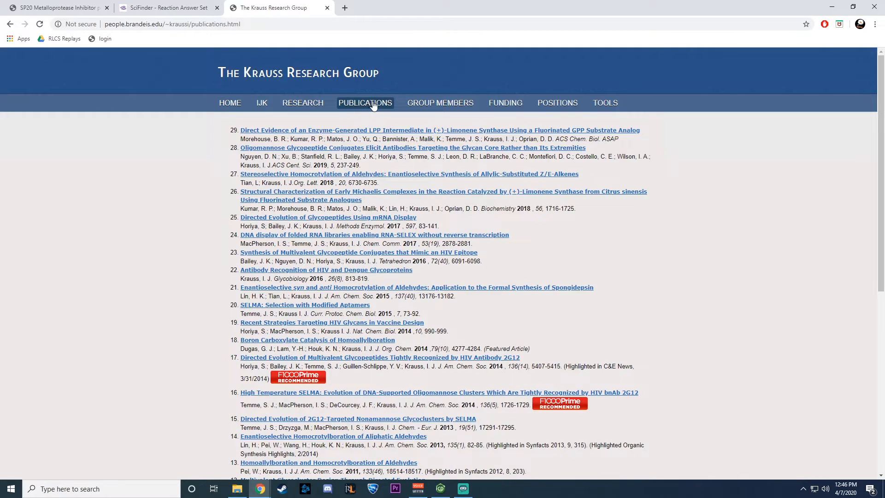
{"action": "mouse_move", "coordinate": [372, 175]}
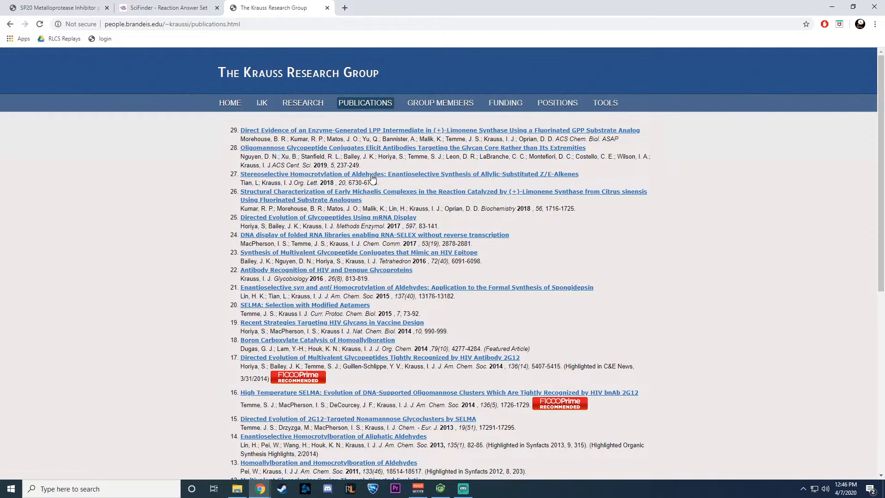
{"action": "left_click", "coordinate": [371, 174]}
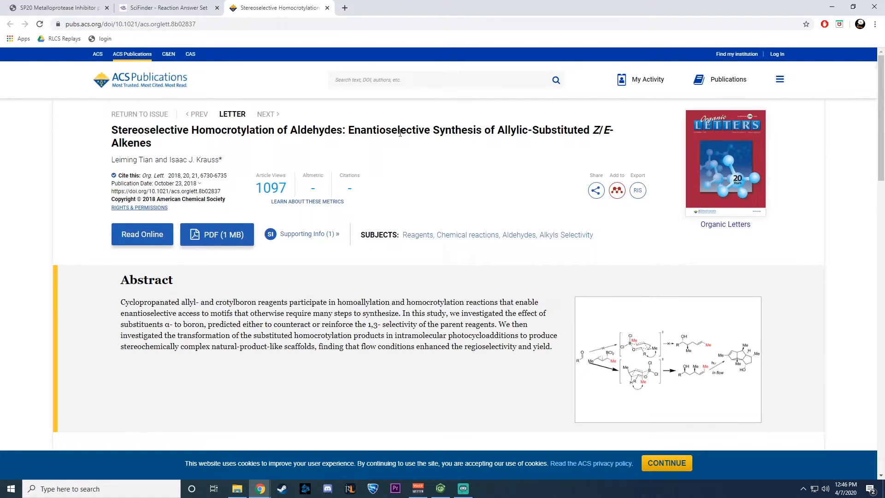
{"action": "mouse_move", "coordinate": [198, 238]}
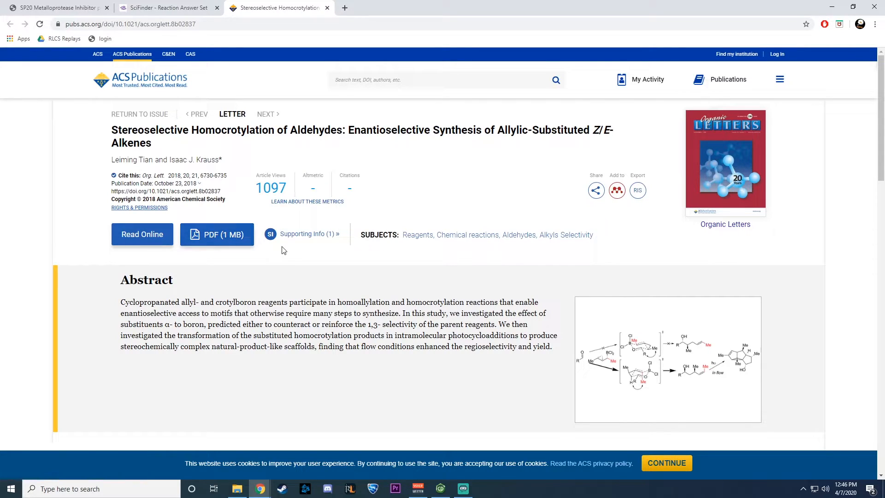
{"action": "mouse_move", "coordinate": [305, 241]}
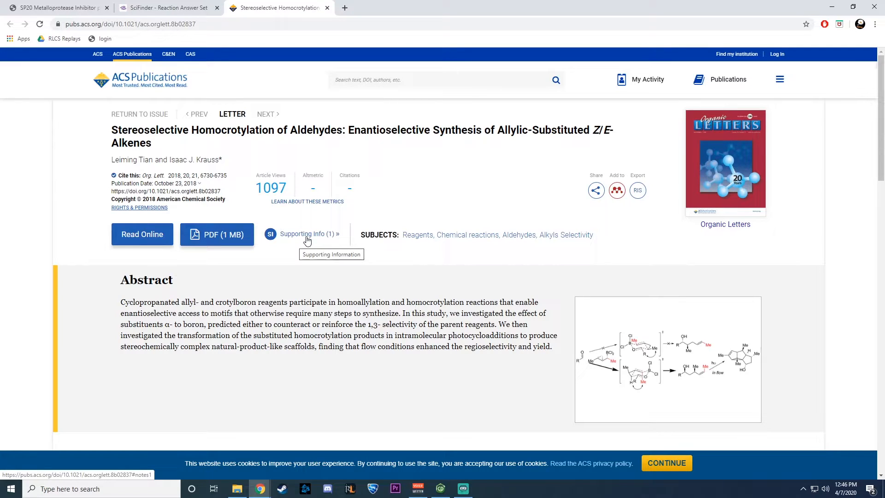
Go to the paper's Supporting Information and start loading ol8b02837_si_001.pdf.
{"action": "left_click", "coordinate": [308, 234]}
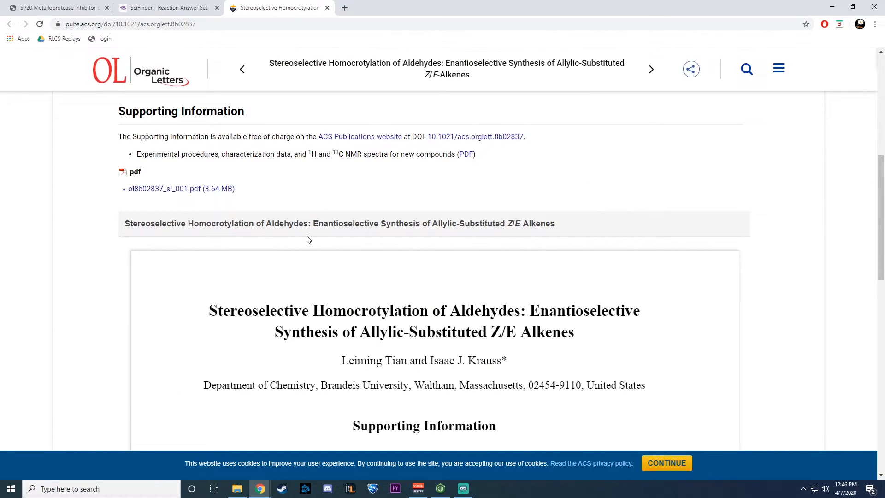
{"action": "left_click", "coordinate": [164, 188]}
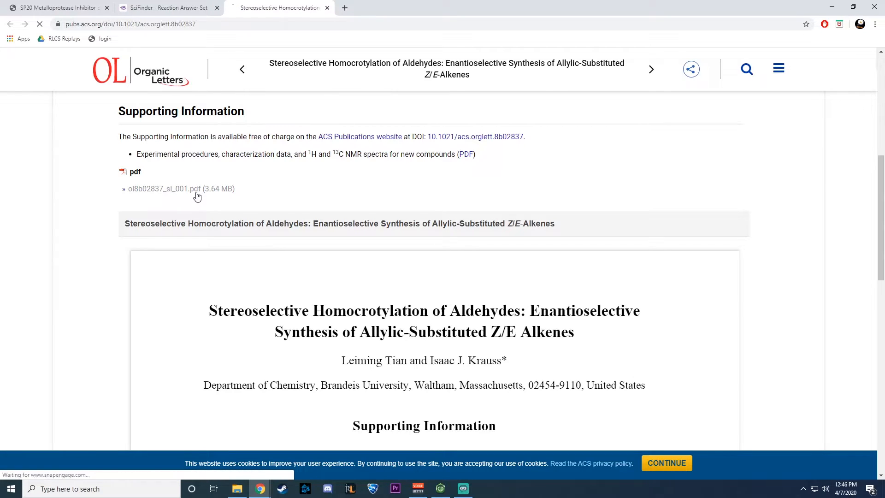
{"action": "left_click", "coordinate": [157, 188]}
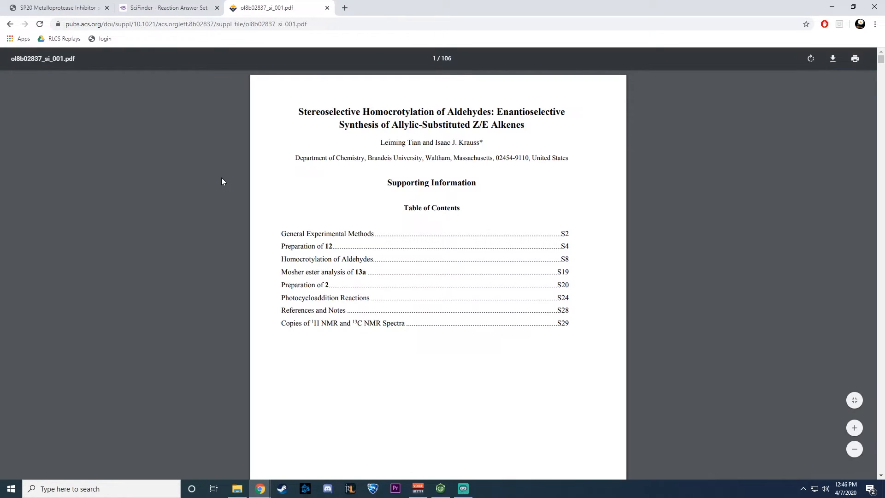
{"action": "scroll", "scroll_direction": "down", "scroll_amount": 3}
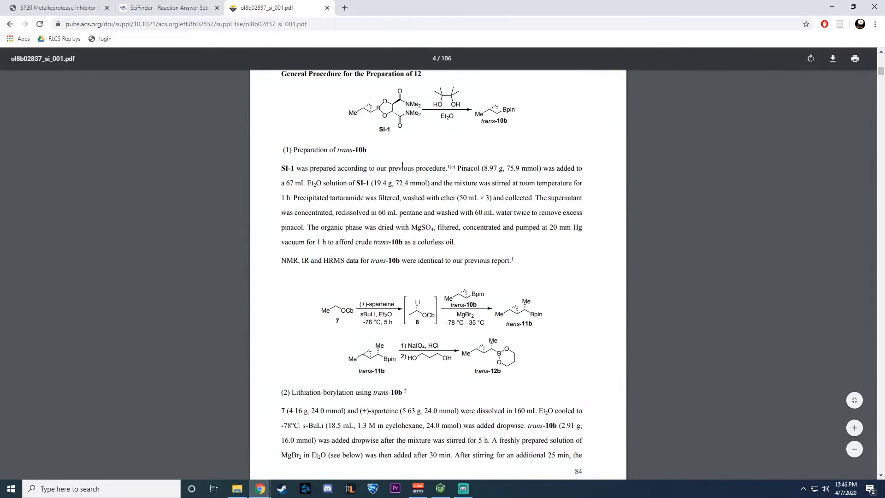
{"action": "scroll", "scroll_direction": "down", "scroll_amount": 3}
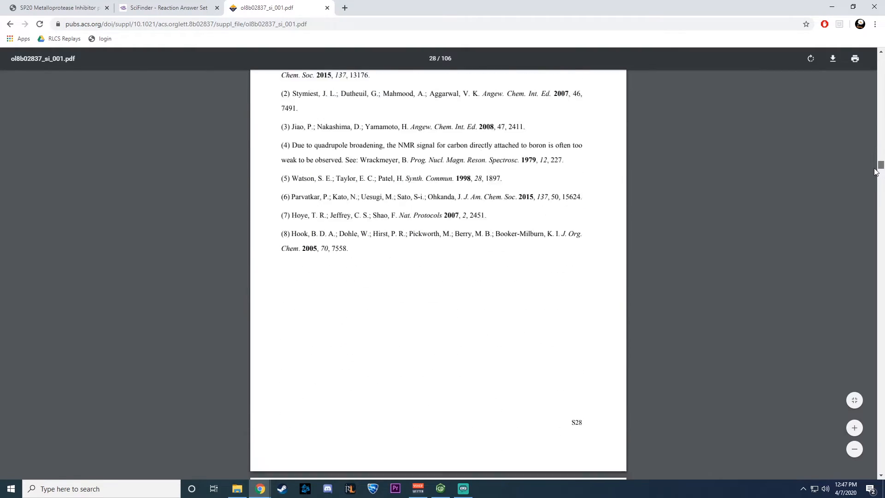
{"action": "scroll", "scroll_direction": "down", "scroll_amount": 3}
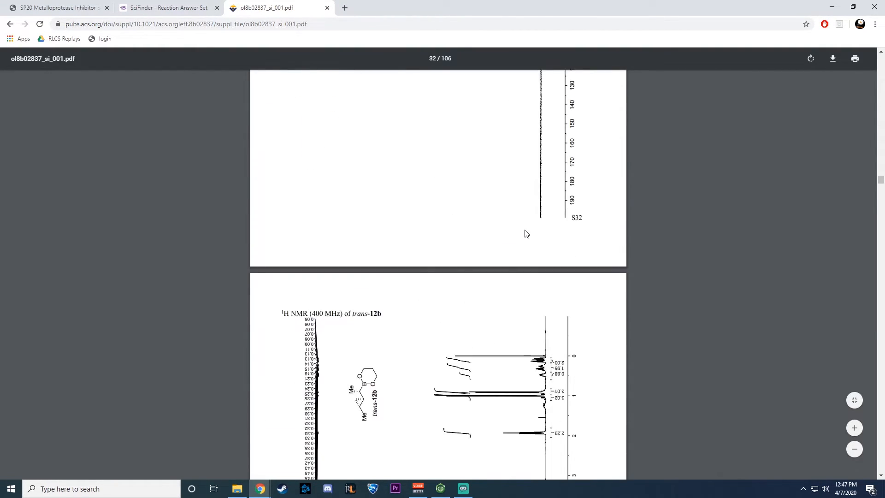
{"action": "left_click_drag", "start_coordinate": [878, 176], "coordinate": [878, 65]}
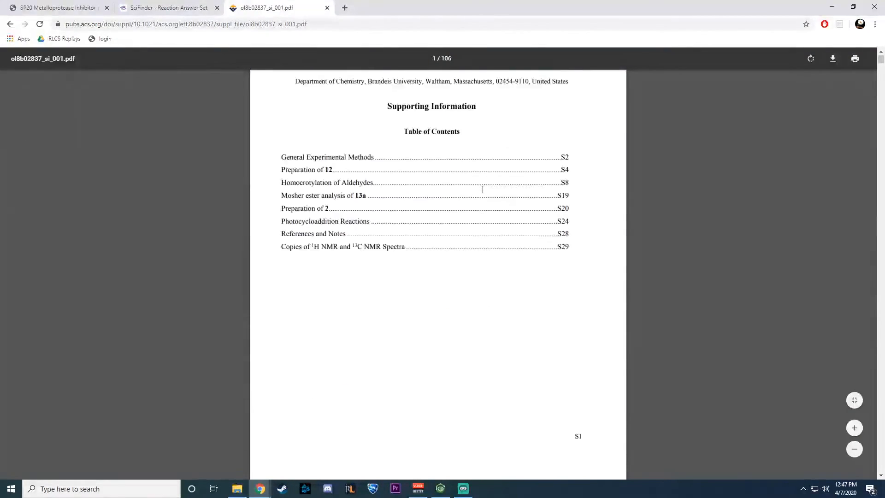
{"action": "left_click", "coordinate": [166, 8]}
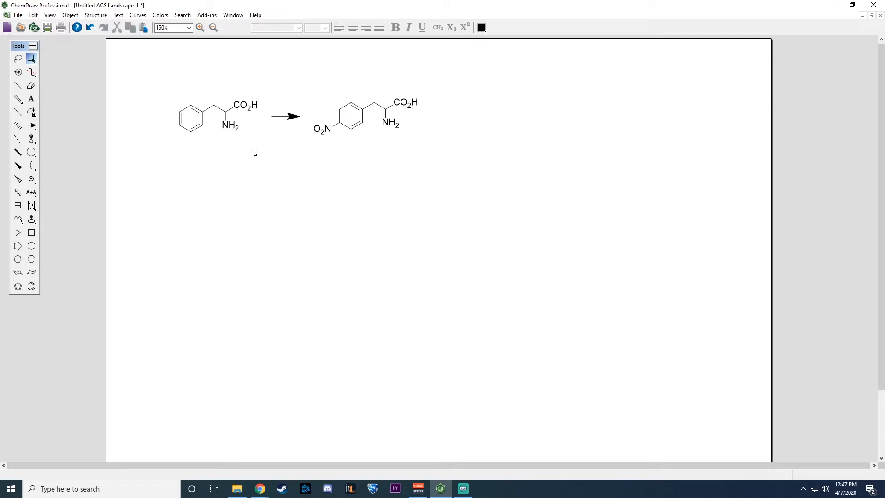
{"action": "mouse_move", "coordinate": [505, 153]}
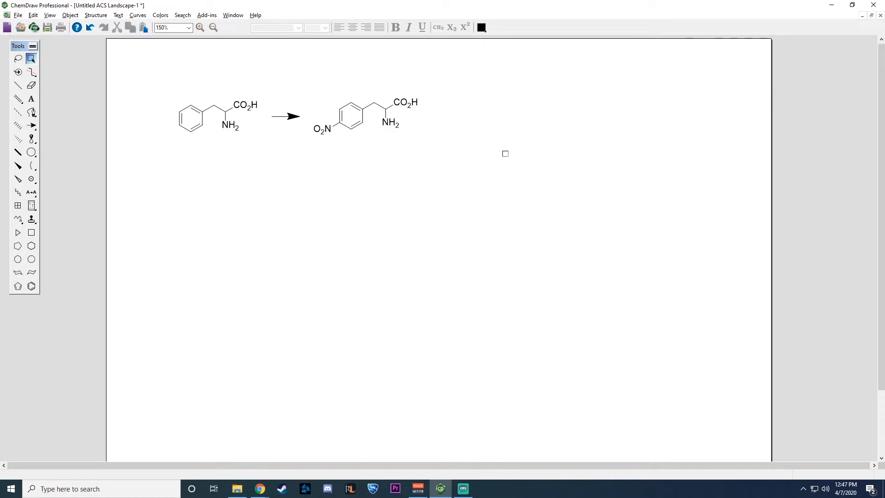
{"action": "mouse_move", "coordinate": [411, 153]}
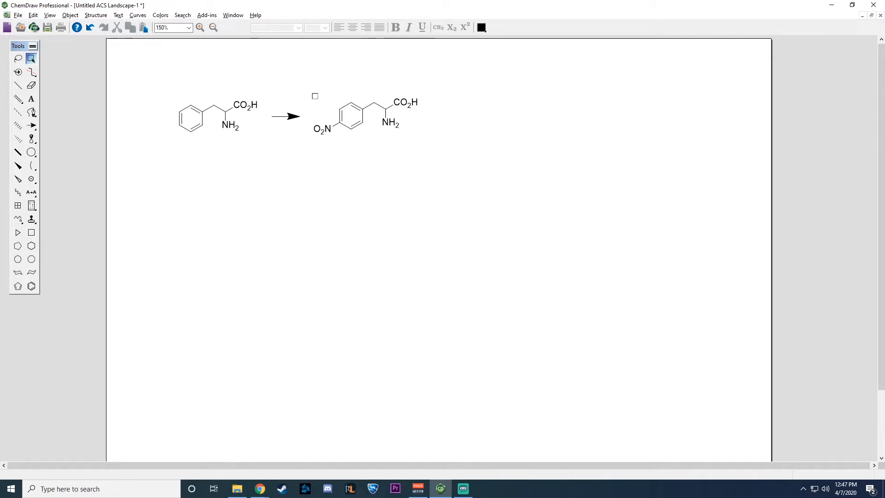
Send the selected nitrophenylalanine to SciFinder with 'Selected structure(s) are products' chosen.
{"action": "left_click", "coordinate": [366, 117]}
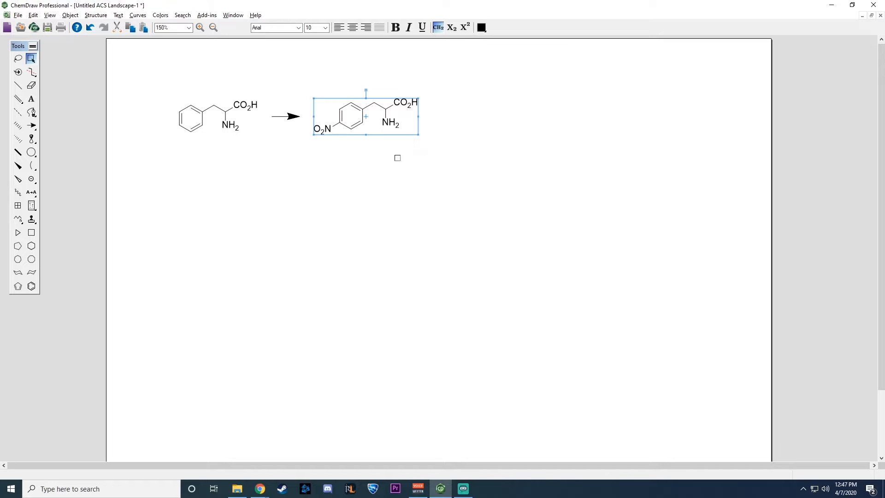
{"action": "left_click", "coordinate": [182, 14]}
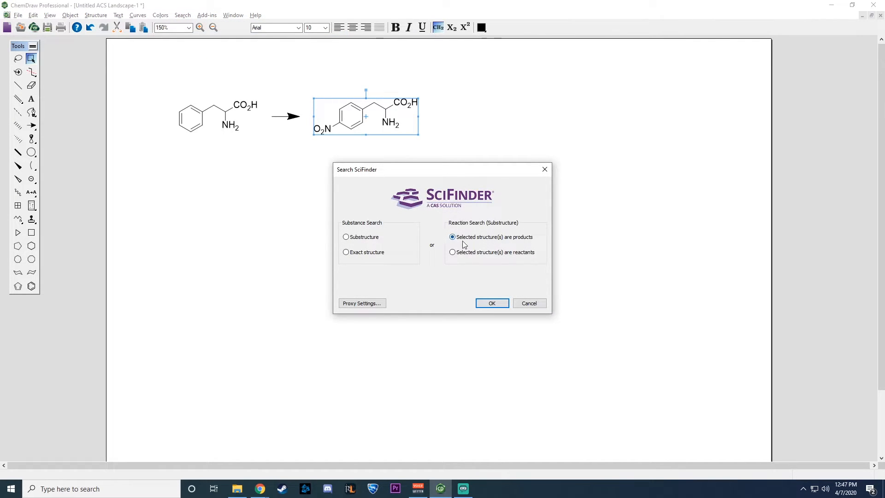
{"action": "left_click", "coordinate": [492, 302]}
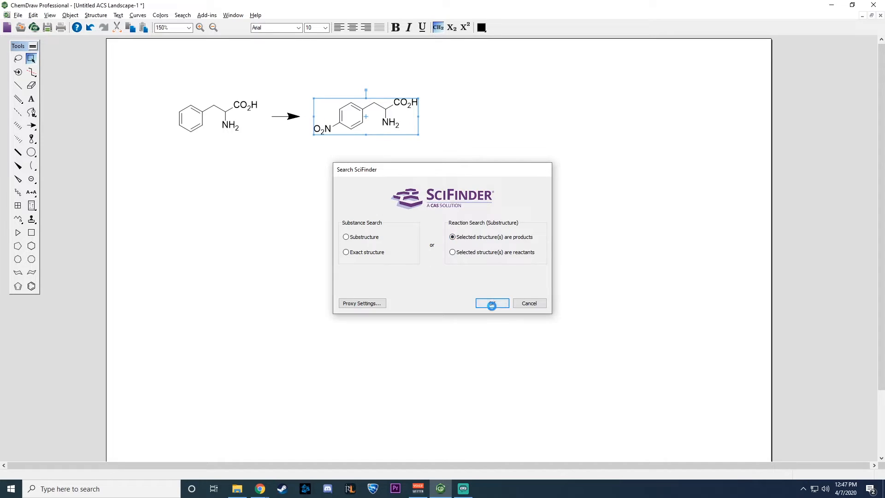
{"action": "left_click", "coordinate": [492, 303]}
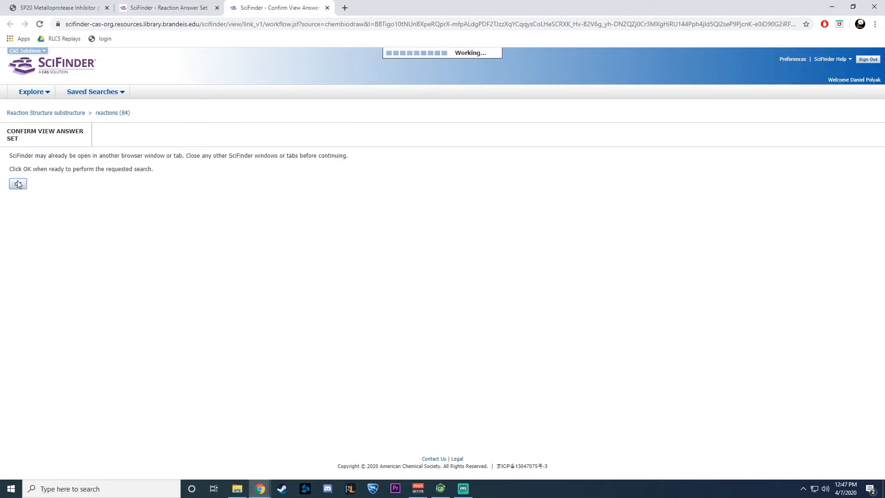
Confirm the answer set and browse the 277 product-based nitration reactions with yields and references.
{"action": "left_click", "coordinate": [16, 183]}
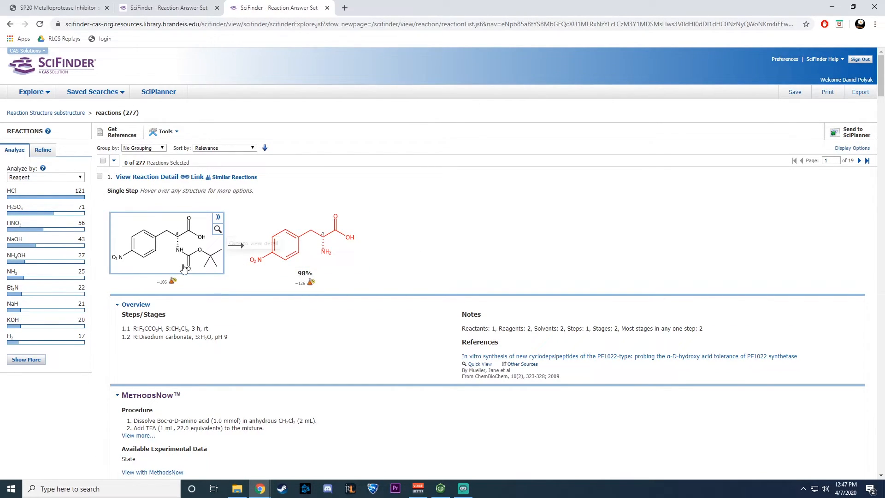
{"action": "scroll", "scroll_direction": "down", "scroll_amount": 3}
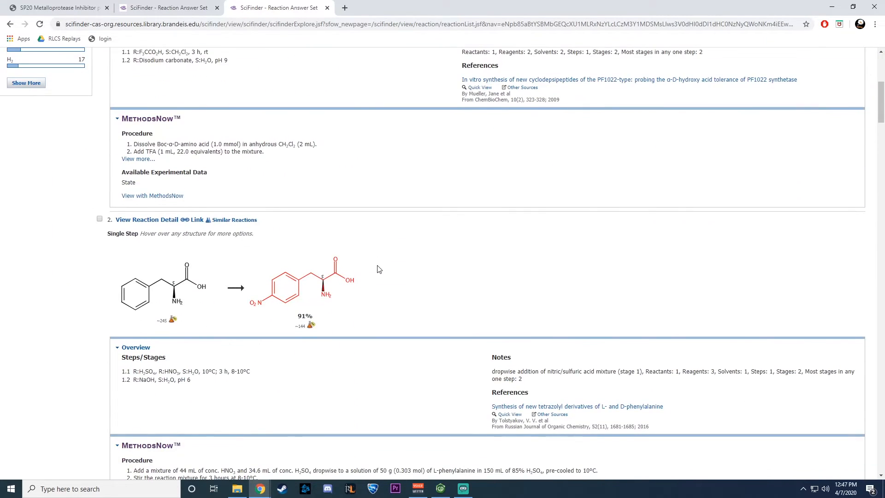
{"action": "mouse_move", "coordinate": [157, 292]}
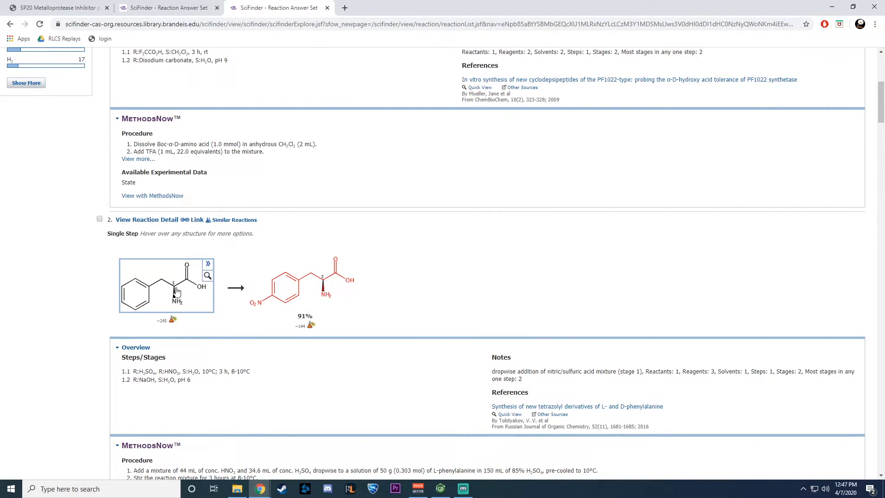
{"action": "scroll", "scroll_direction": "down", "scroll_amount": 3}
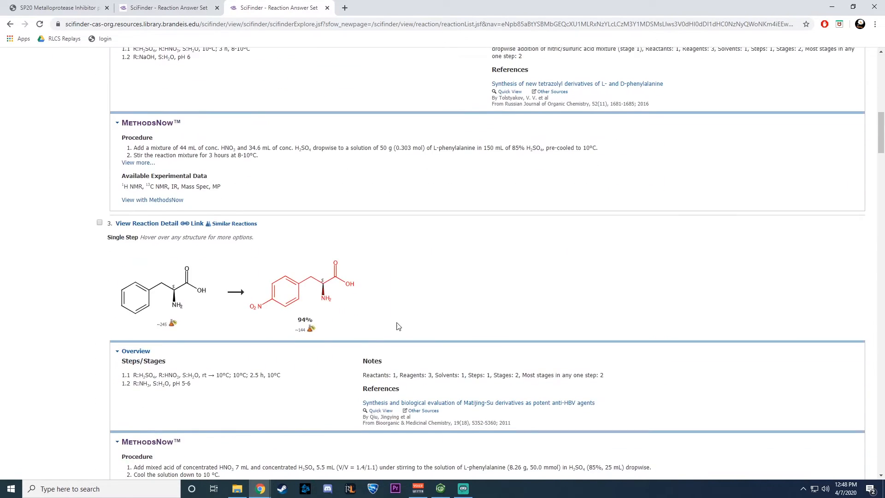
{"action": "scroll", "scroll_direction": "down", "scroll_amount": 3}
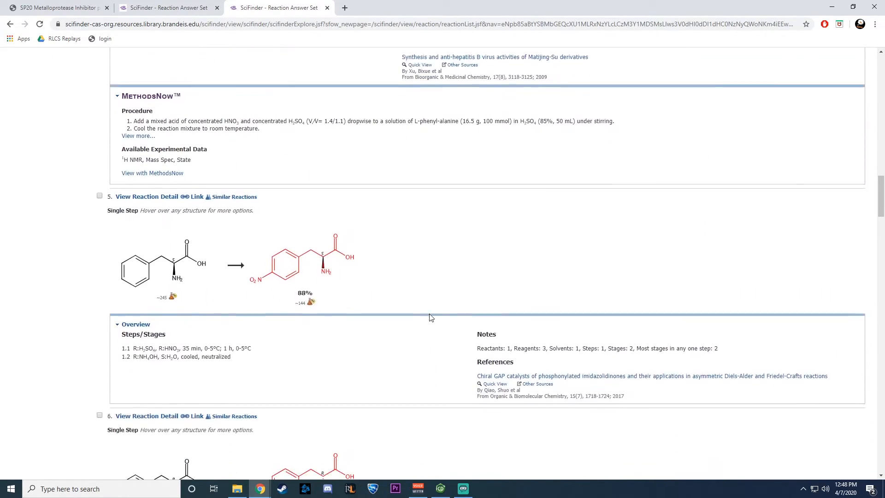
{"action": "scroll", "scroll_direction": "down", "scroll_amount": 3}
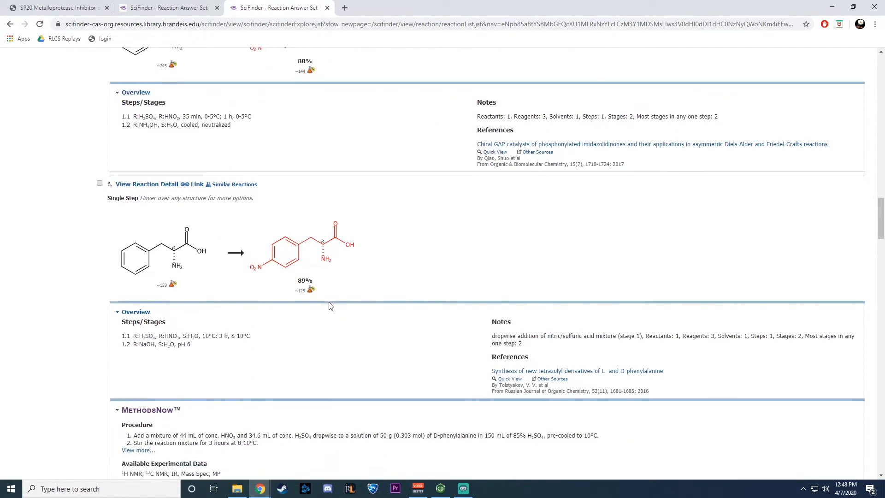
{"action": "scroll", "scroll_direction": "down", "scroll_amount": 3}
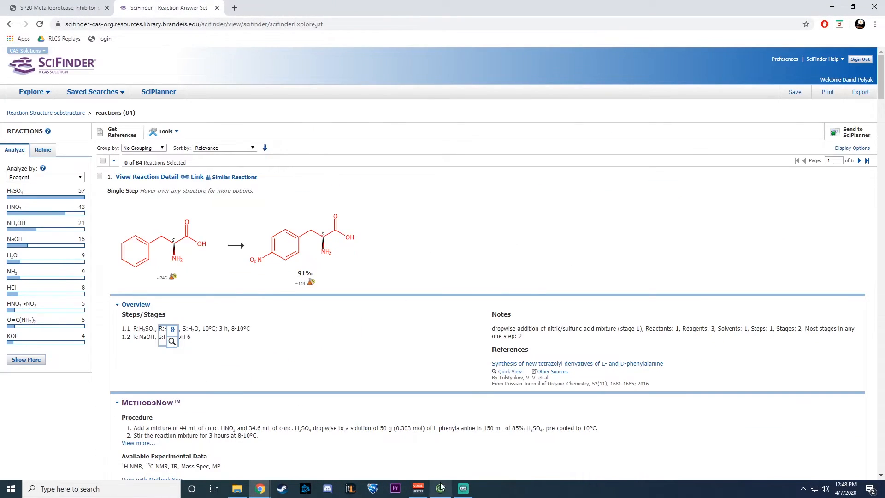
Select phenylalanine and launch a SciFinder search with it as the reactant.
{"action": "left_click", "coordinate": [441, 488]}
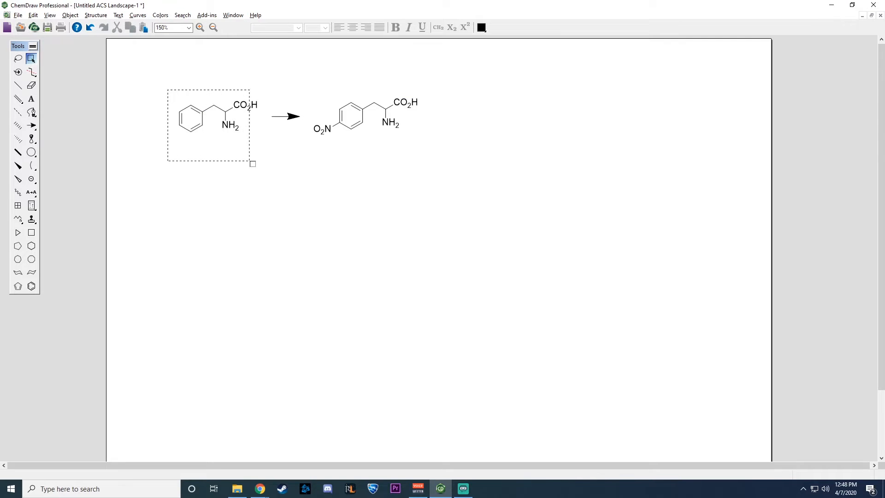
{"action": "left_click", "coordinate": [218, 117]}
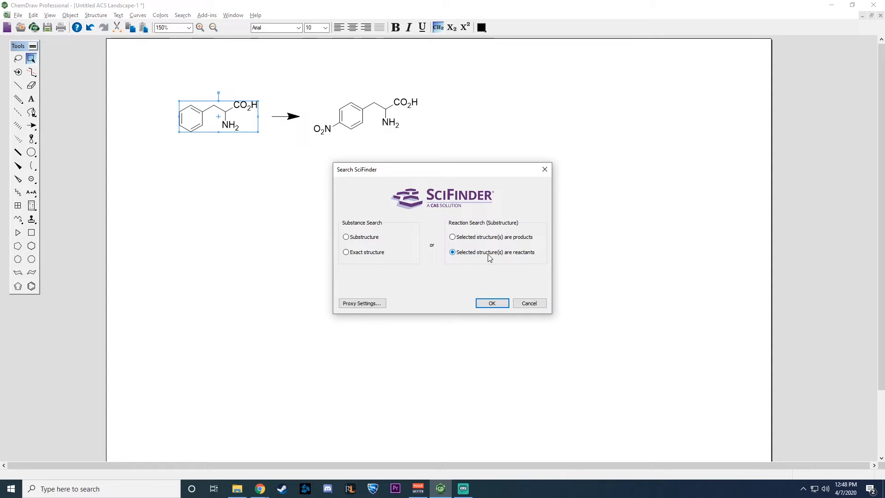
{"action": "left_click", "coordinate": [492, 303]}
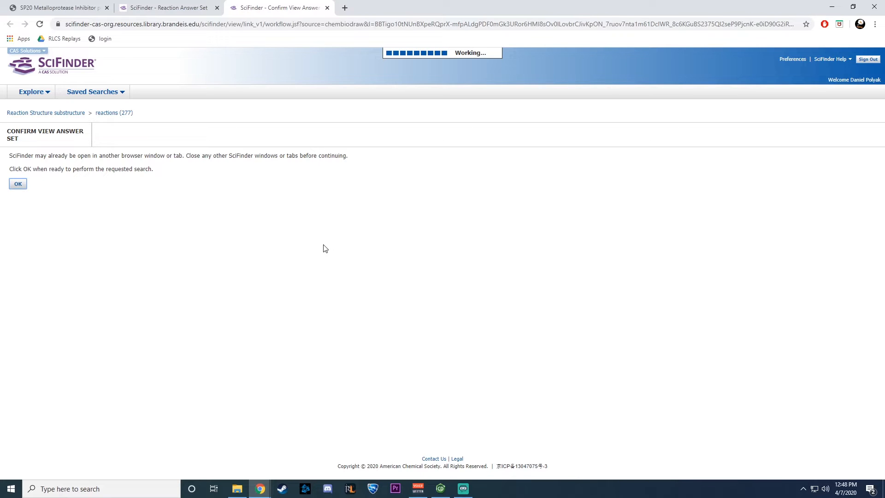
Confirm the reactant-based search and browse the 209,875 phenylalanine reactions returned.
{"action": "left_click", "coordinate": [17, 184]}
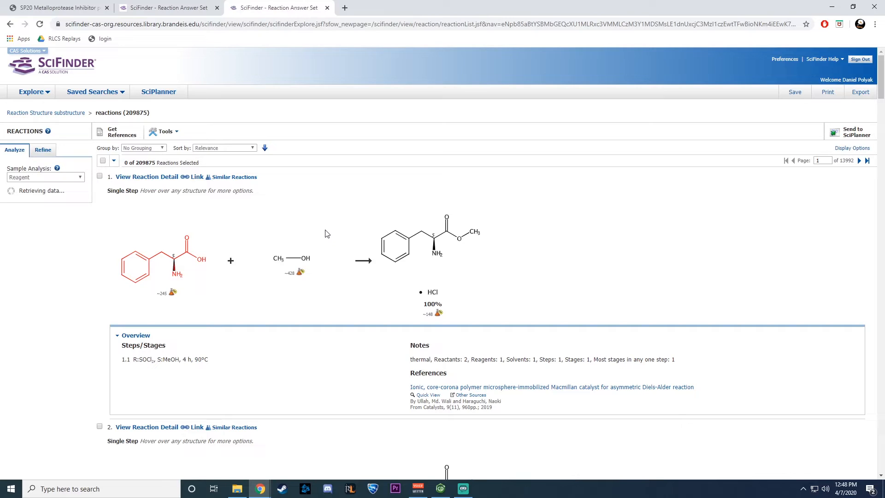
{"action": "mouse_move", "coordinate": [192, 329]}
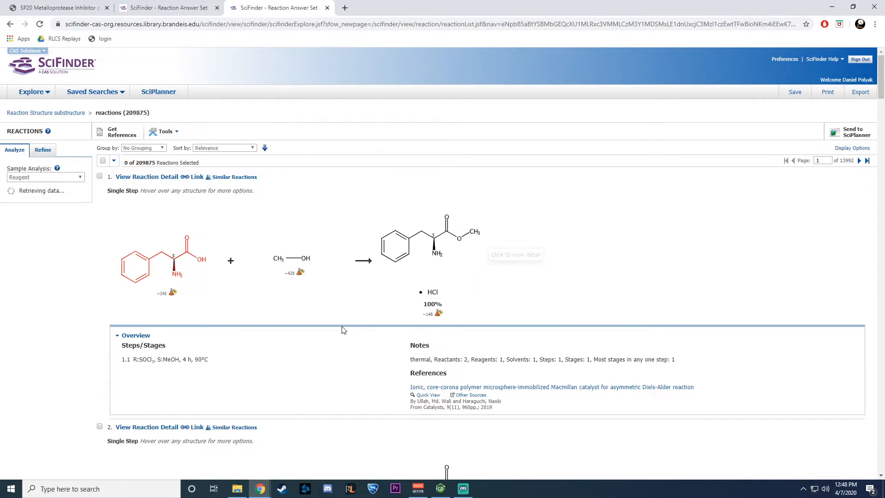
{"action": "scroll", "scroll_direction": "down", "scroll_amount": 3}
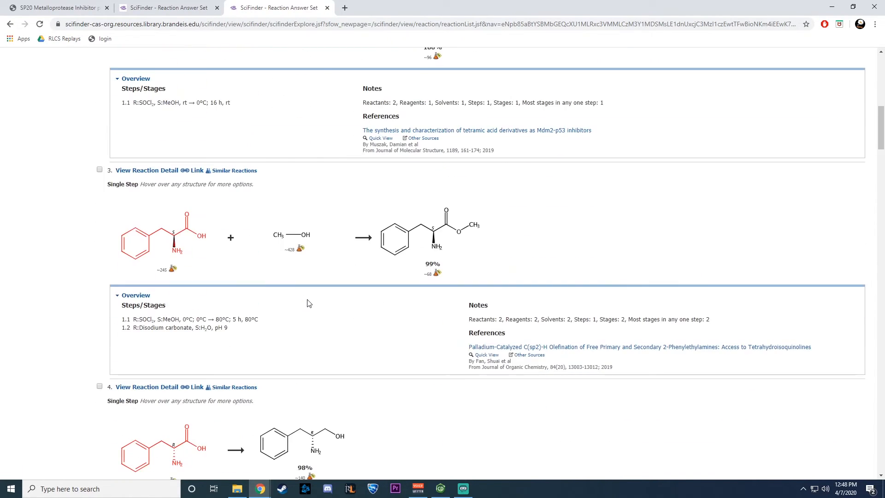
{"action": "scroll", "scroll_direction": "down", "scroll_amount": 3}
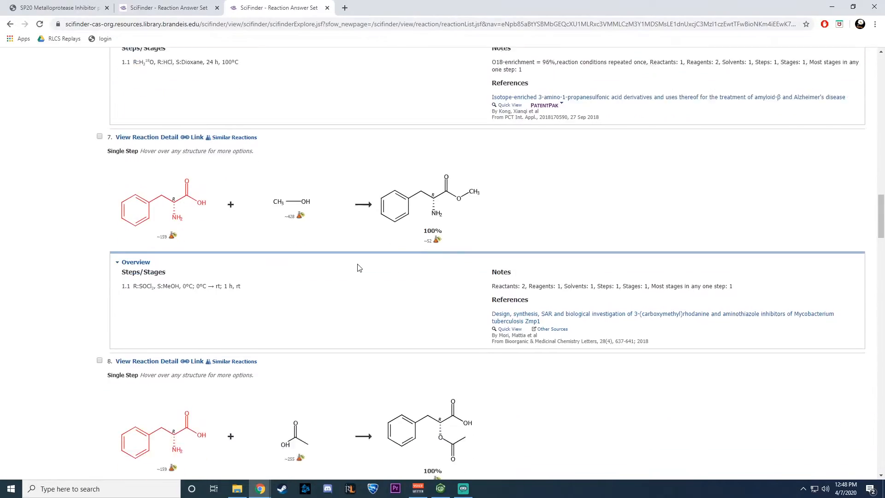
{"action": "scroll", "scroll_direction": "down", "scroll_amount": 3}
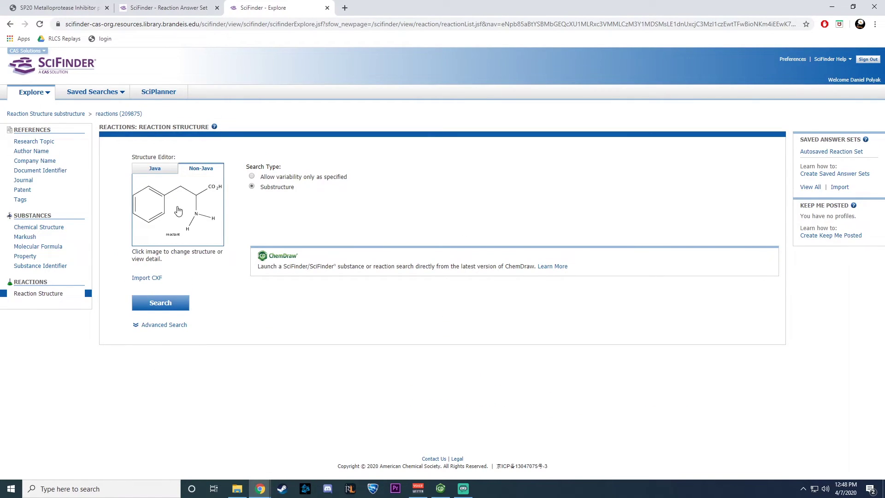
Assign phenylalanine the Reactant role in the Structure Editor and run the reaction search.
{"action": "left_click", "coordinate": [178, 210]}
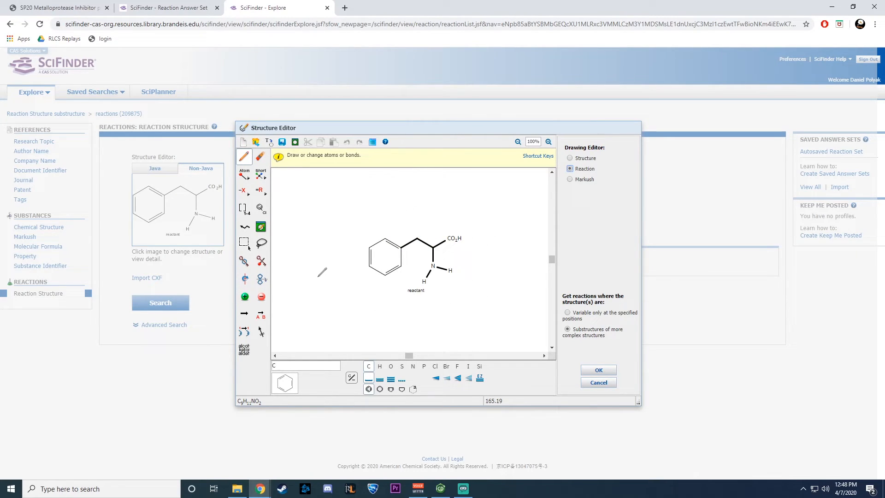
{"action": "left_click", "coordinate": [260, 313]}
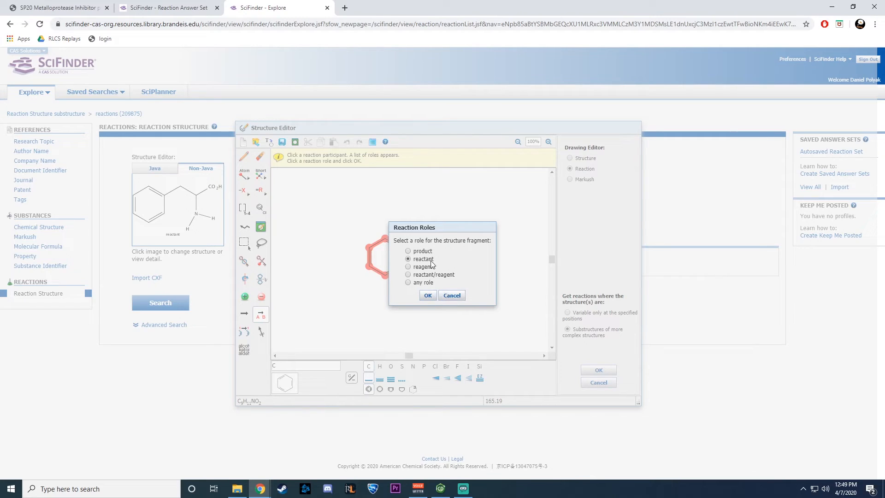
{"action": "left_click", "coordinate": [427, 295]}
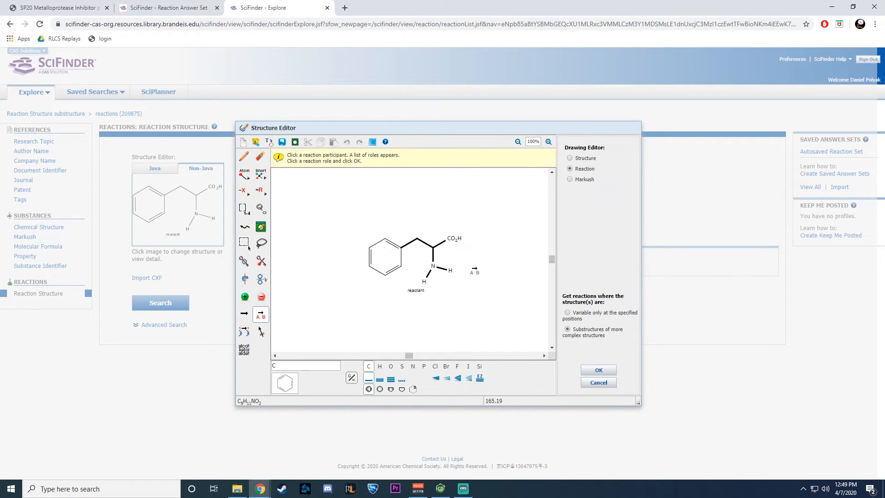
{"action": "left_click", "coordinate": [598, 369]}
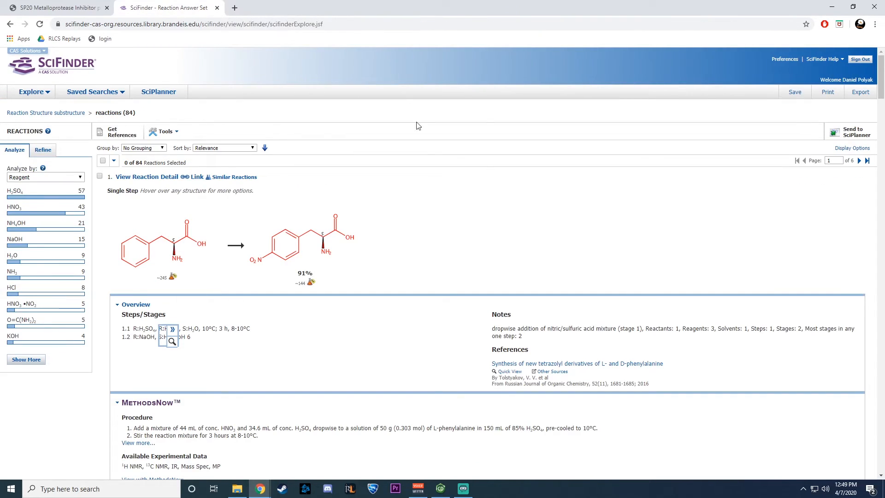
{"action": "mouse_move", "coordinate": [465, 291]}
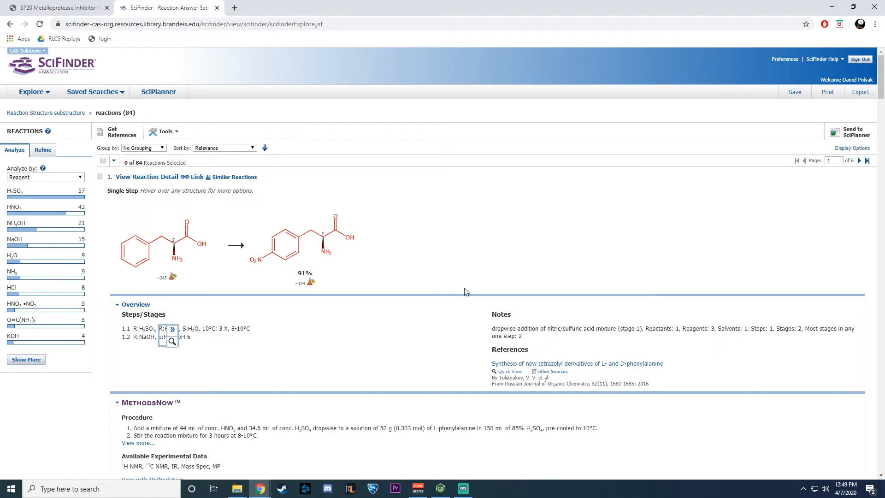
{"action": "mouse_move", "coordinate": [45, 185]}
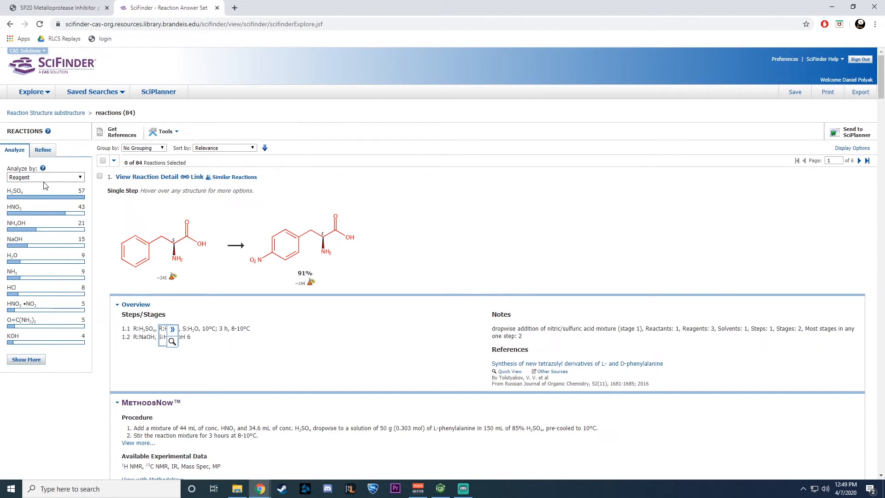
{"action": "mouse_move", "coordinate": [63, 358]}
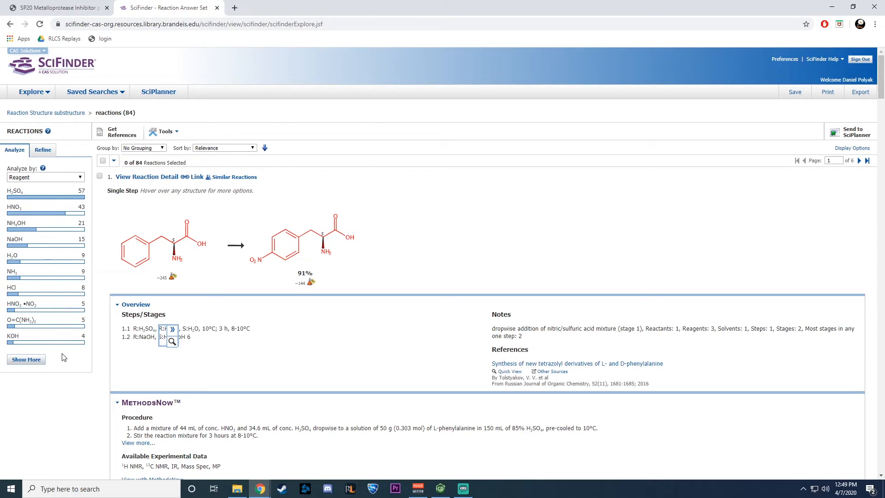
{"action": "left_click", "coordinate": [47, 177]}
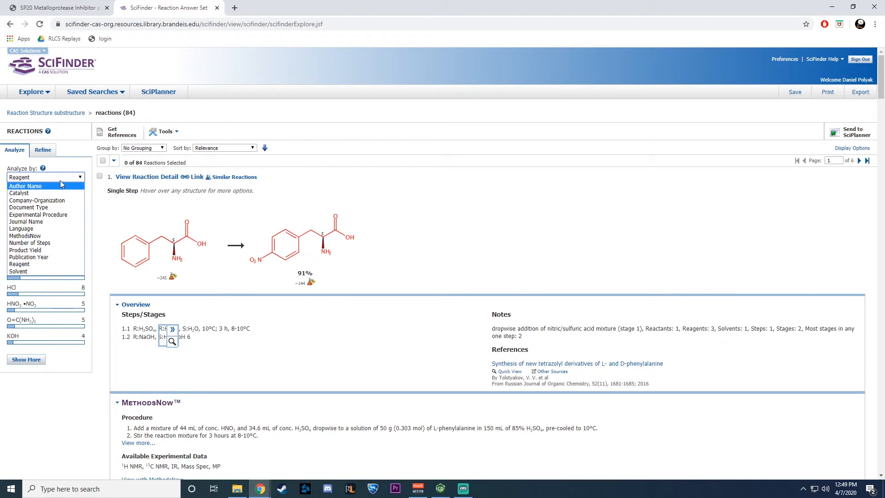
{"action": "mouse_move", "coordinate": [41, 188]}
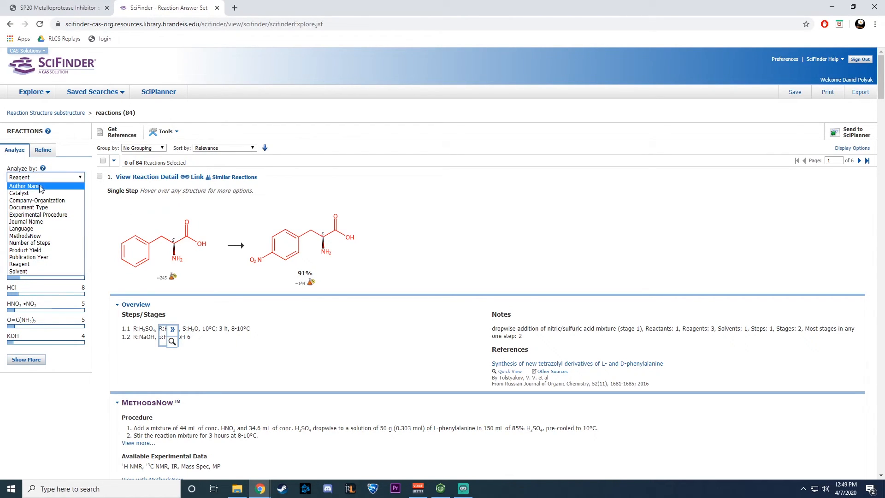
{"action": "mouse_move", "coordinate": [37, 215]}
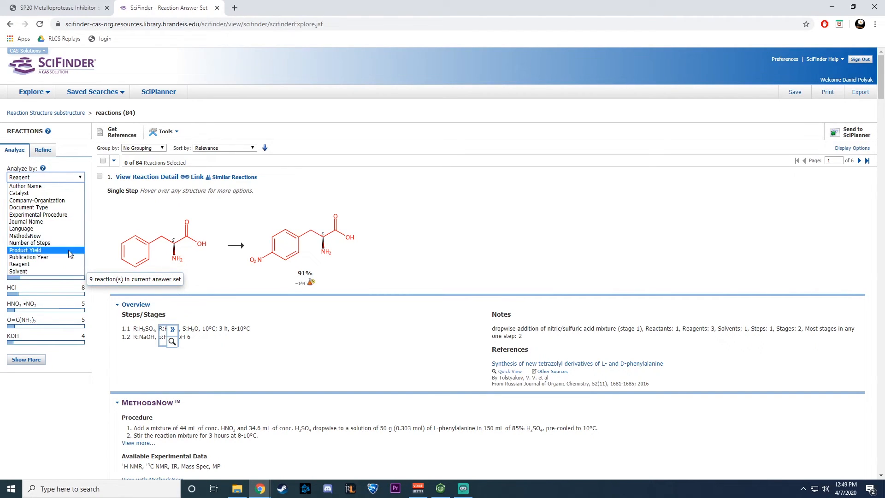
{"action": "mouse_move", "coordinate": [31, 243]}
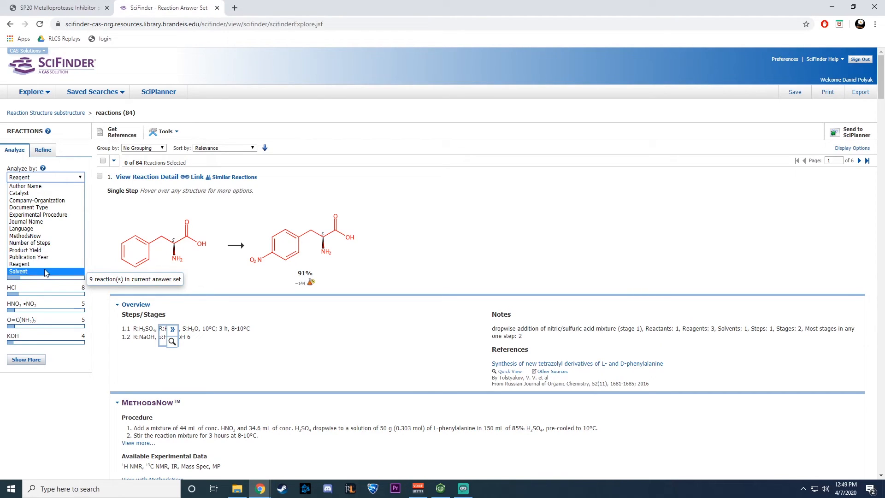
{"action": "mouse_move", "coordinate": [30, 271]}
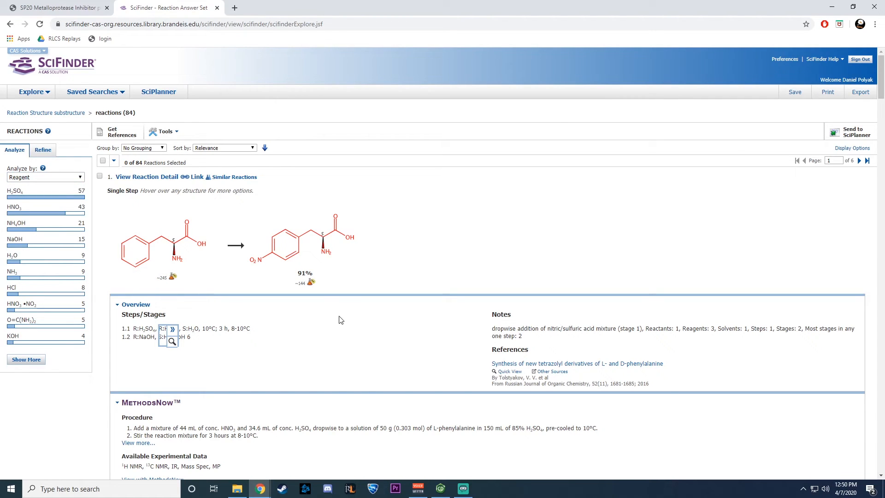
{"action": "scroll", "scroll_direction": "down", "scroll_amount": 3}
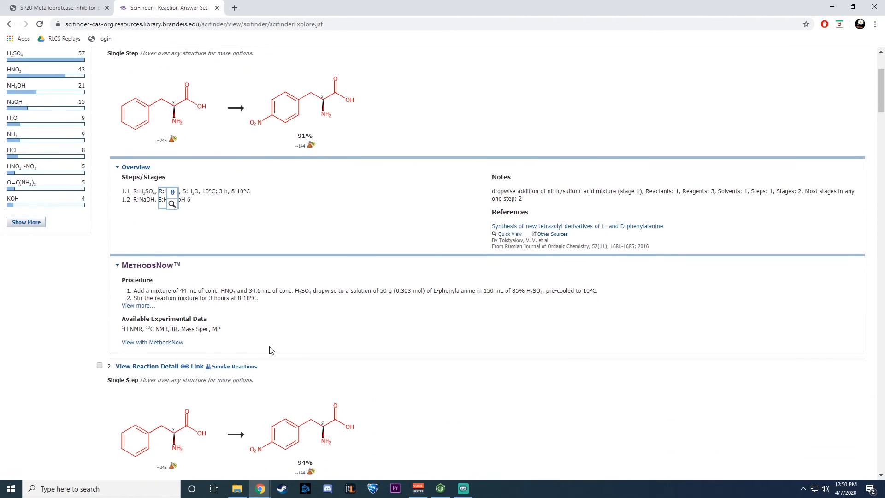
{"action": "scroll", "scroll_direction": "down", "scroll_amount": 3}
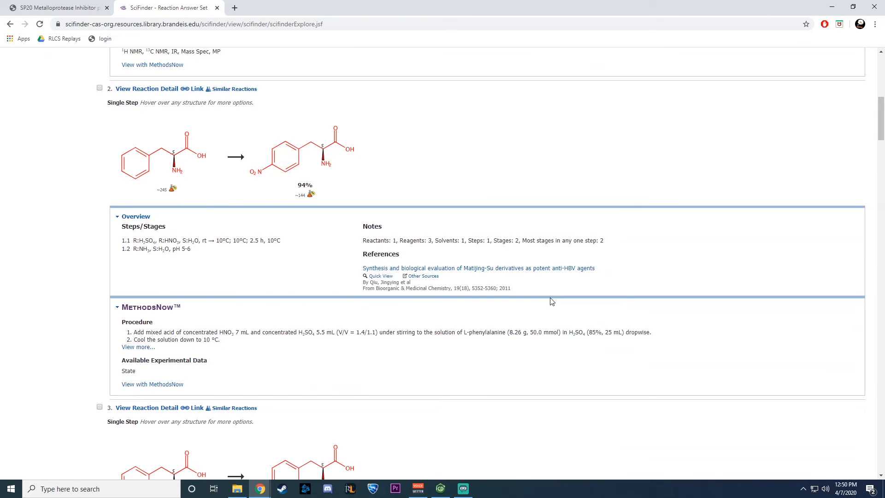
{"action": "scroll", "scroll_direction": "down", "scroll_amount": 3}
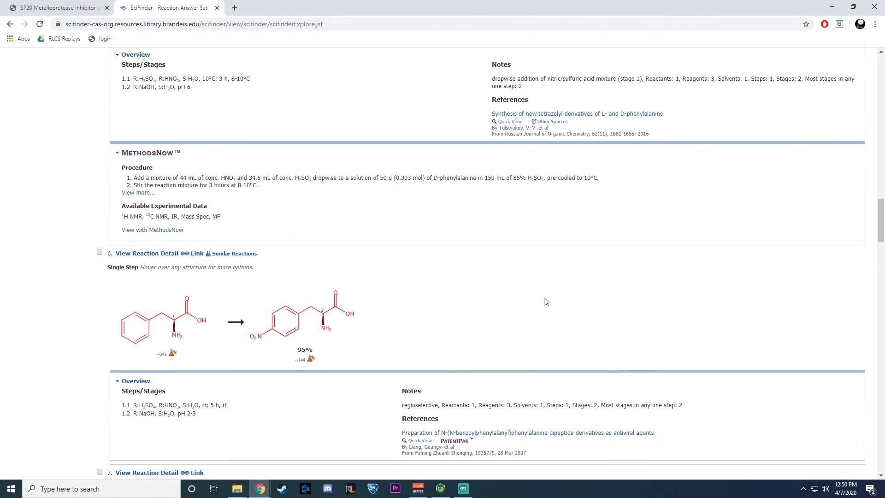
{"action": "scroll", "scroll_direction": "down", "scroll_amount": 3}
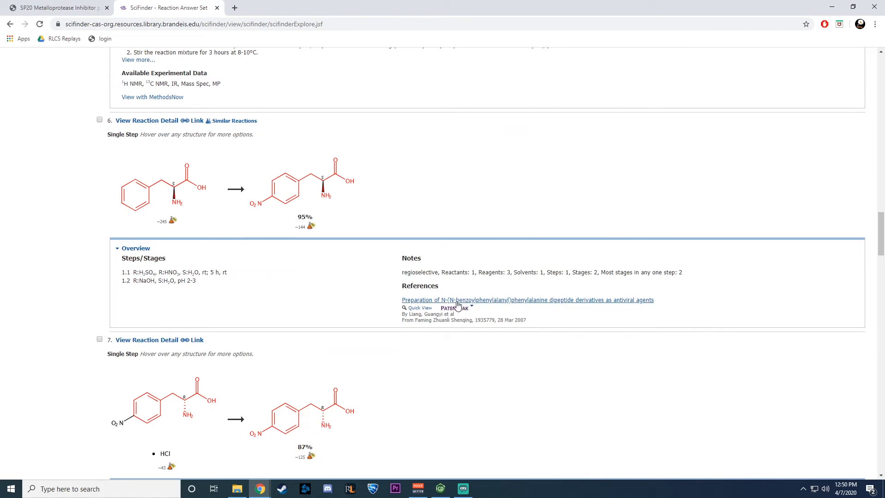
{"action": "scroll", "scroll_direction": "down", "scroll_amount": 3}
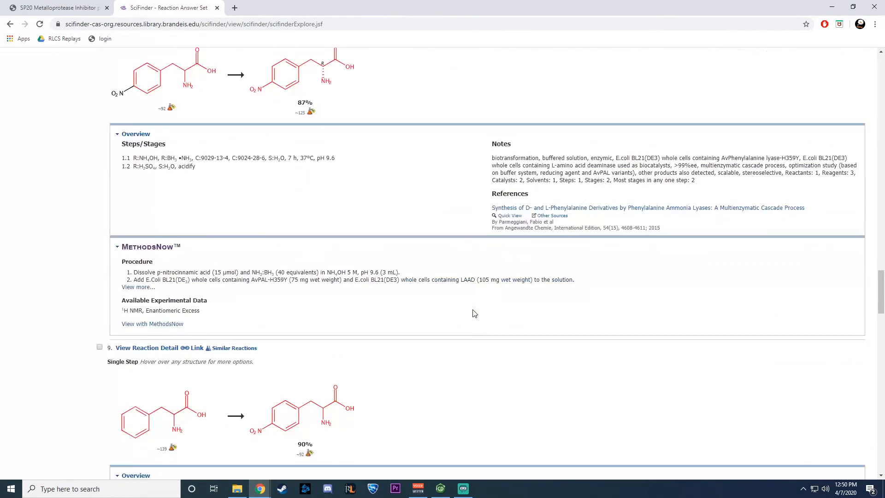
{"action": "scroll", "scroll_direction": "down", "scroll_amount": 3}
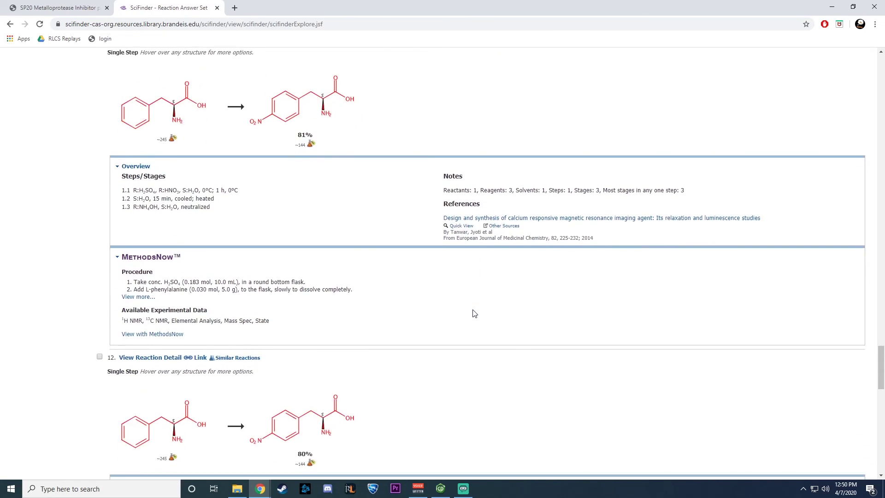
{"action": "scroll", "scroll_direction": "down", "scroll_amount": 3}
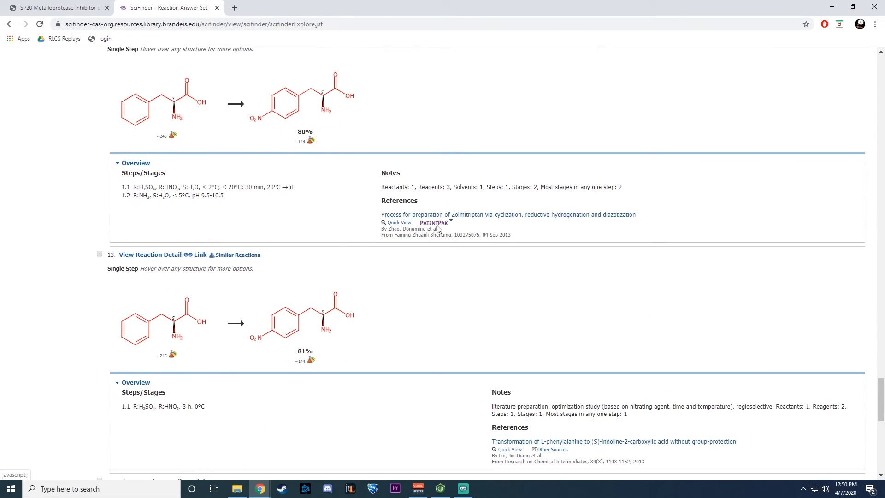
{"action": "mouse_move", "coordinate": [461, 227]}
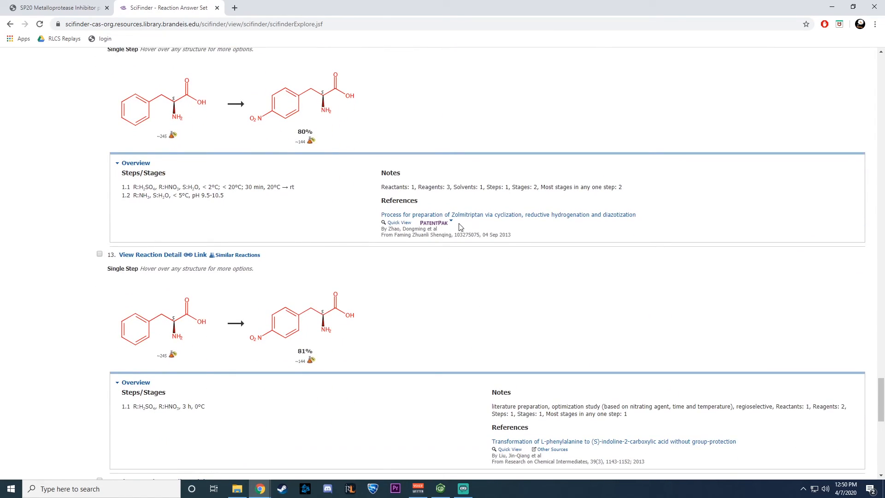
{"action": "mouse_move", "coordinate": [445, 235]}
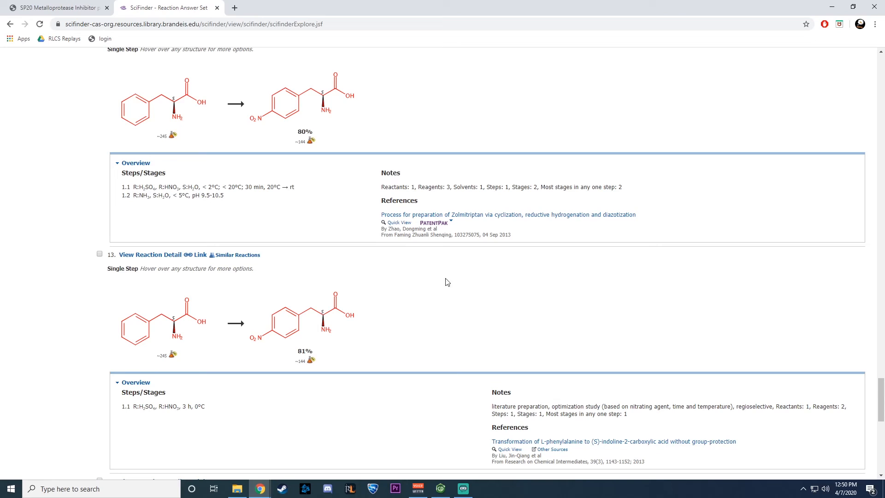
{"action": "mouse_move", "coordinate": [453, 254]}
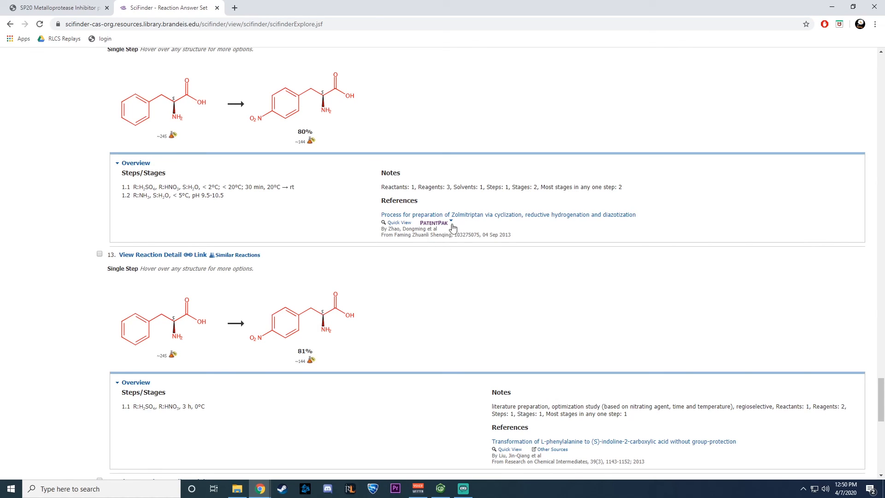
{"action": "mouse_move", "coordinate": [519, 428]}
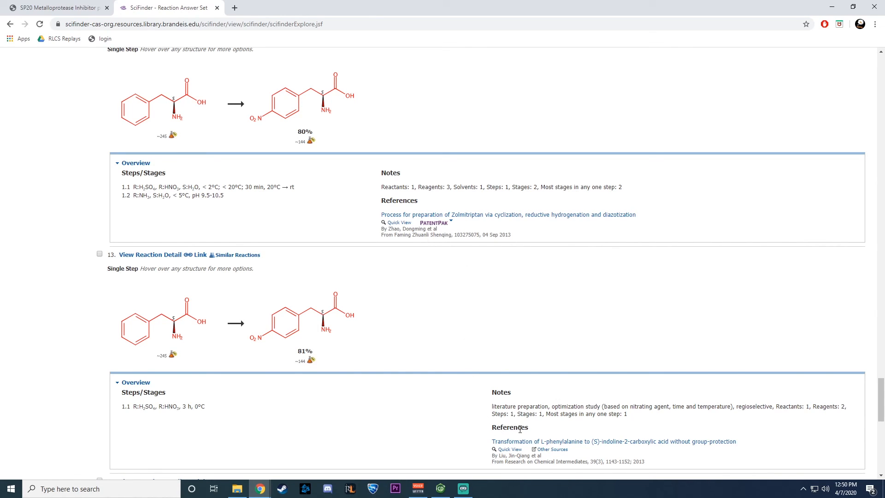
{"action": "mouse_move", "coordinate": [711, 436]}
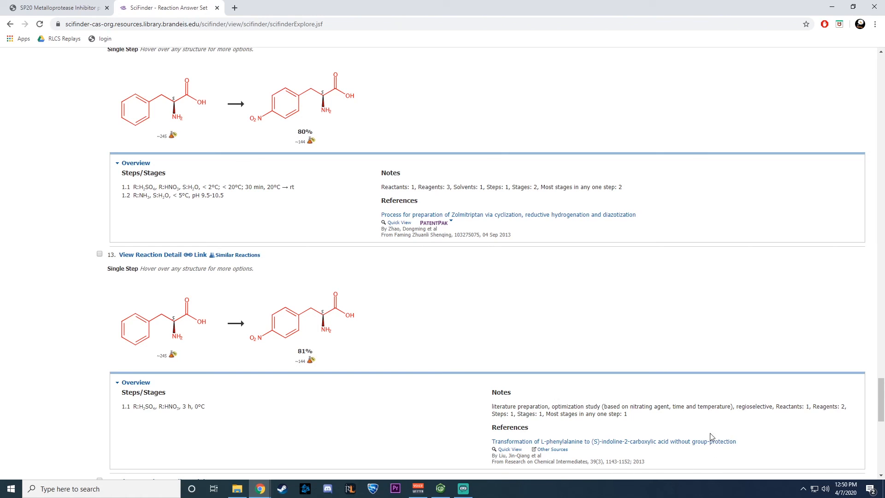
{"action": "mouse_move", "coordinate": [479, 445]}
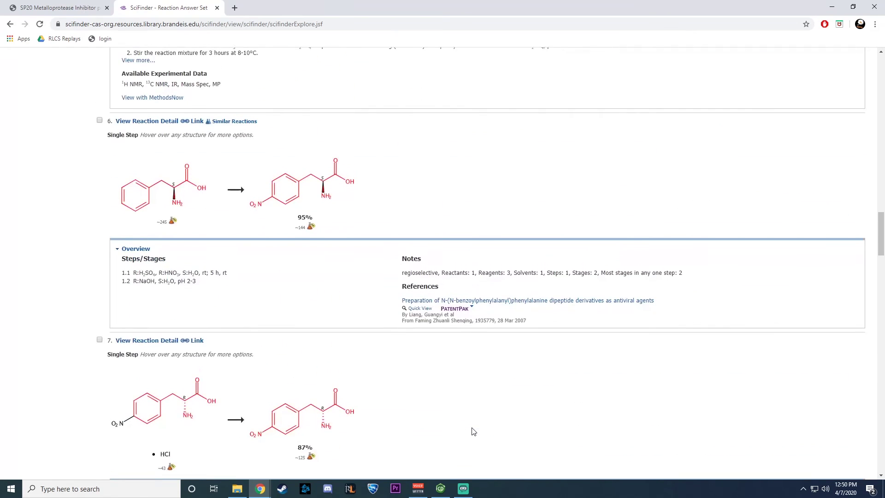
{"action": "scroll", "scroll_direction": "up", "scroll_amount": 3}
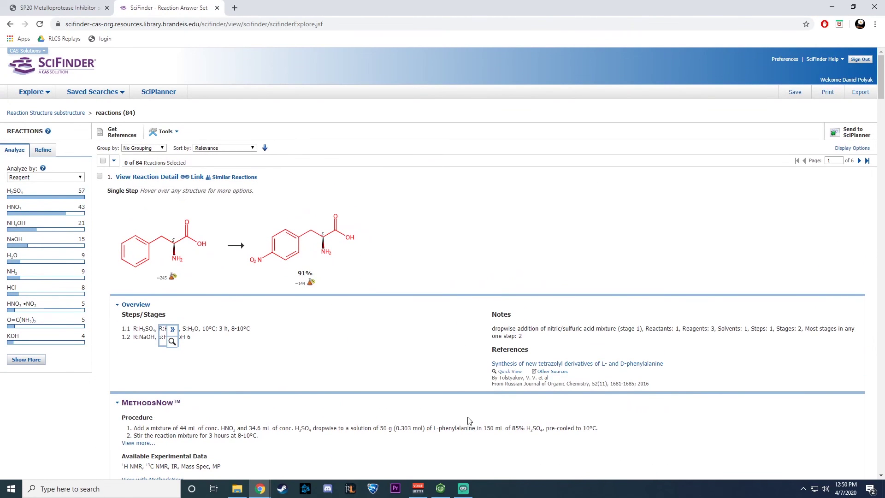
{"action": "mouse_move", "coordinate": [452, 376]}
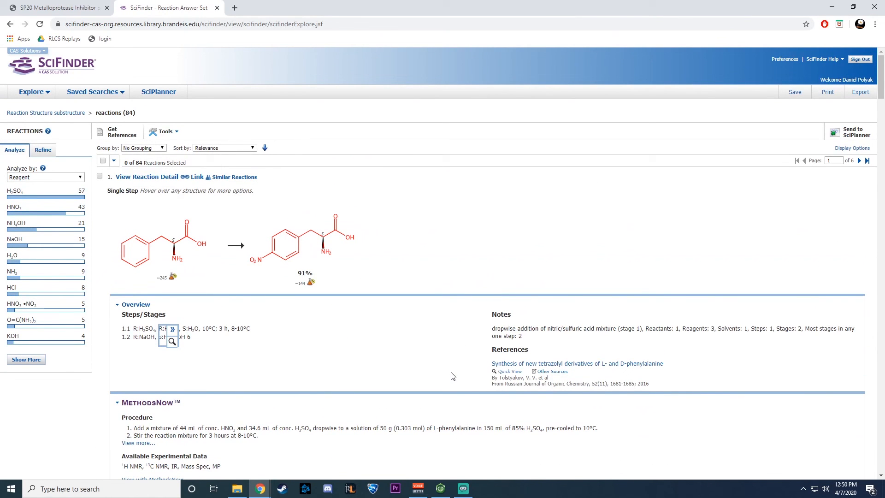